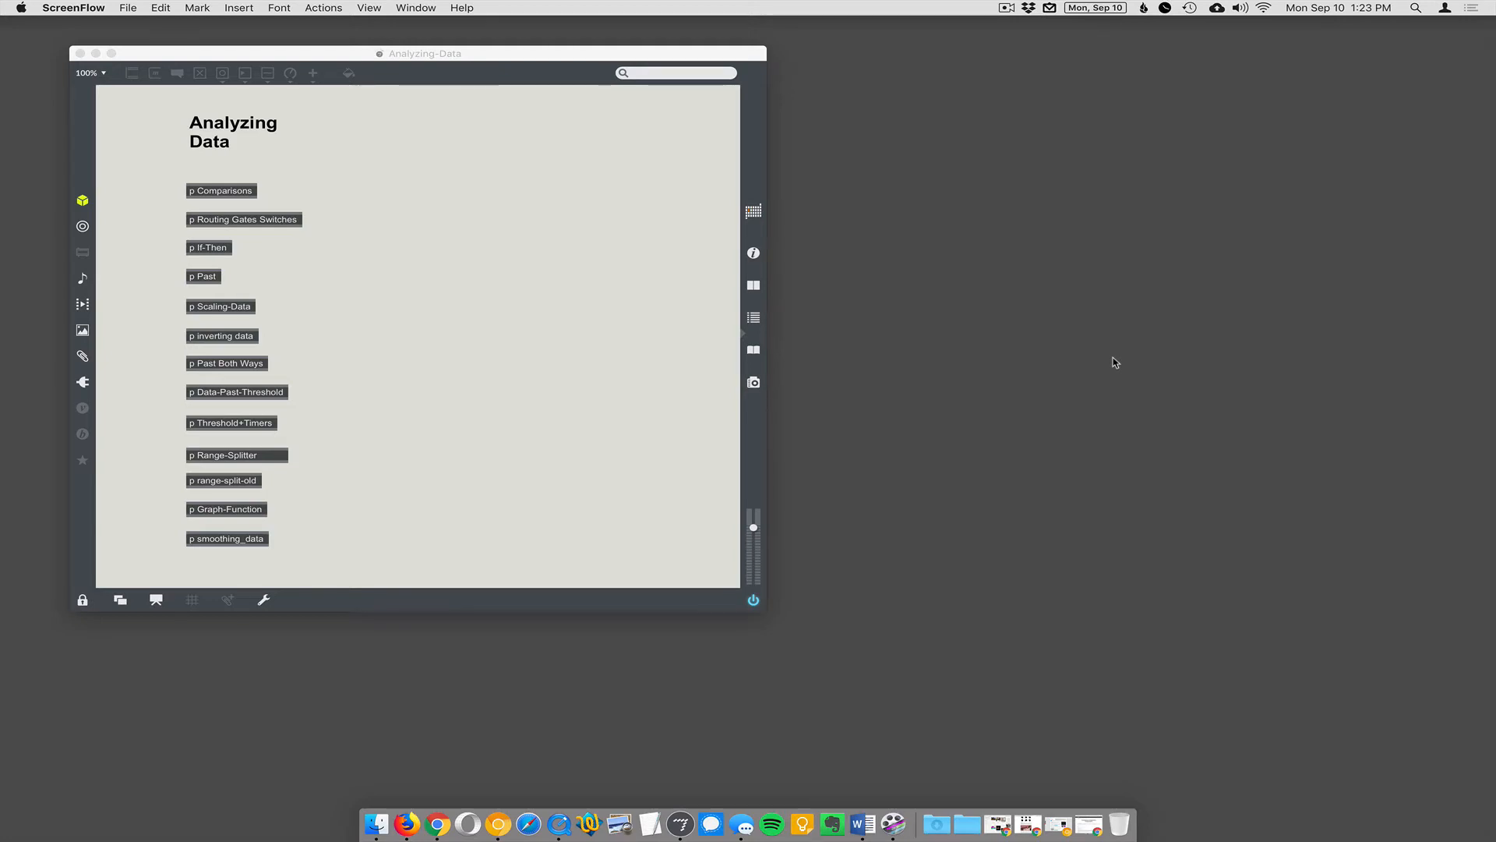
mouse_move(443, 109)
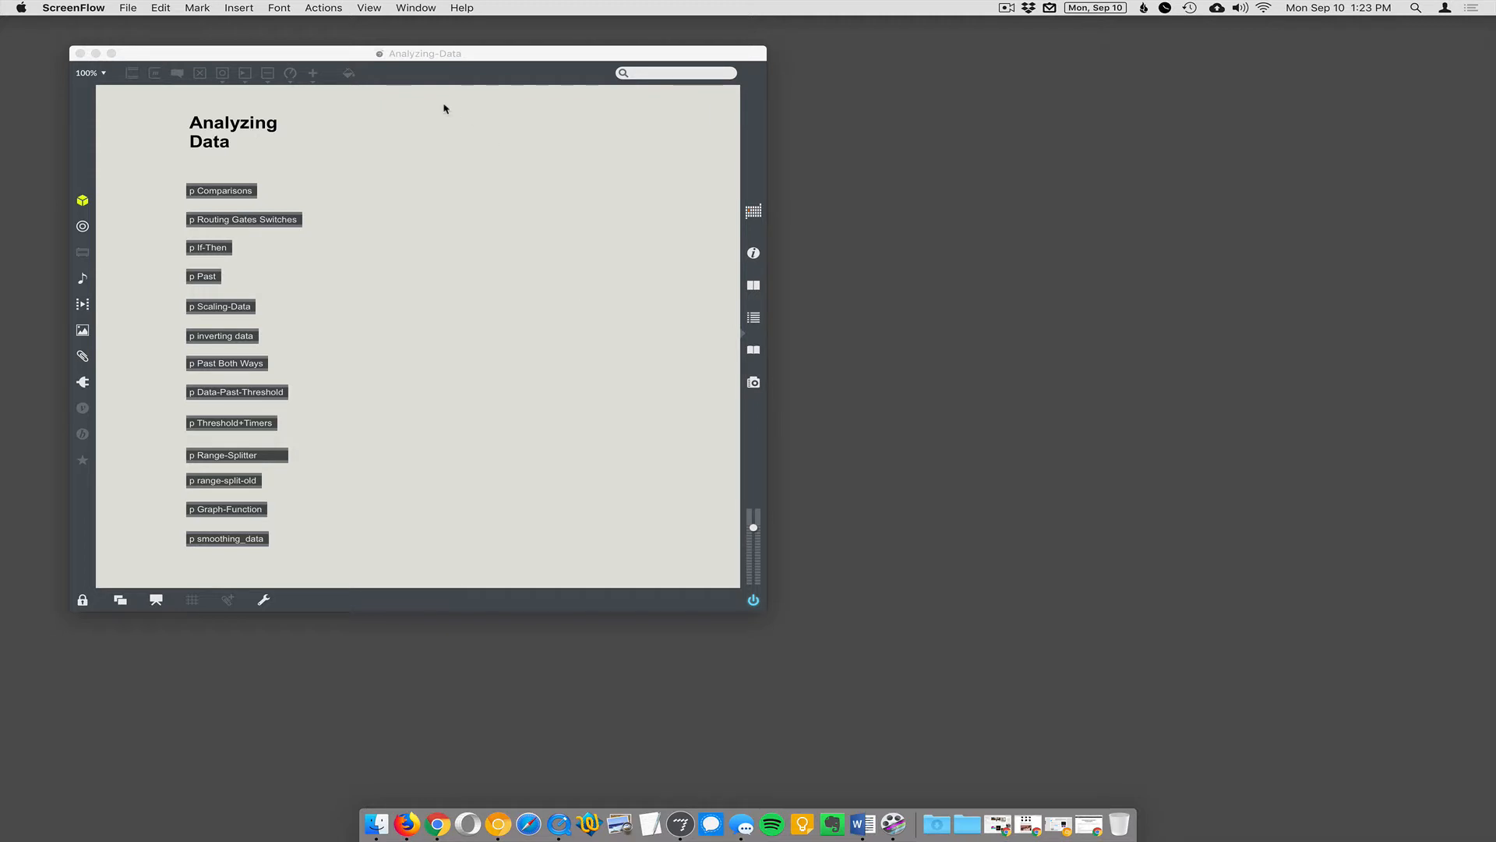
- Bring the Analyzing-Data patcher window forward to make Max active
click(533, 57)
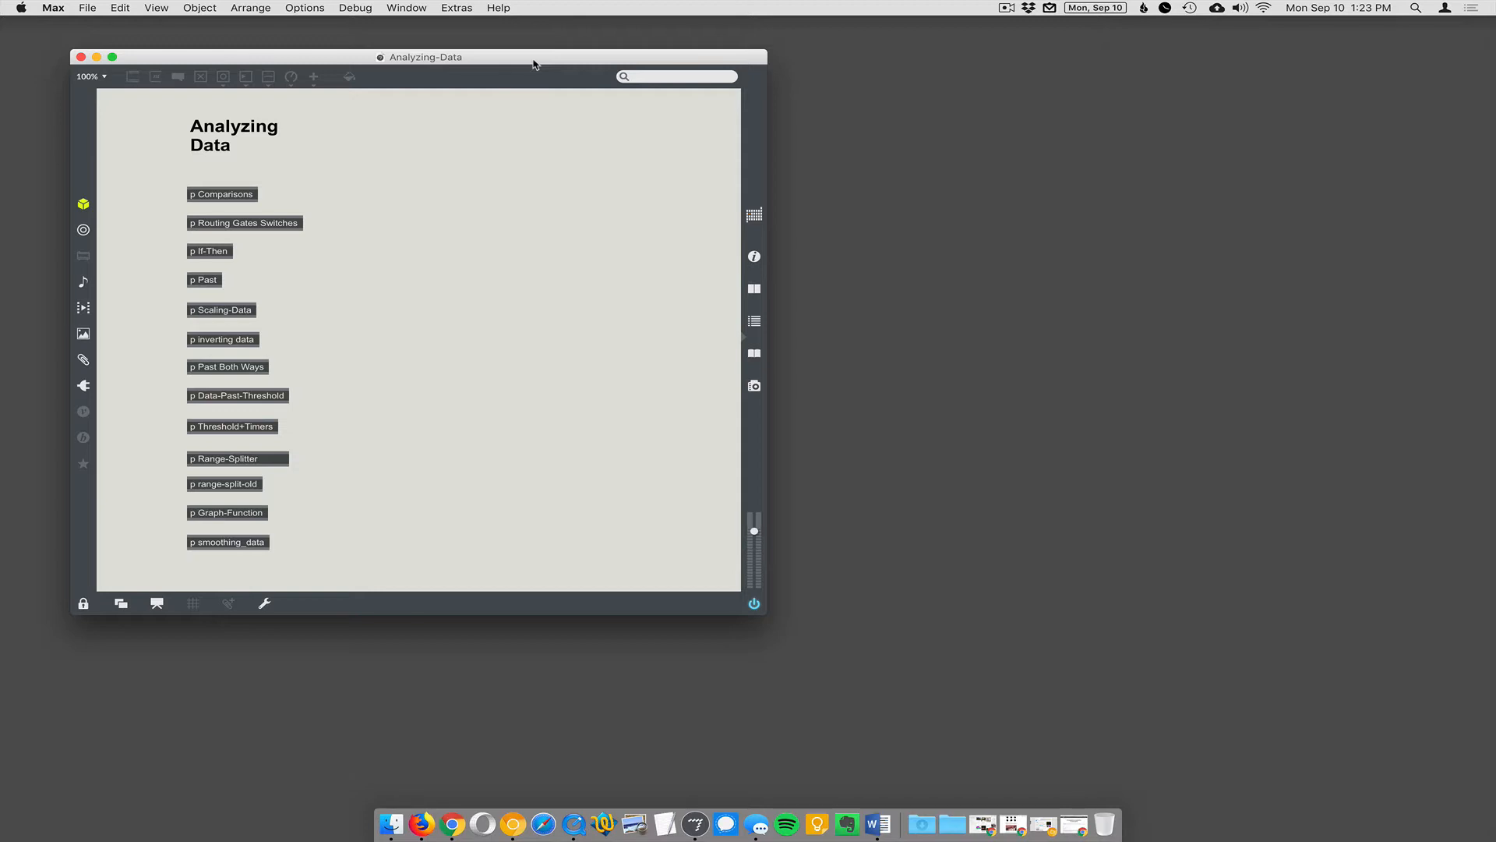
mouse_move(341, 80)
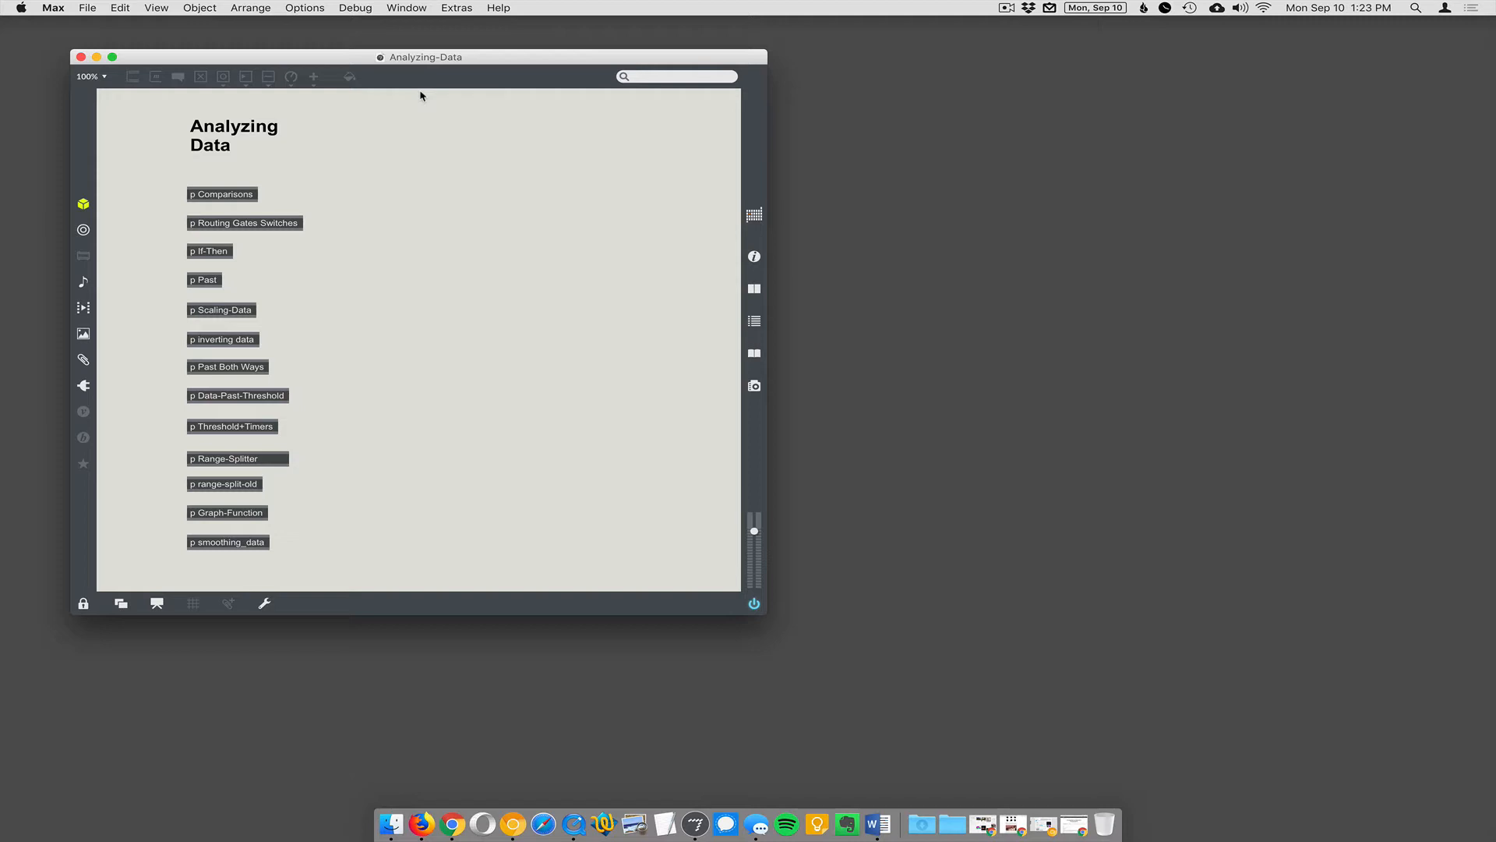
mouse_move(258, 222)
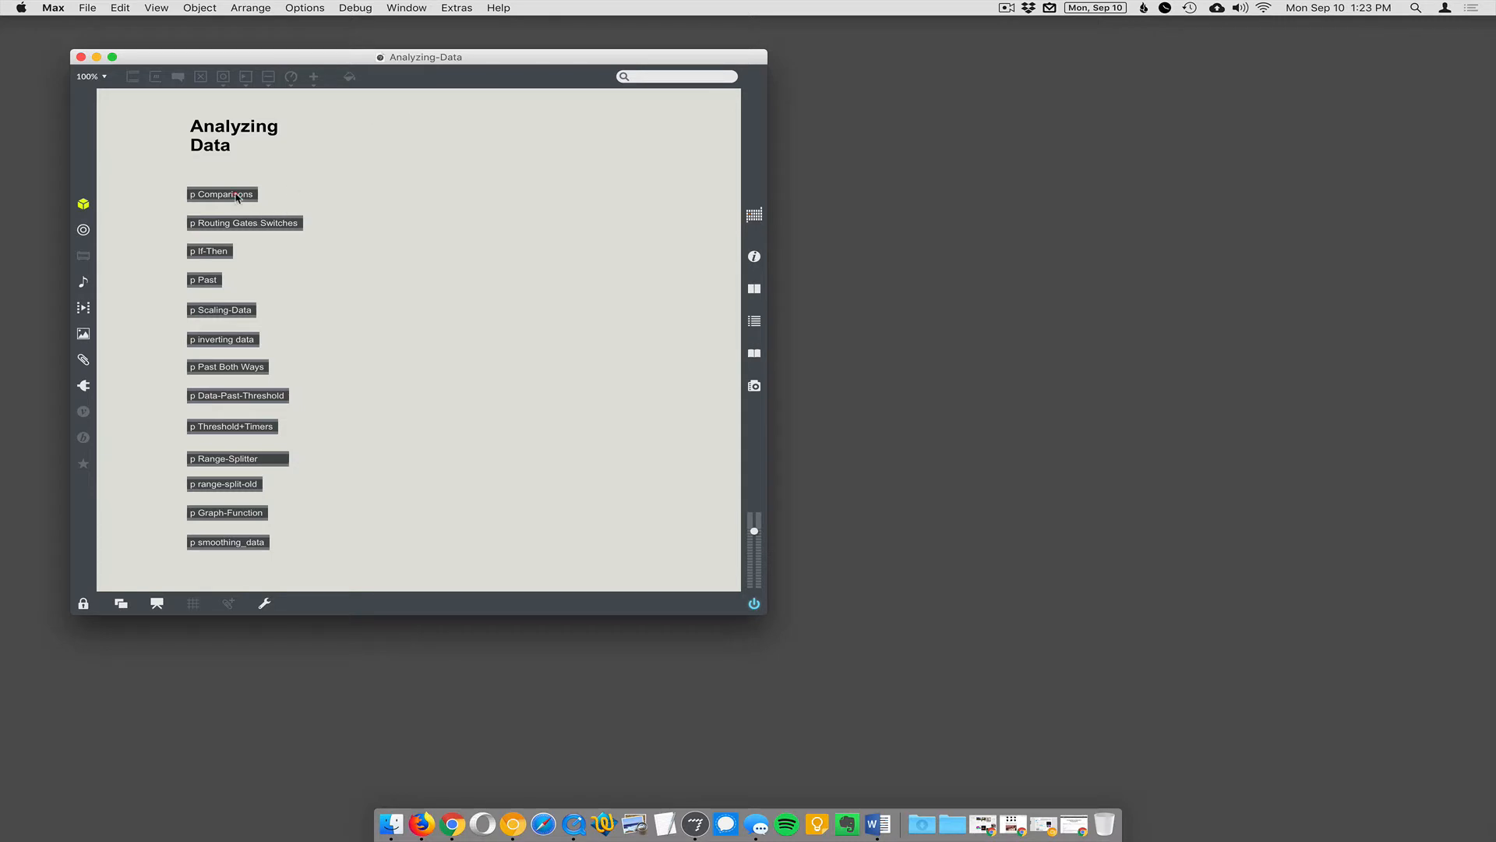
double_click(221, 194)
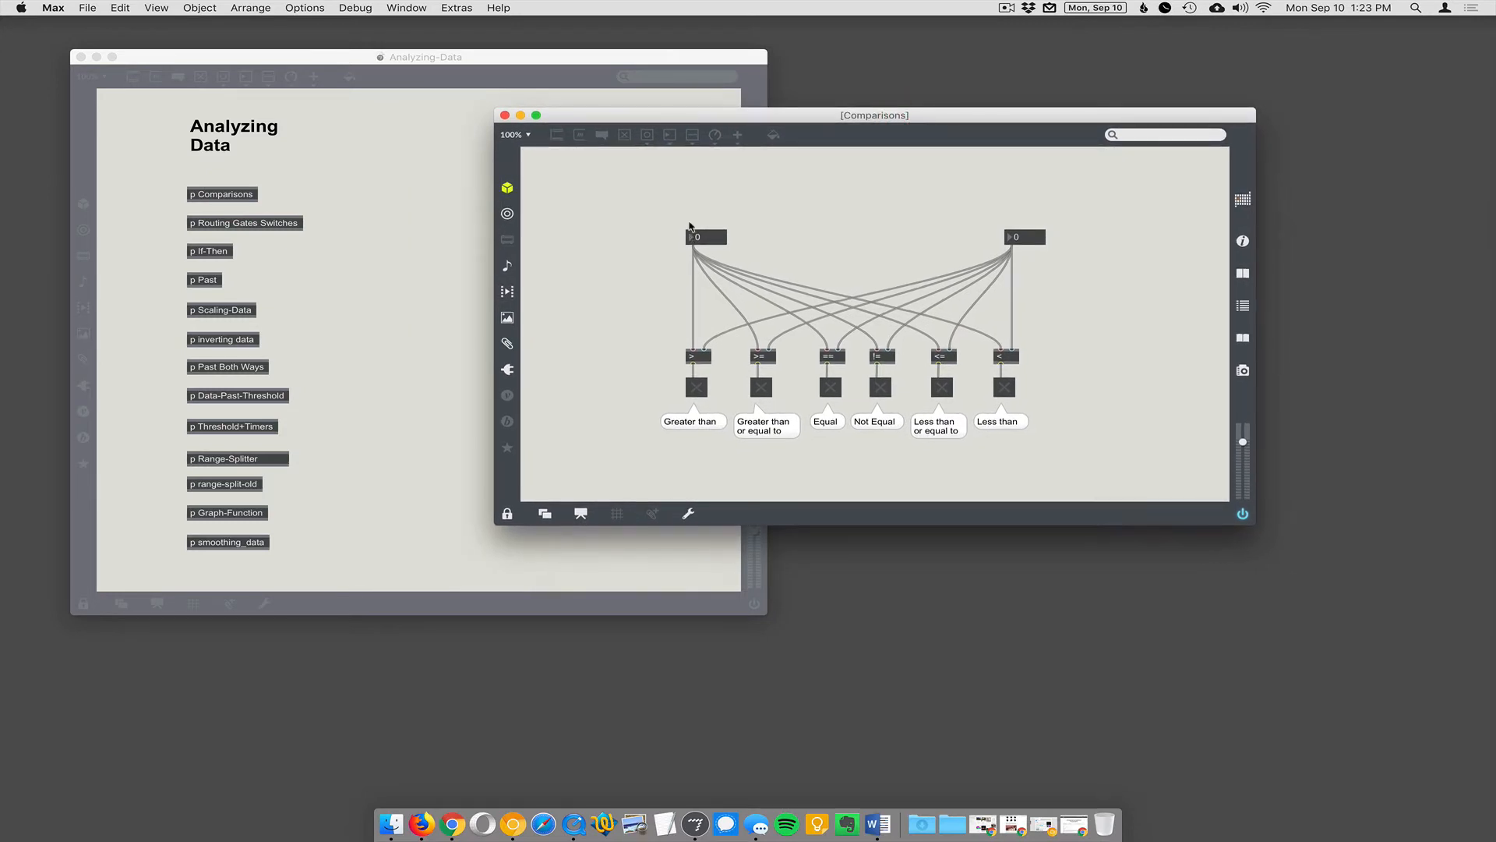
mouse_move(1036, 225)
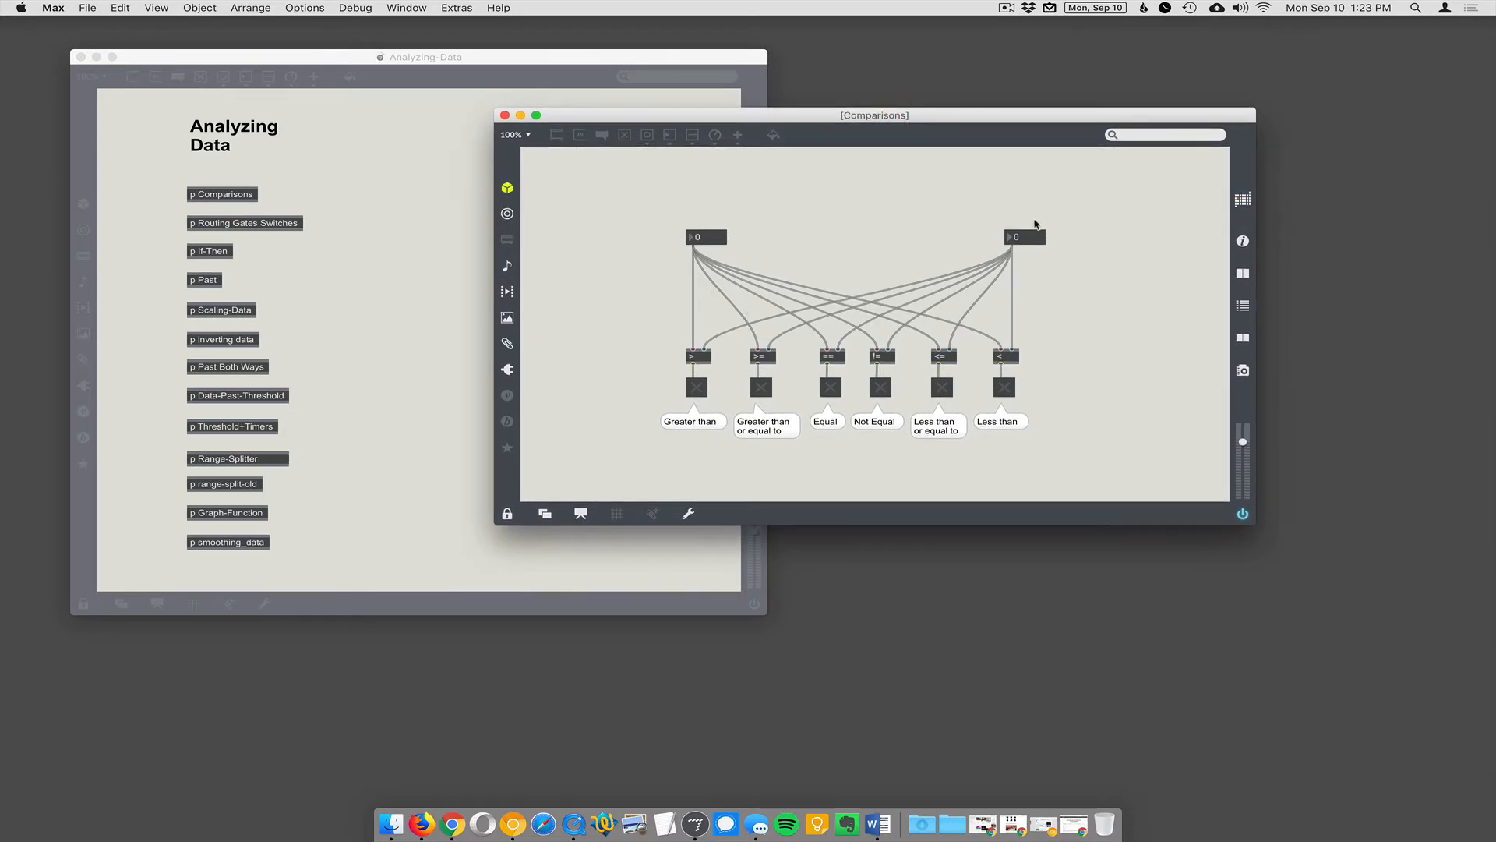
mouse_move(690, 413)
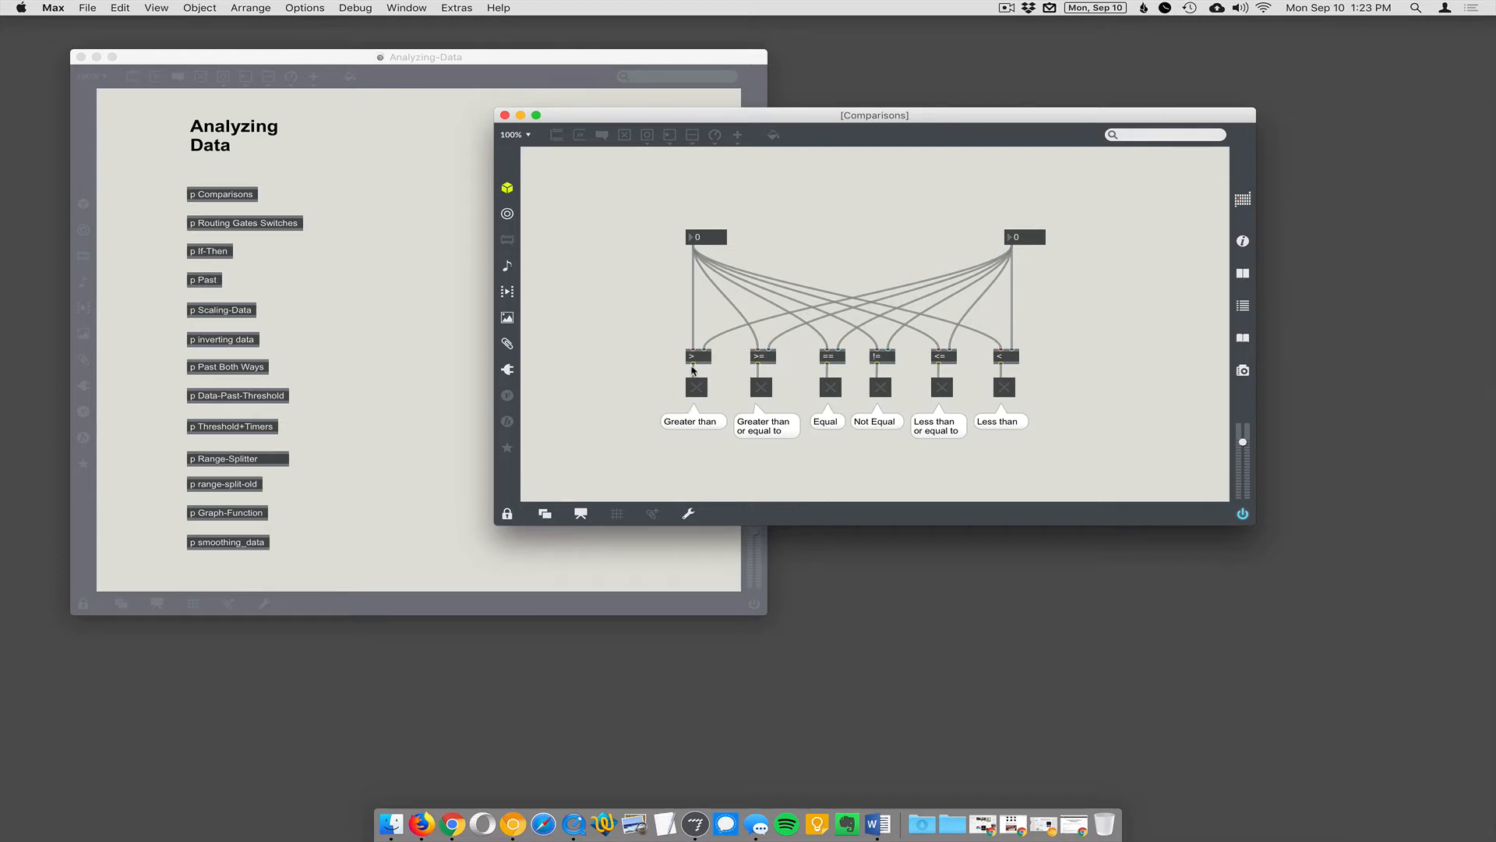
mouse_move(839, 456)
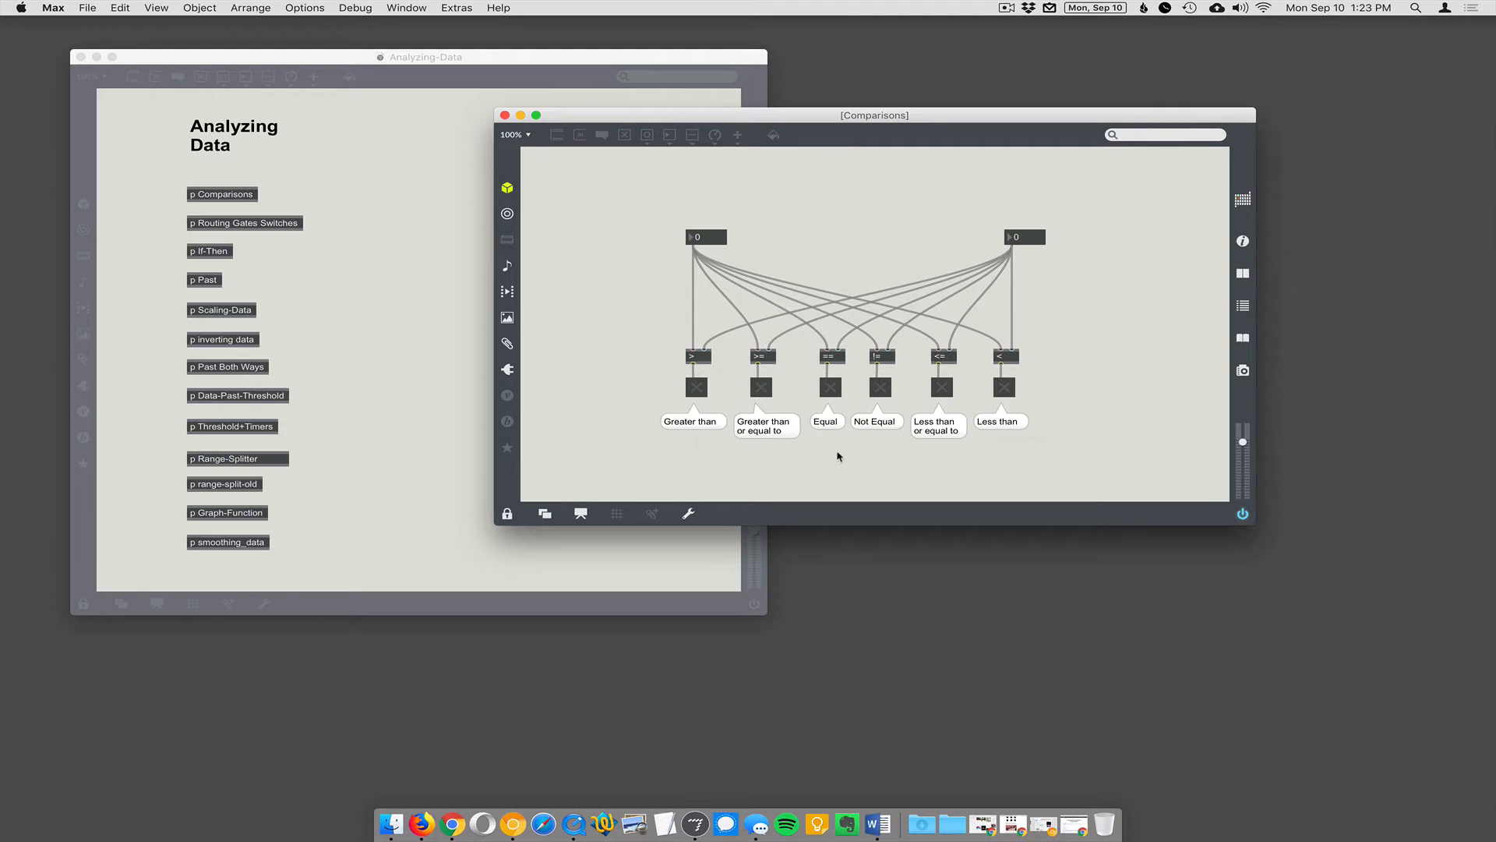
mouse_move(876, 436)
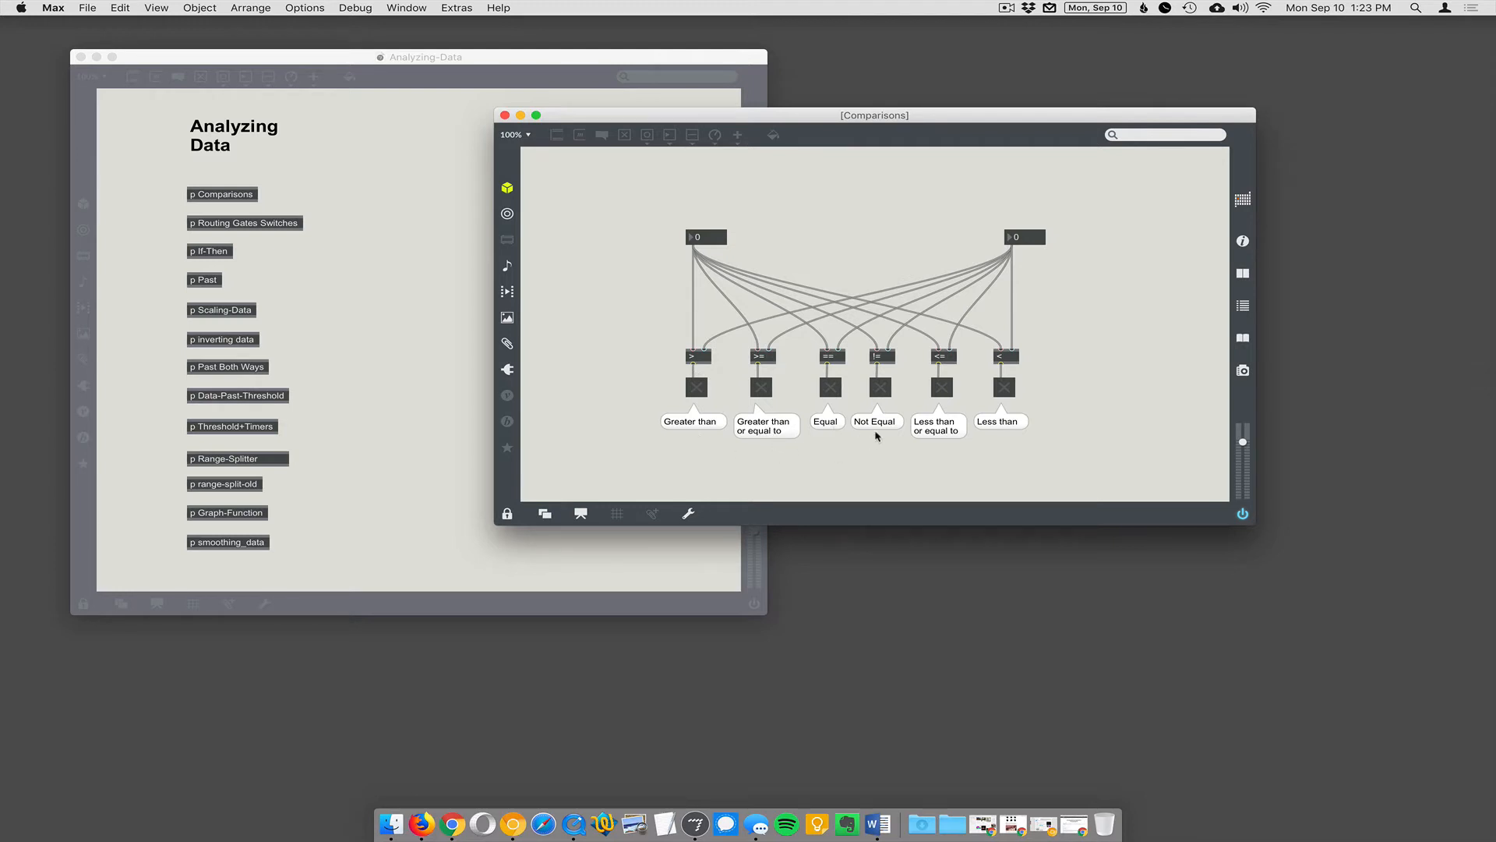
mouse_move(952, 441)
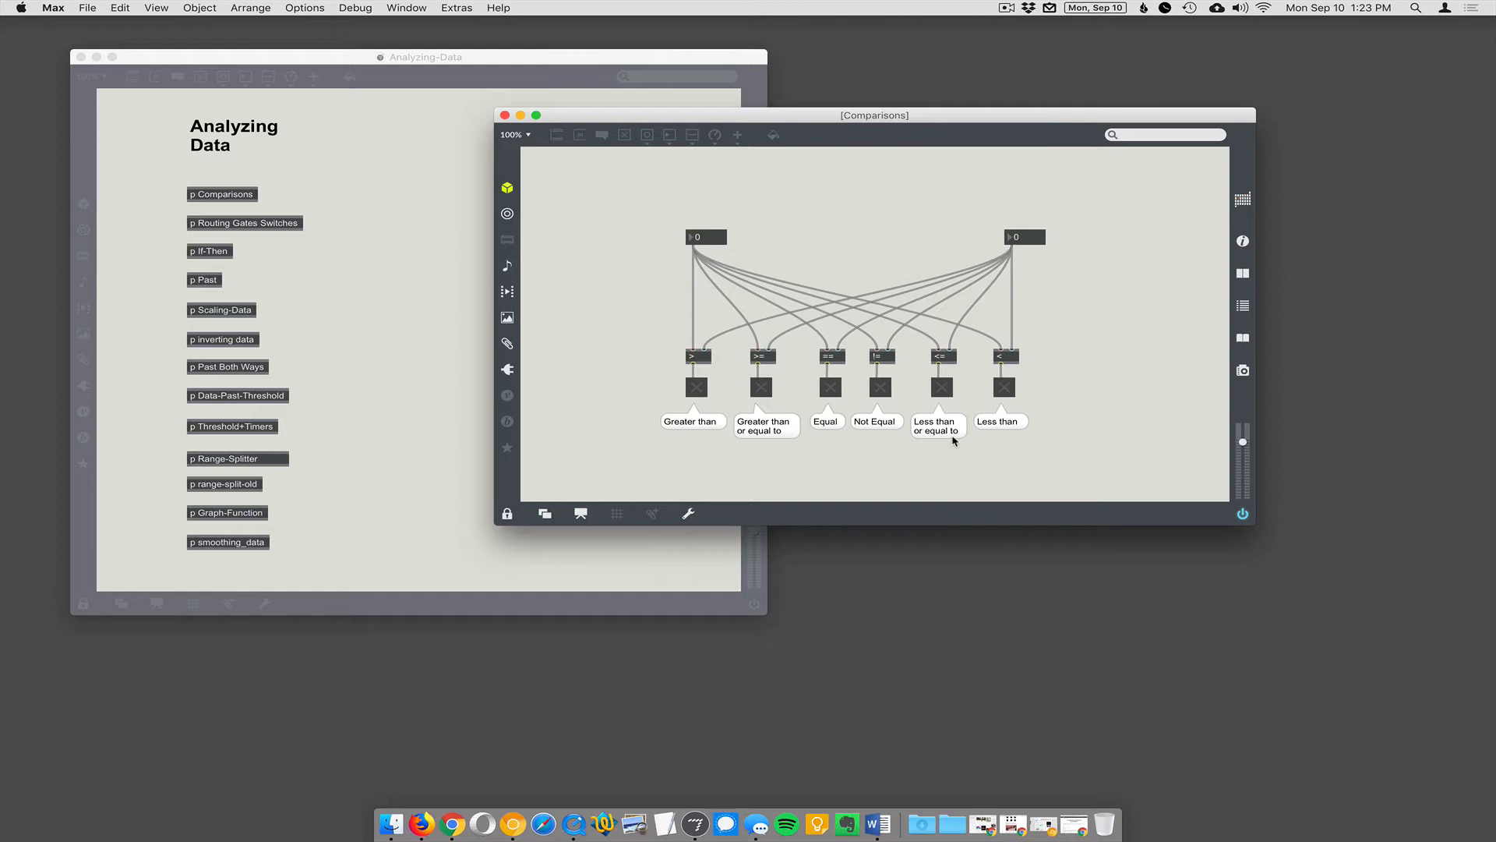
mouse_move(982, 353)
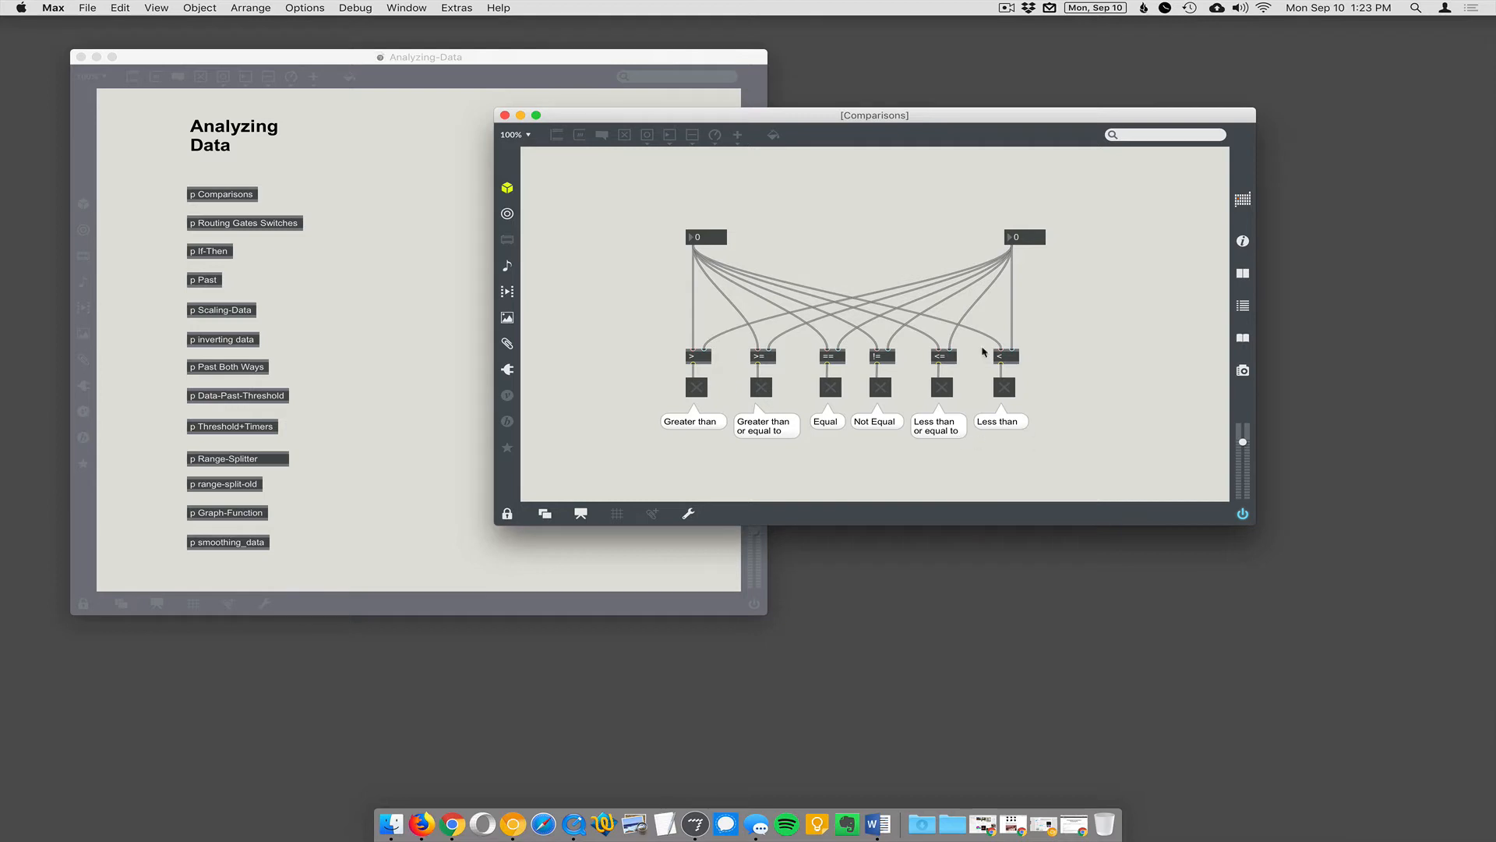
mouse_move(701, 362)
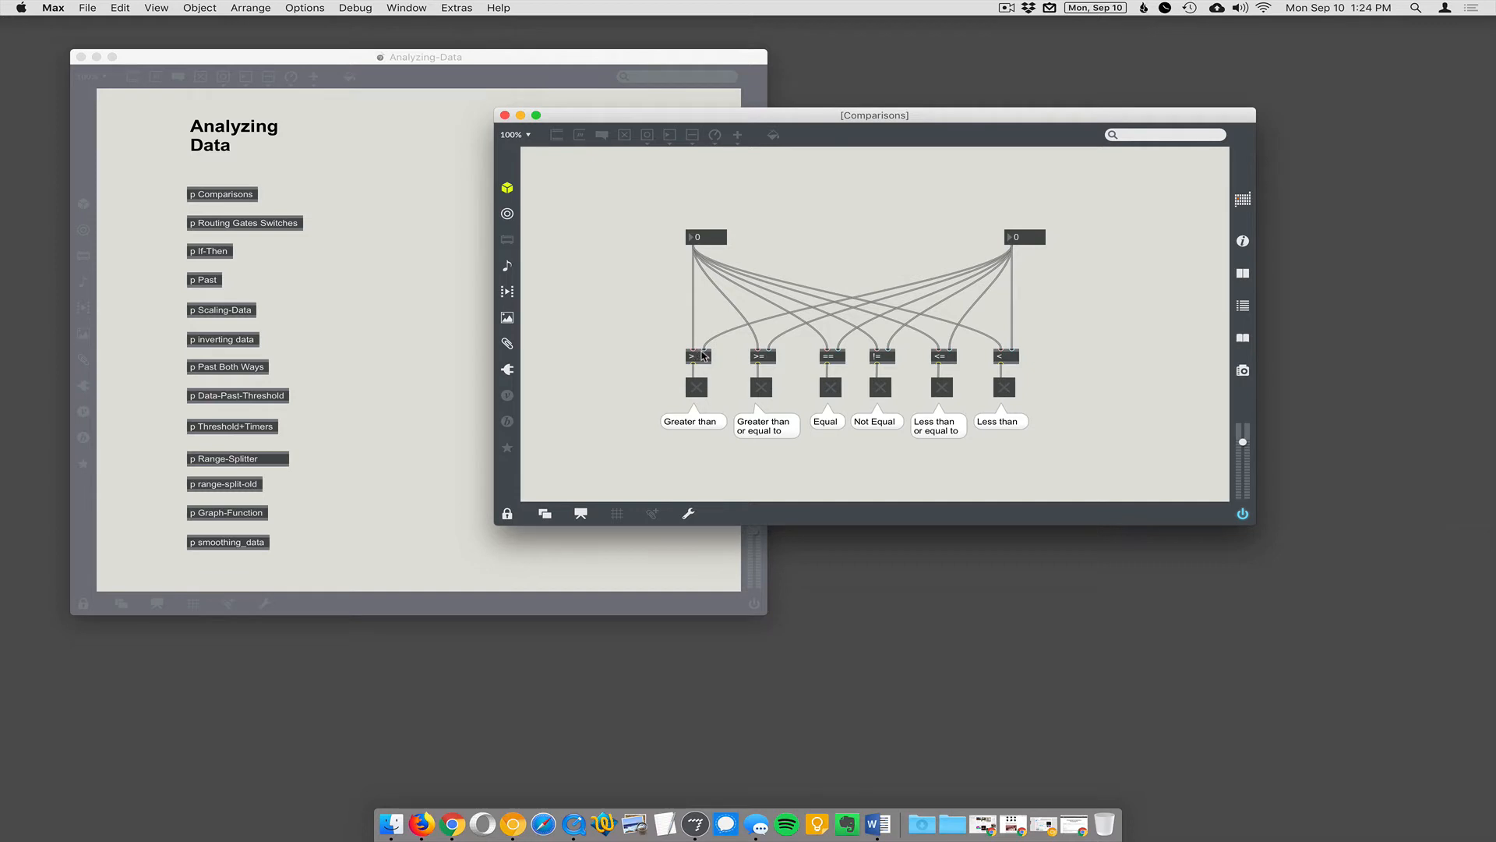
mouse_move(723, 395)
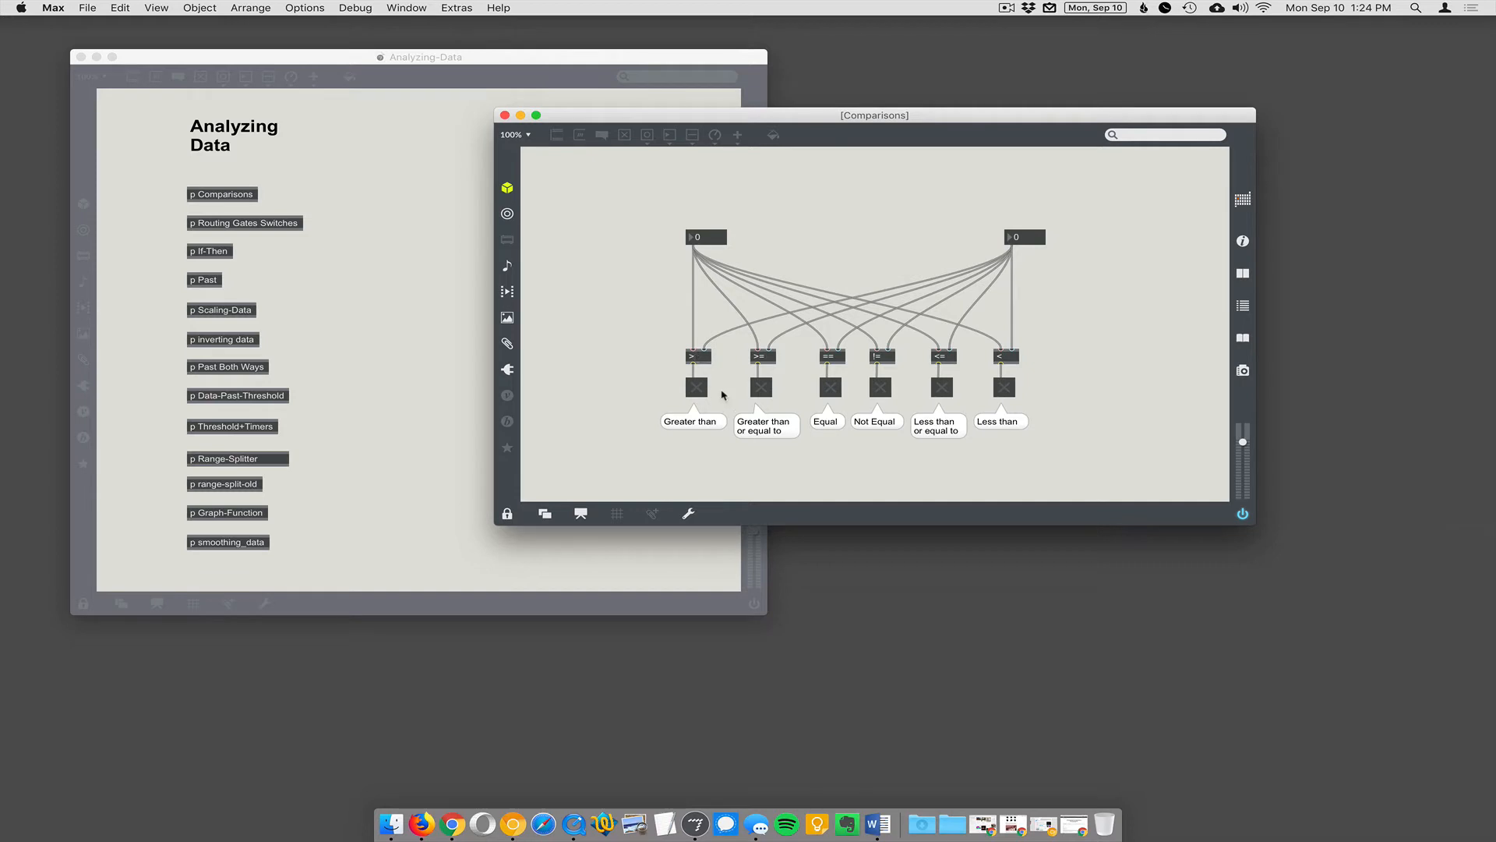
mouse_move(871, 363)
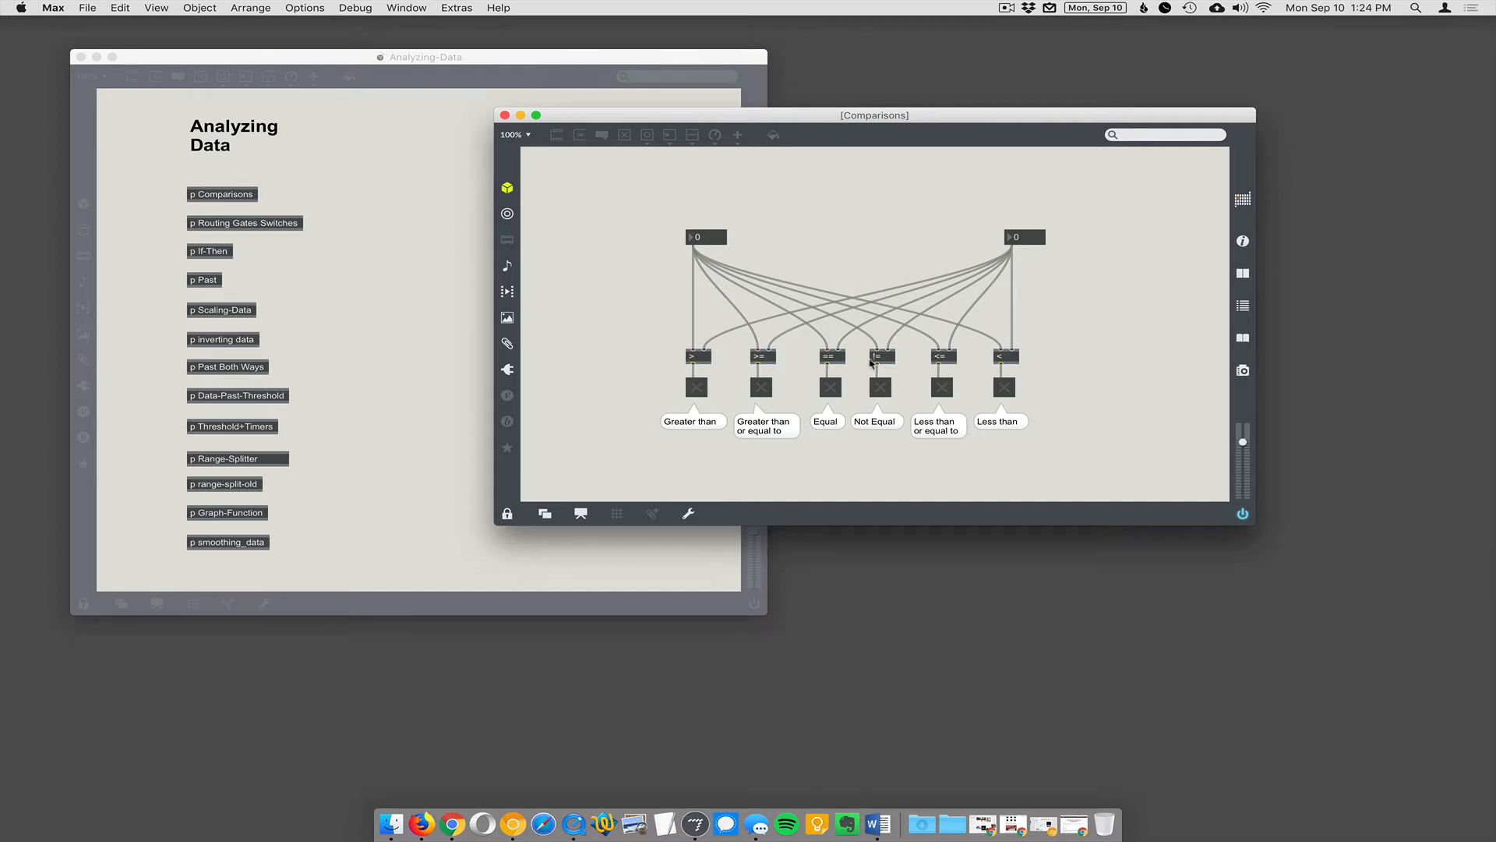
mouse_move(942, 412)
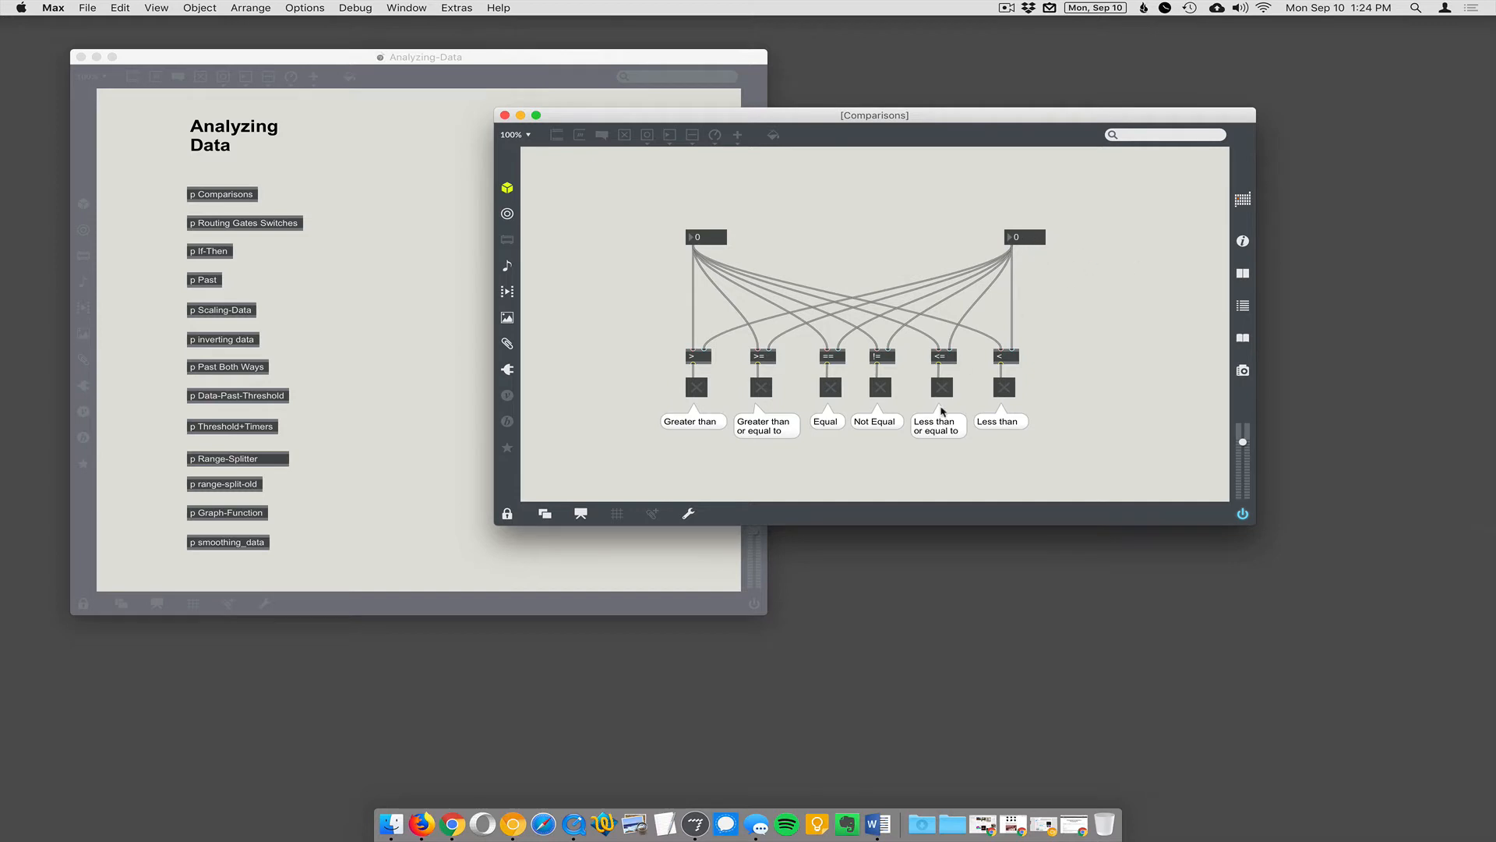
mouse_move(994, 356)
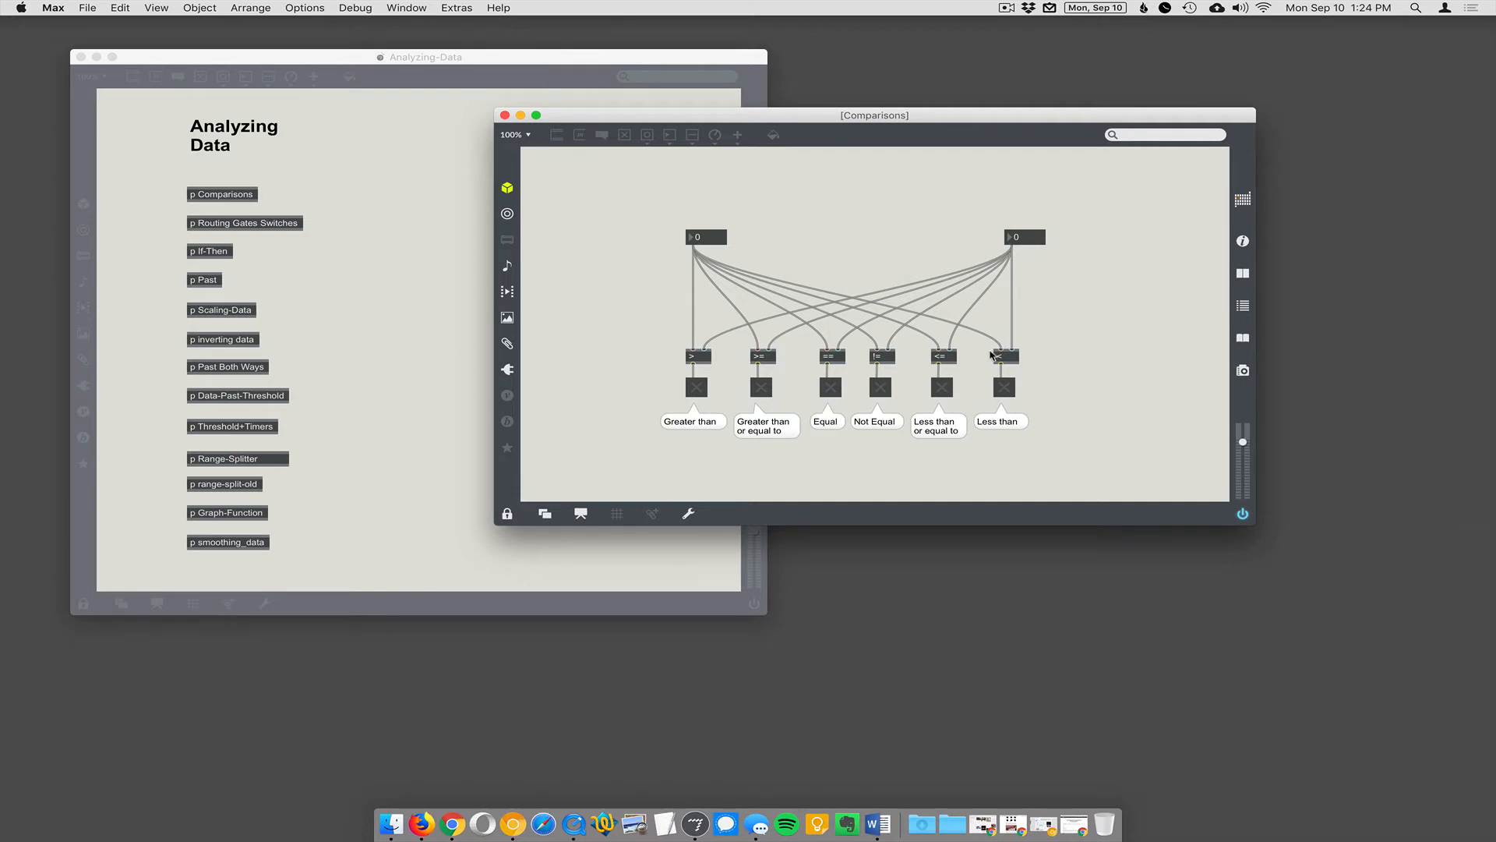
mouse_move(1013, 364)
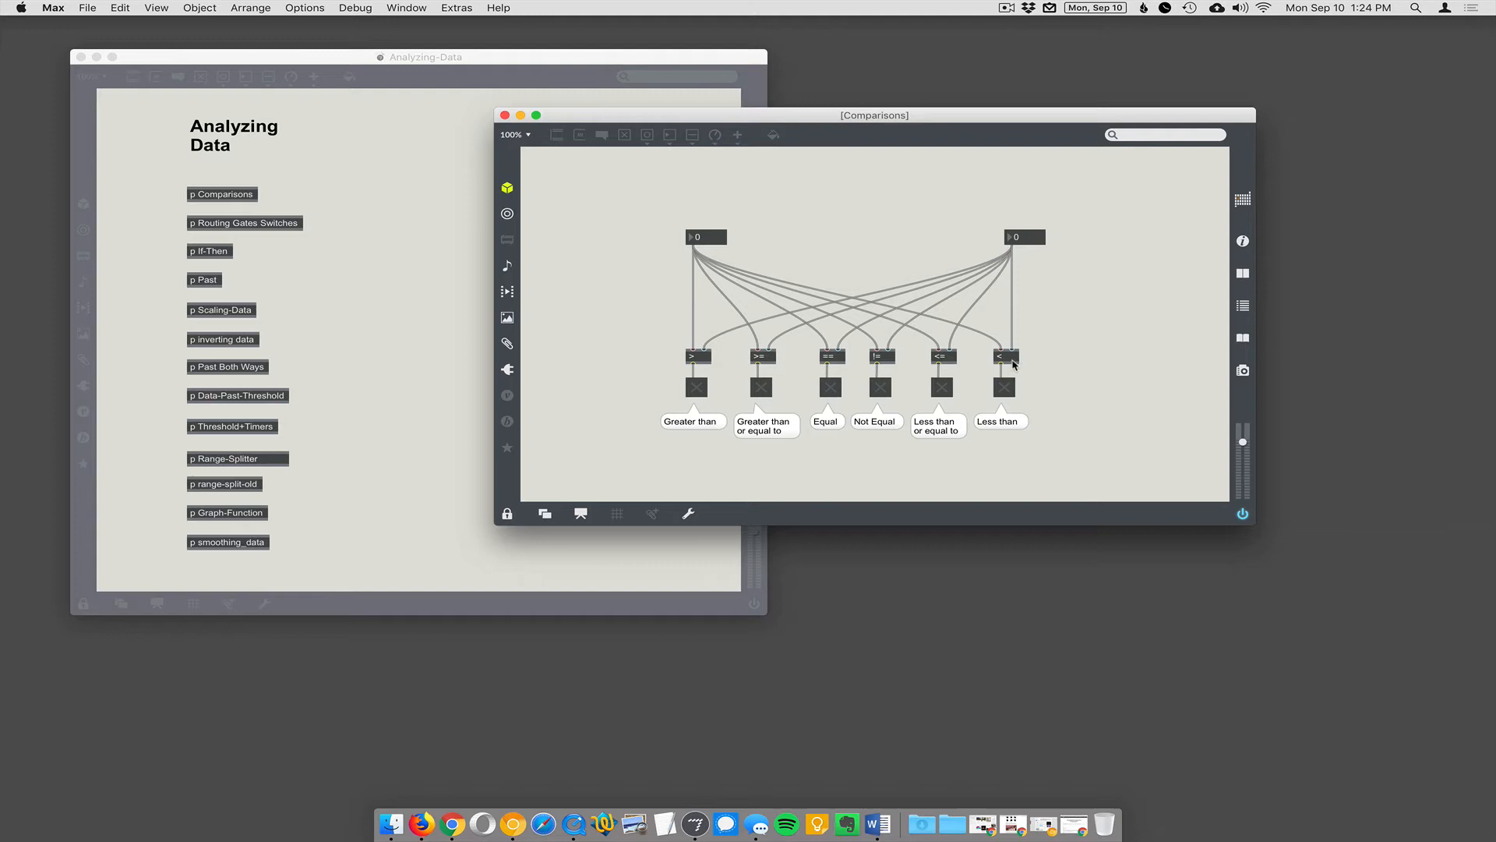
mouse_move(680, 353)
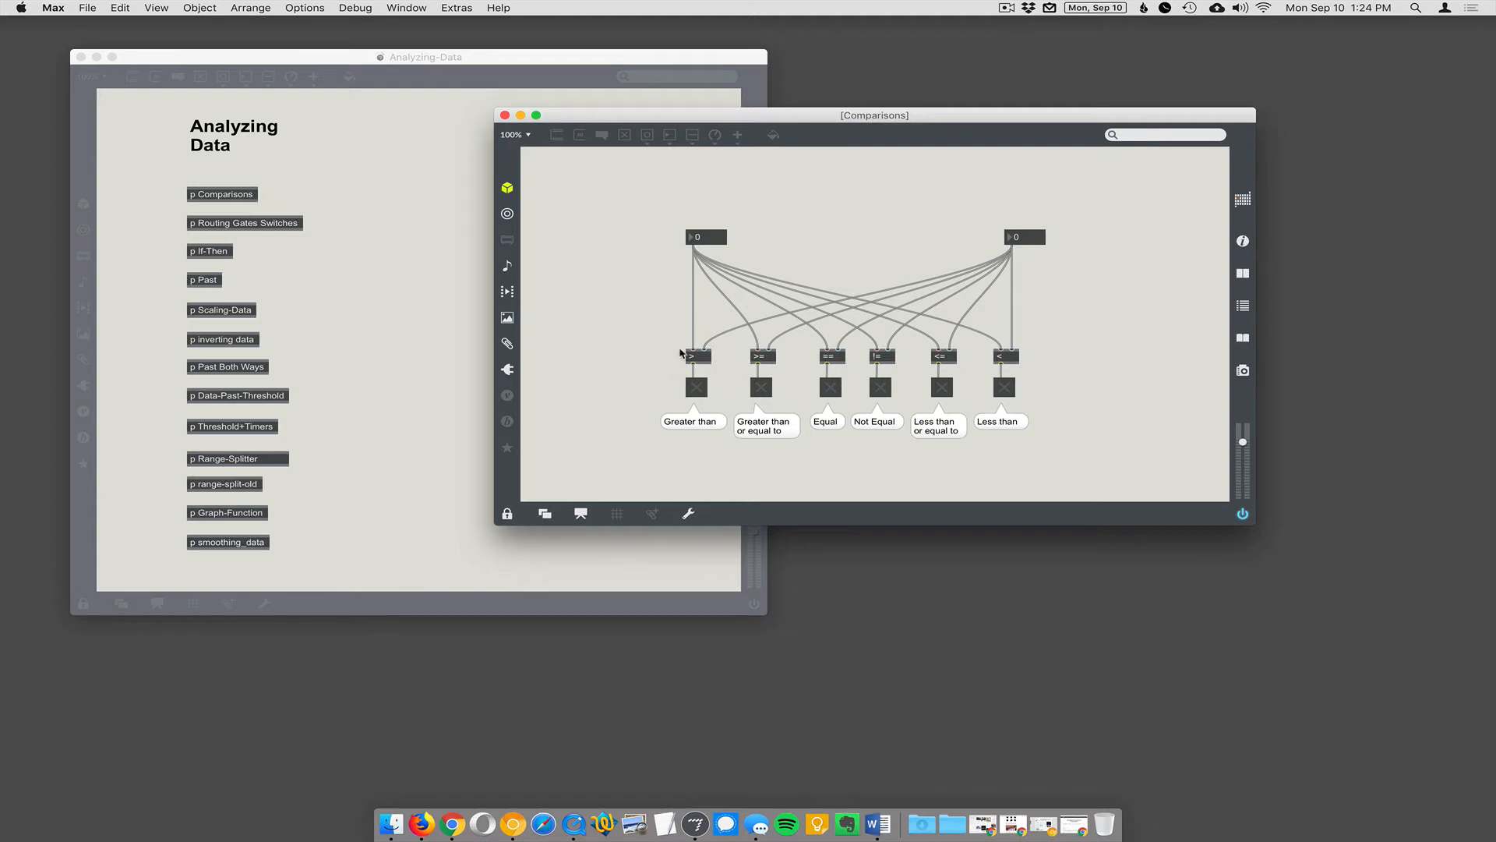
mouse_move(752, 244)
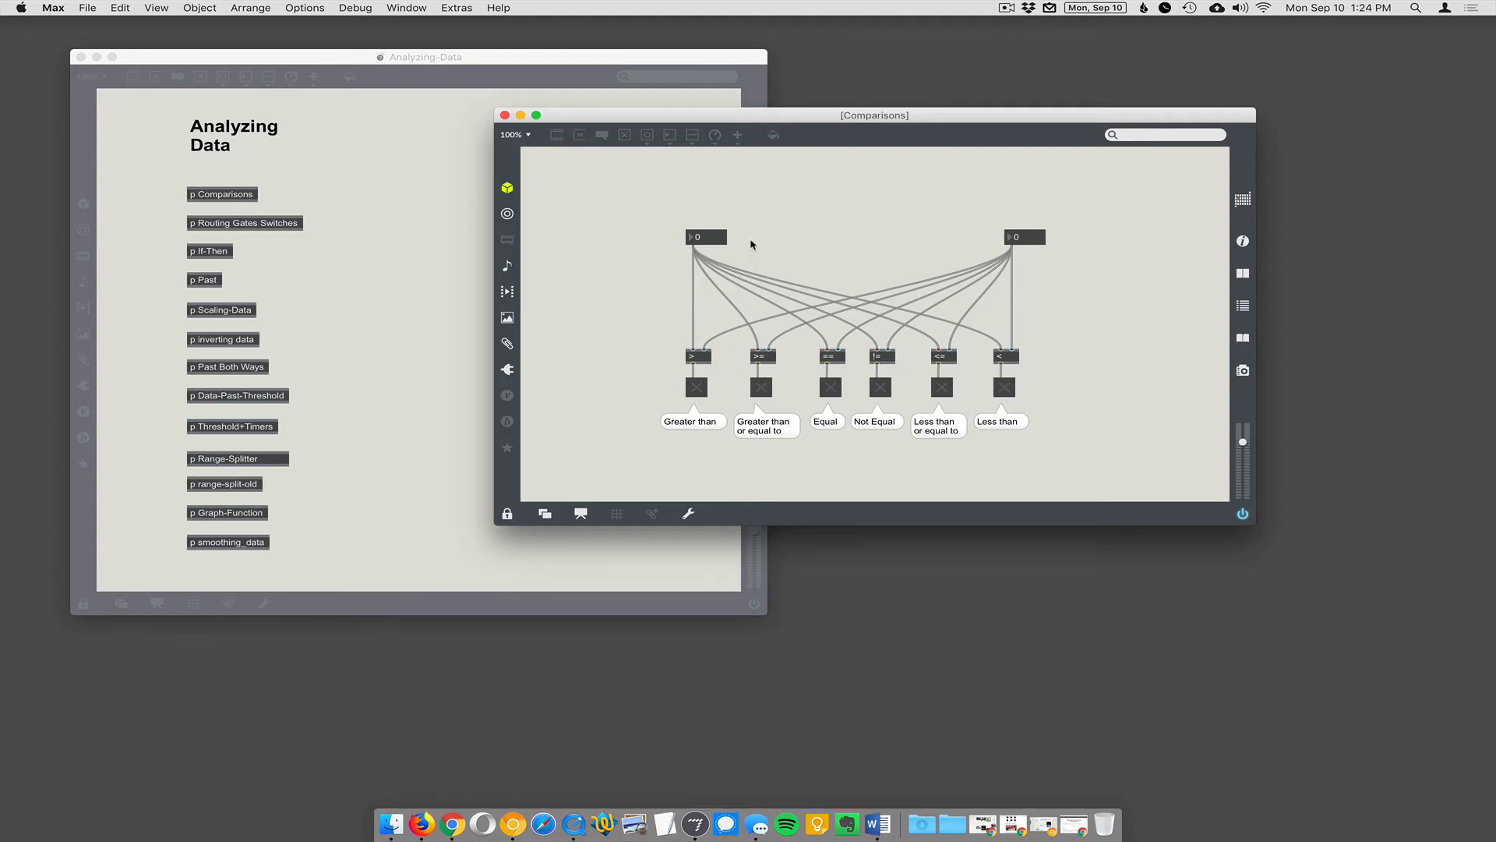
mouse_move(701, 356)
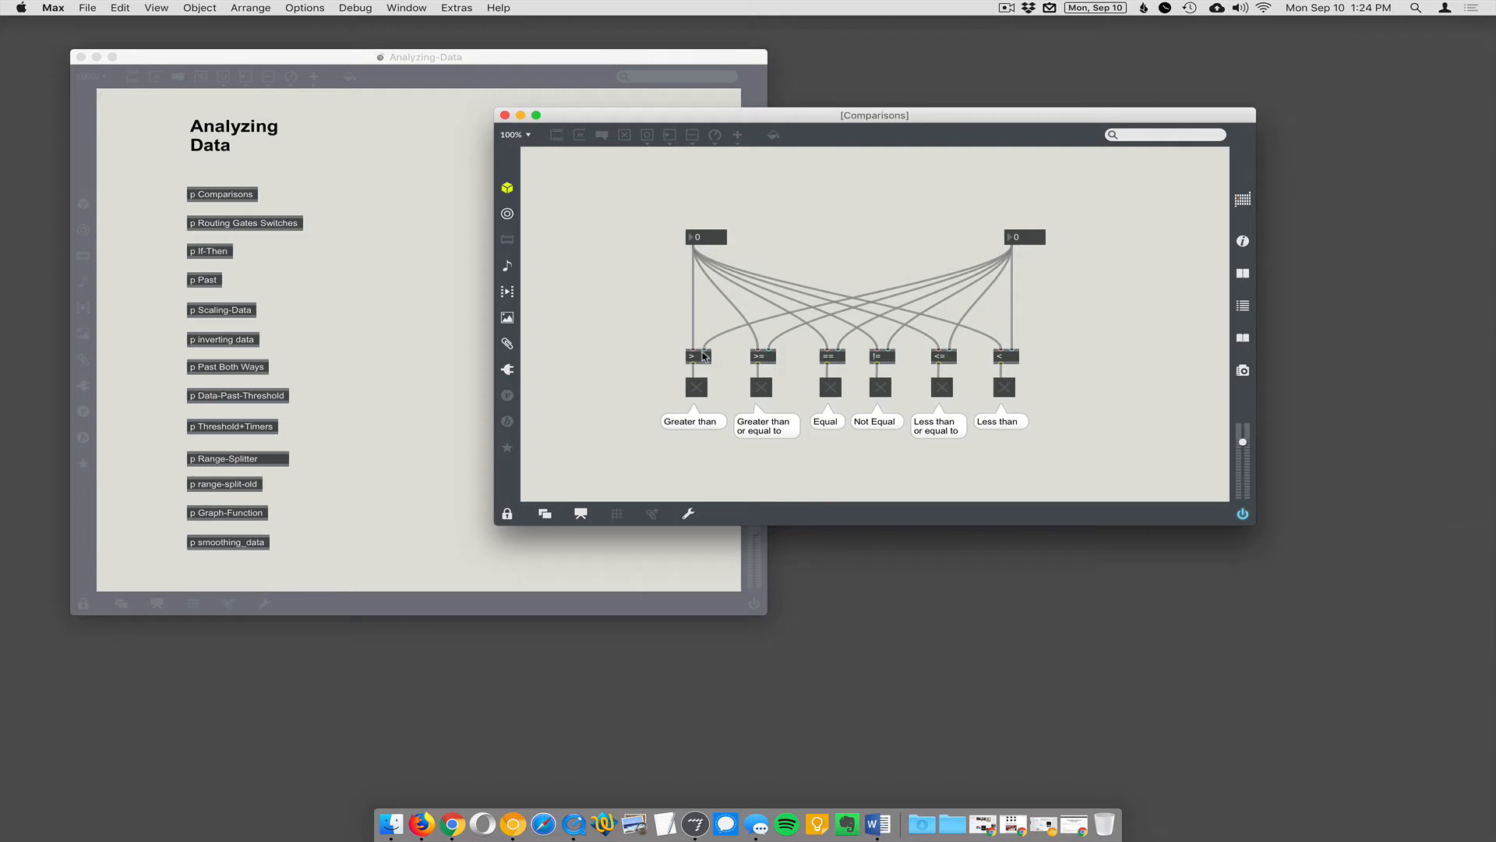
mouse_move(701, 388)
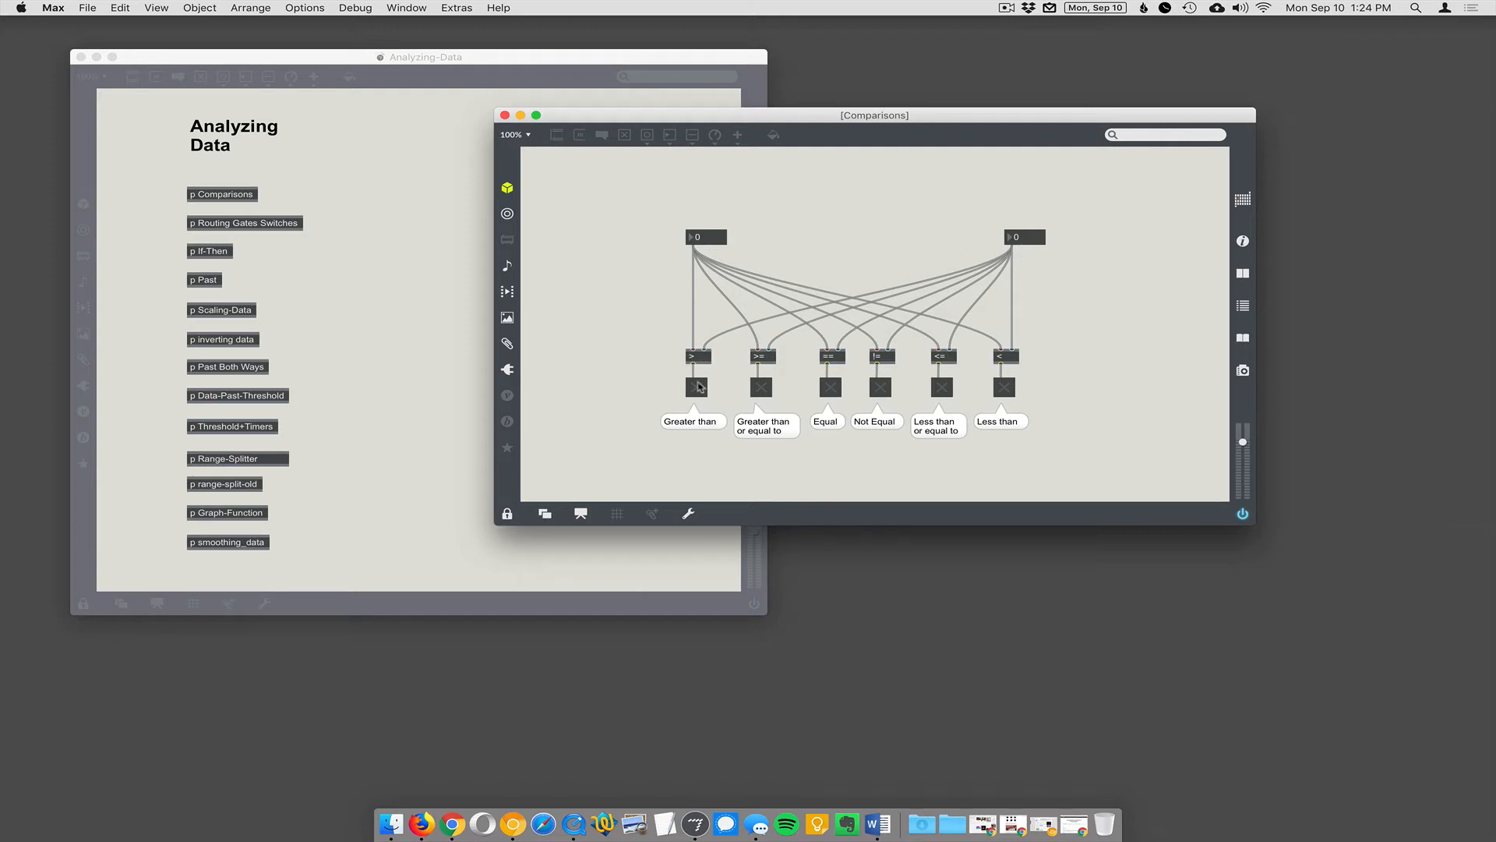
mouse_move(683, 349)
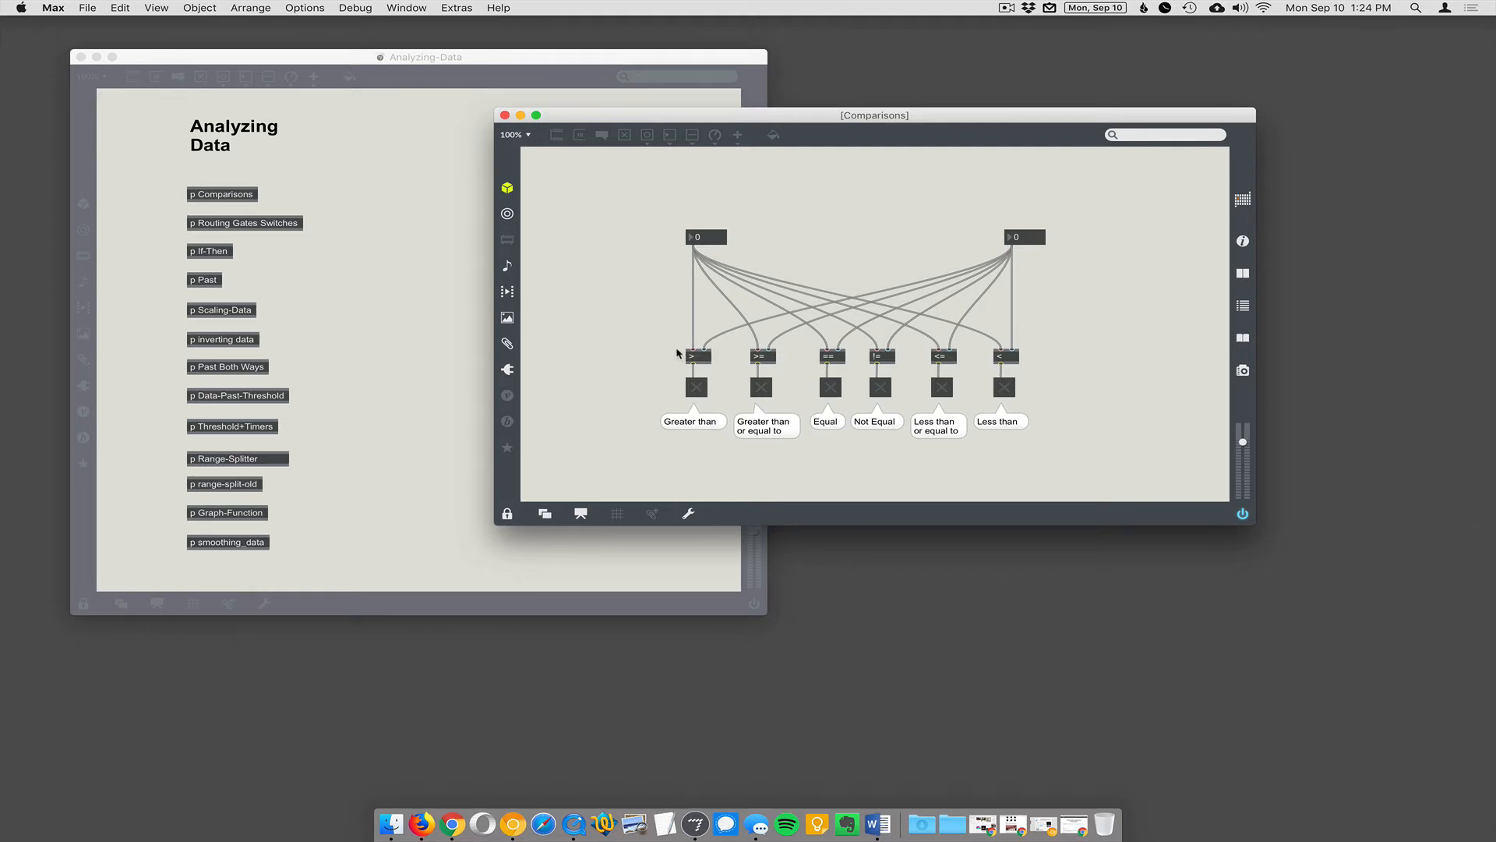
mouse_move(1019, 282)
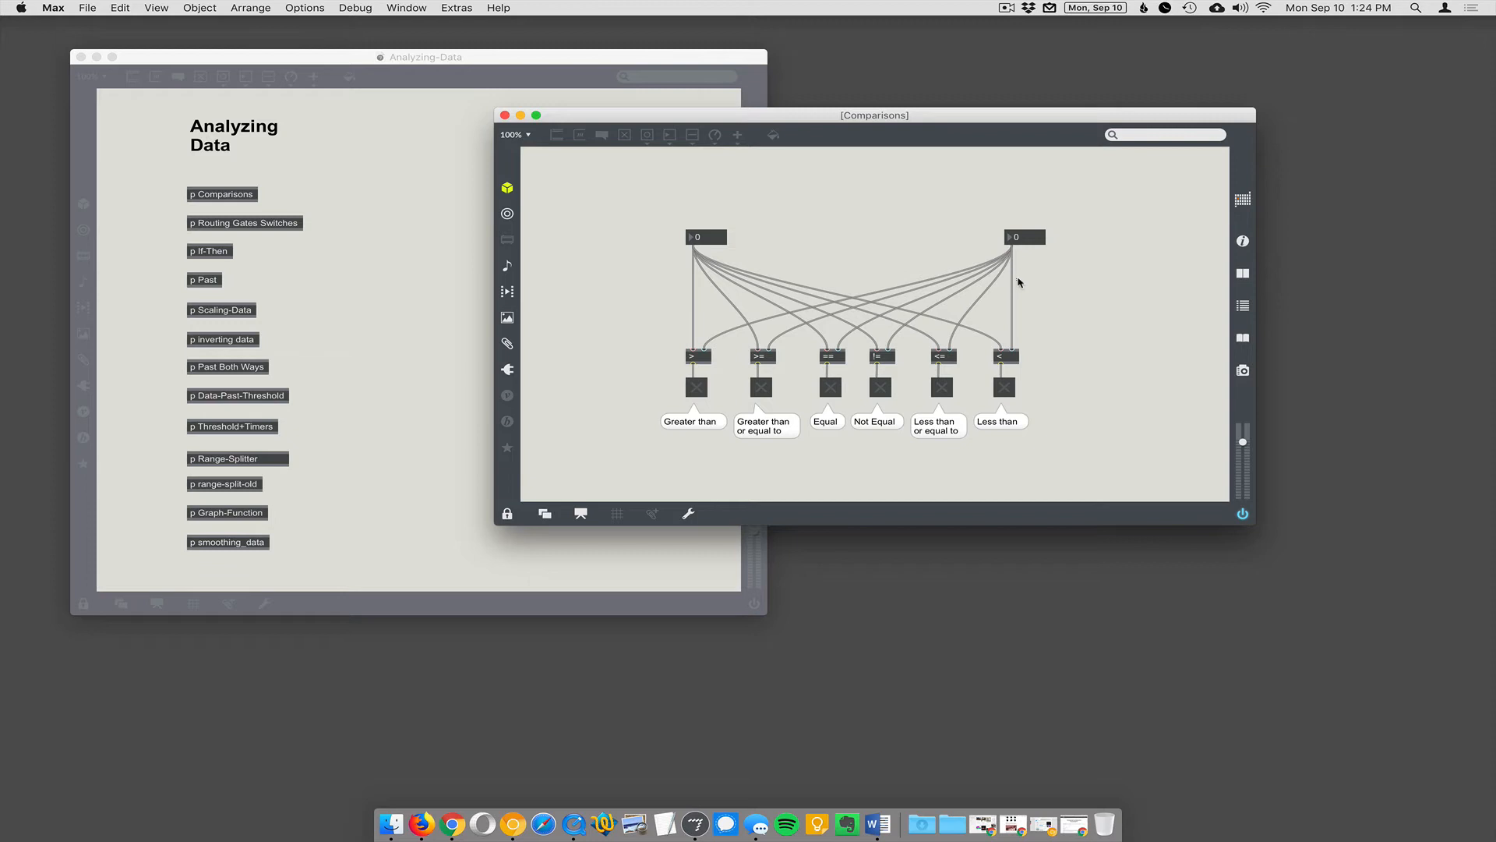
mouse_move(690, 235)
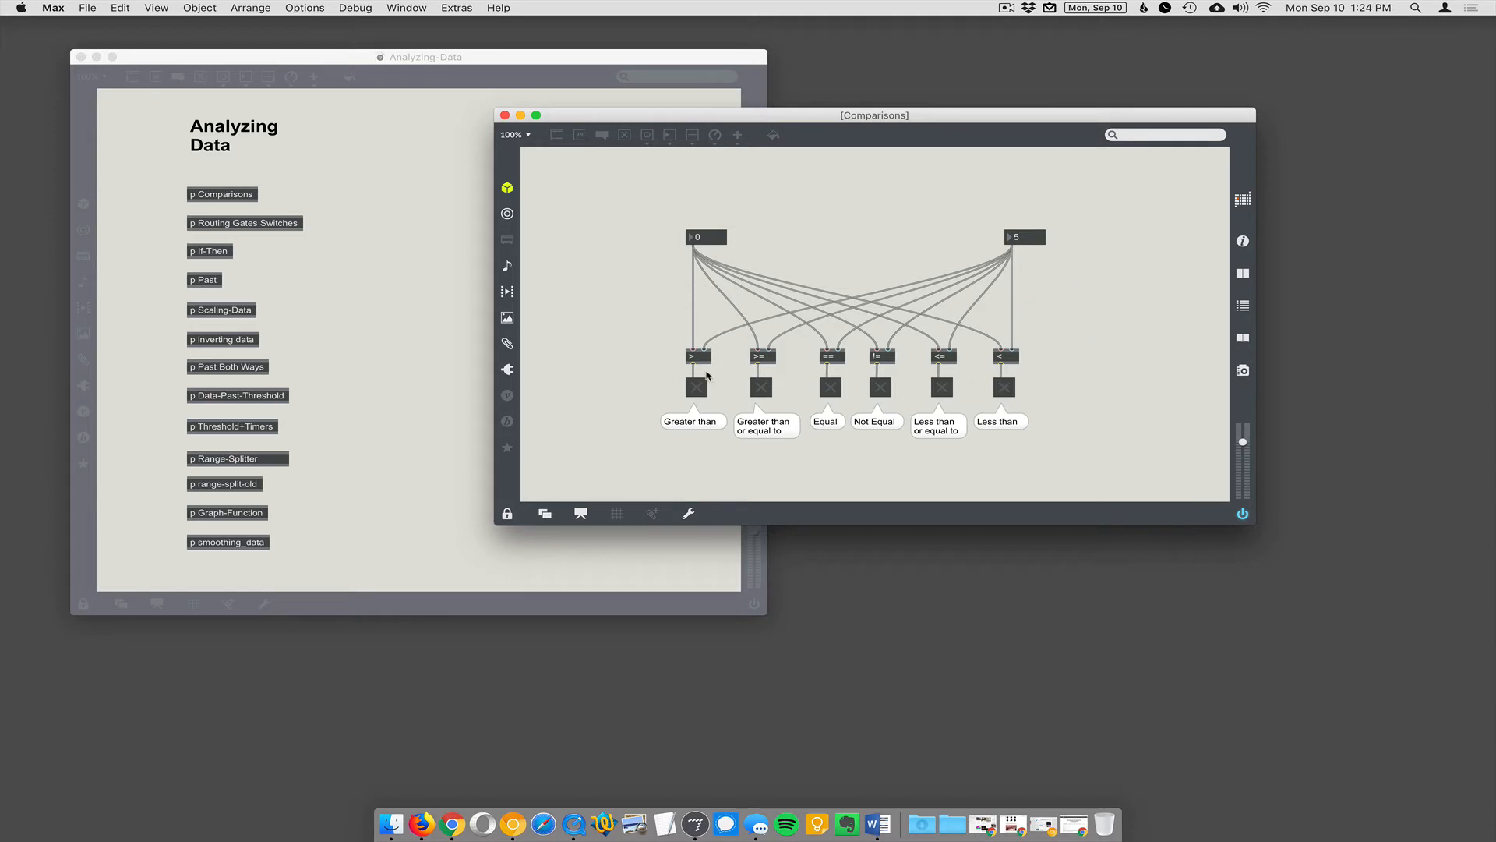
mouse_move(795, 321)
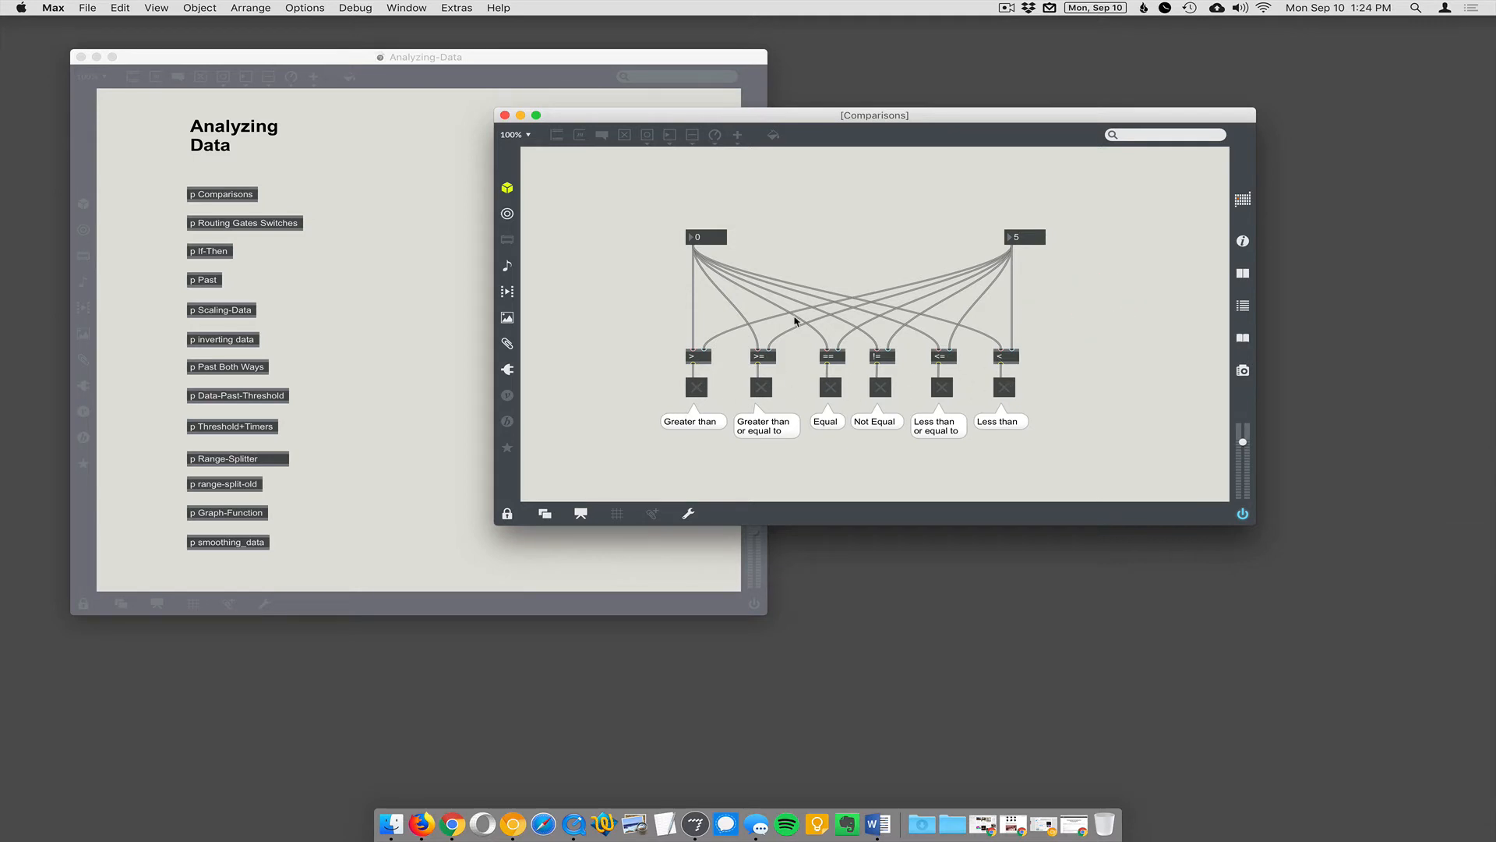
mouse_move(687, 248)
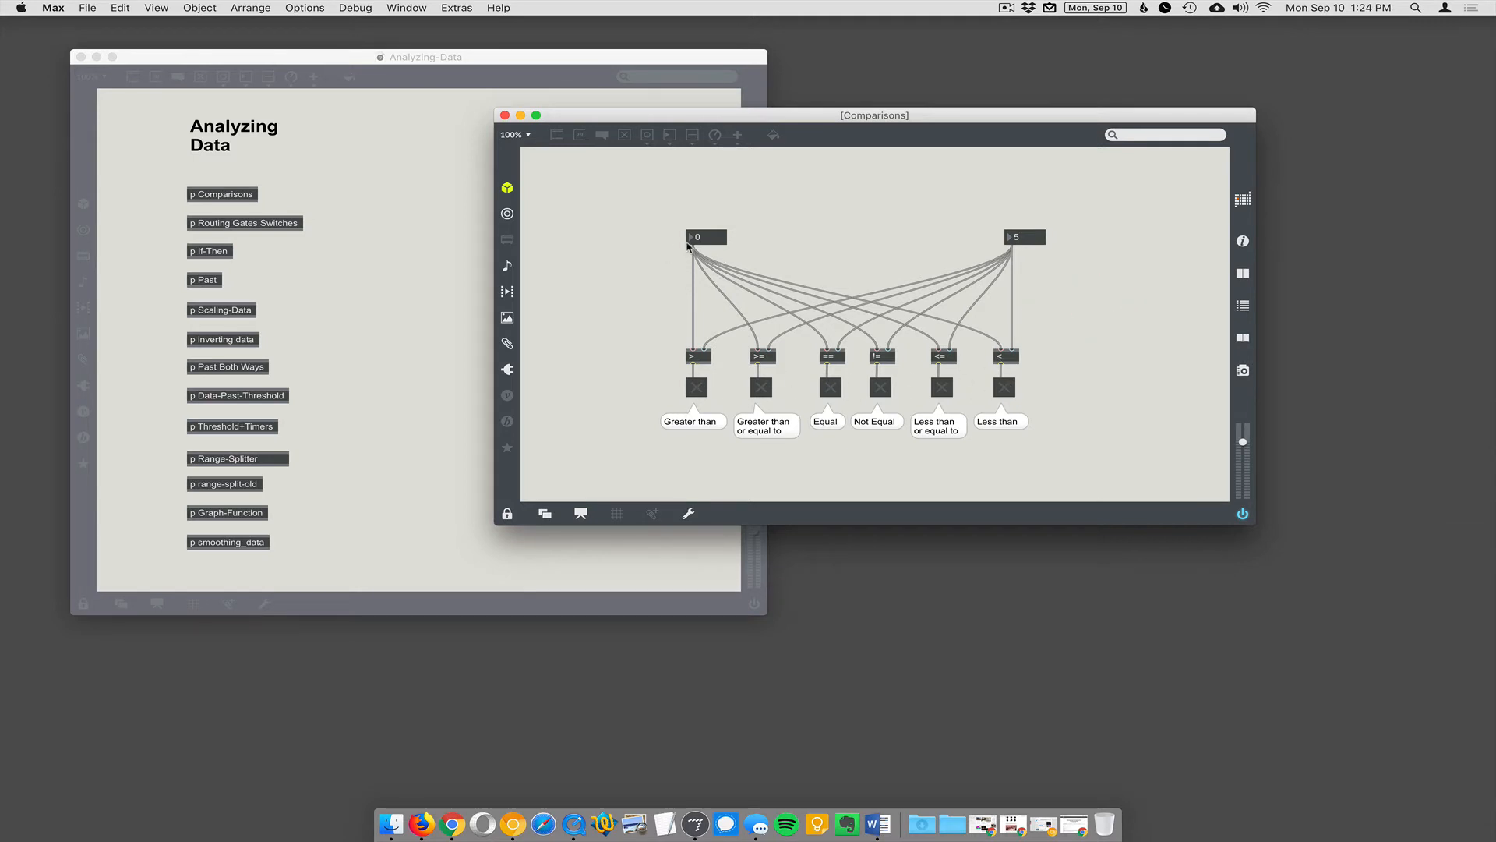
mouse_move(720, 238)
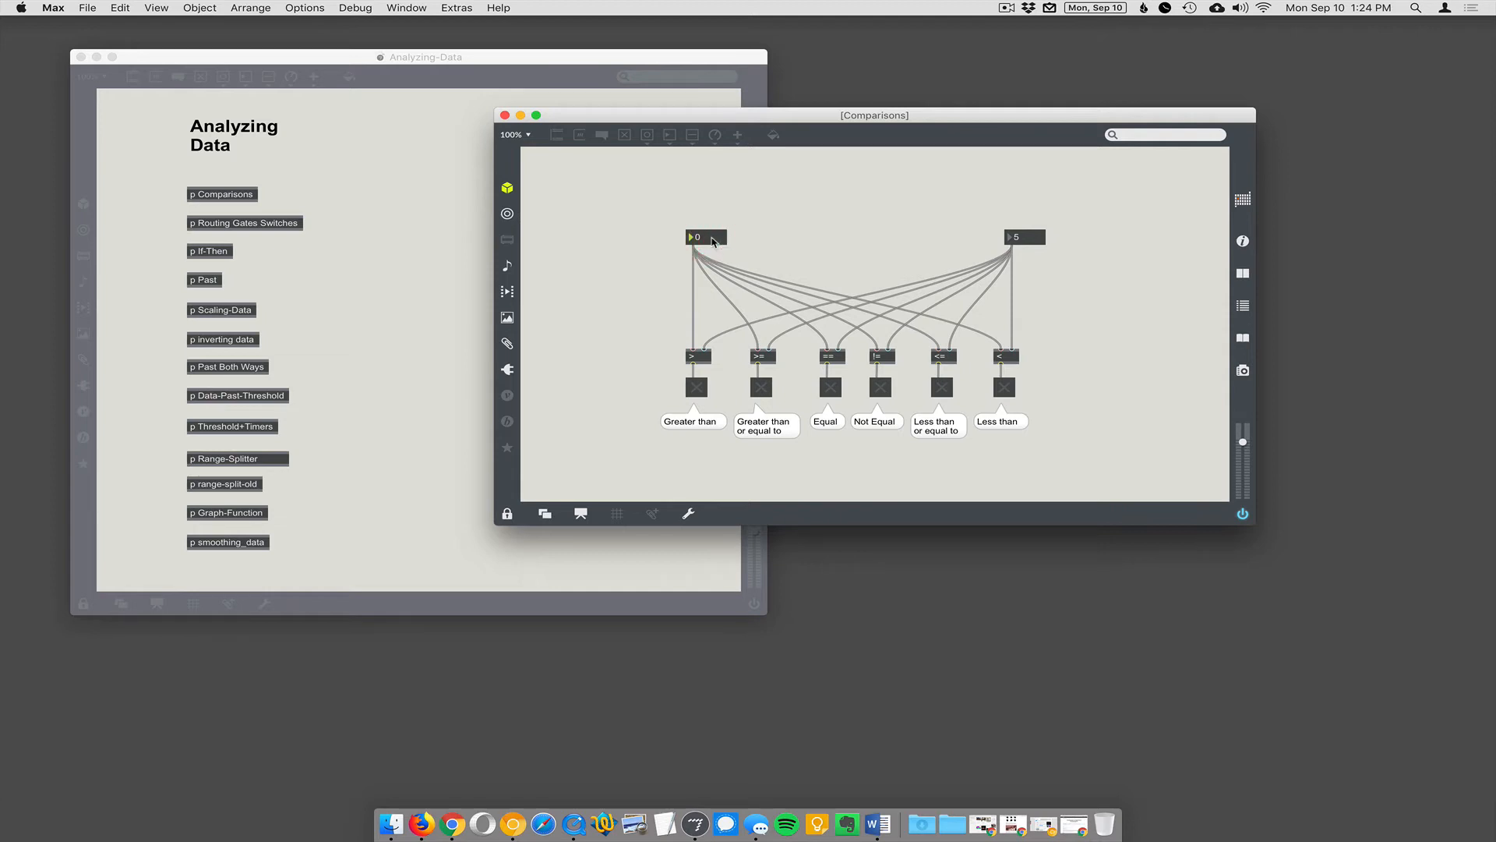
- Set the left and right comparison number boxes to 5
click(705, 237)
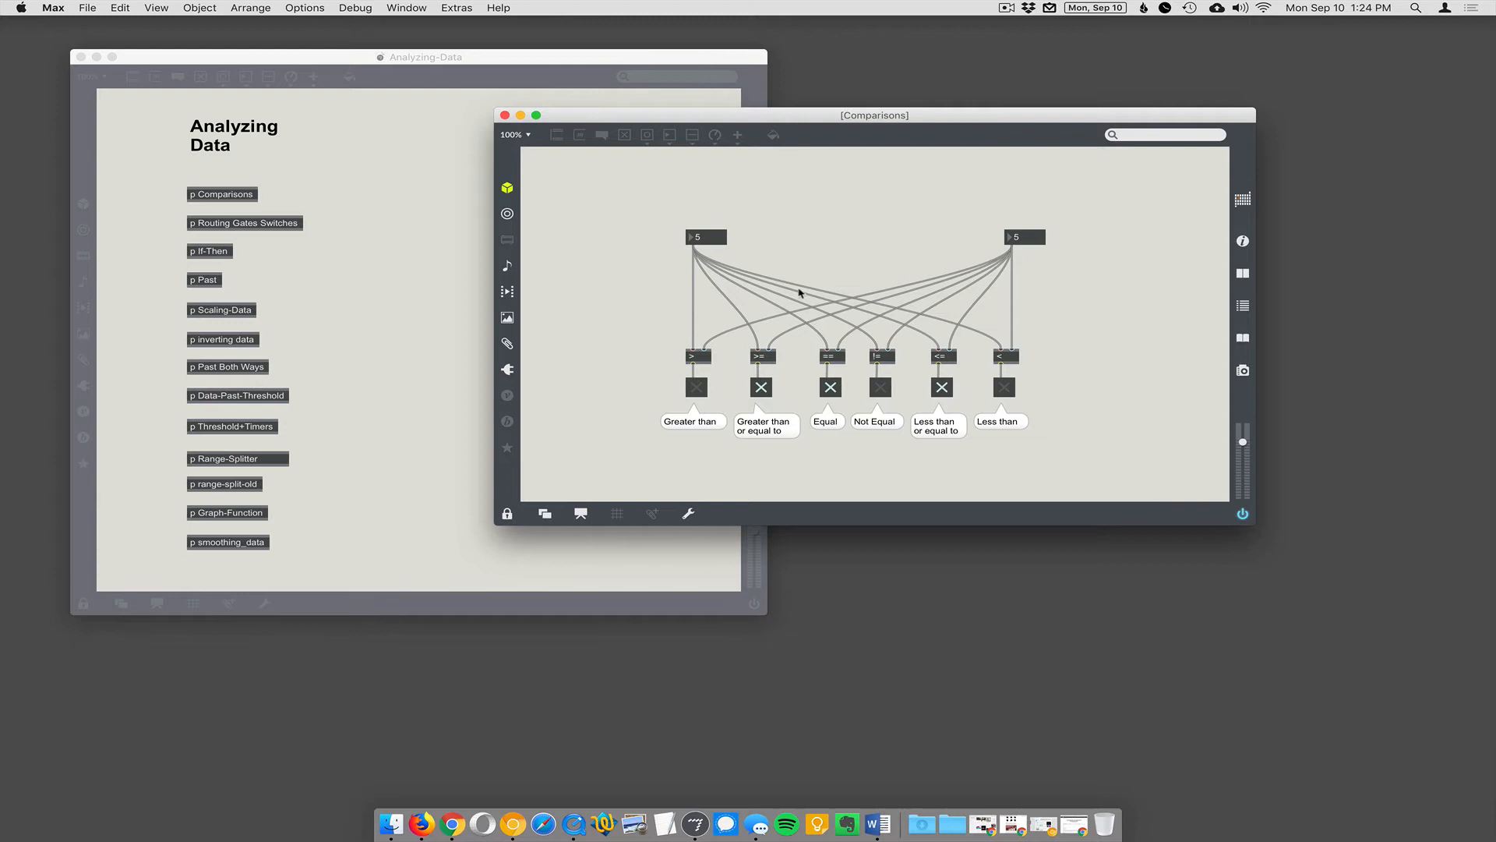
mouse_move(982, 397)
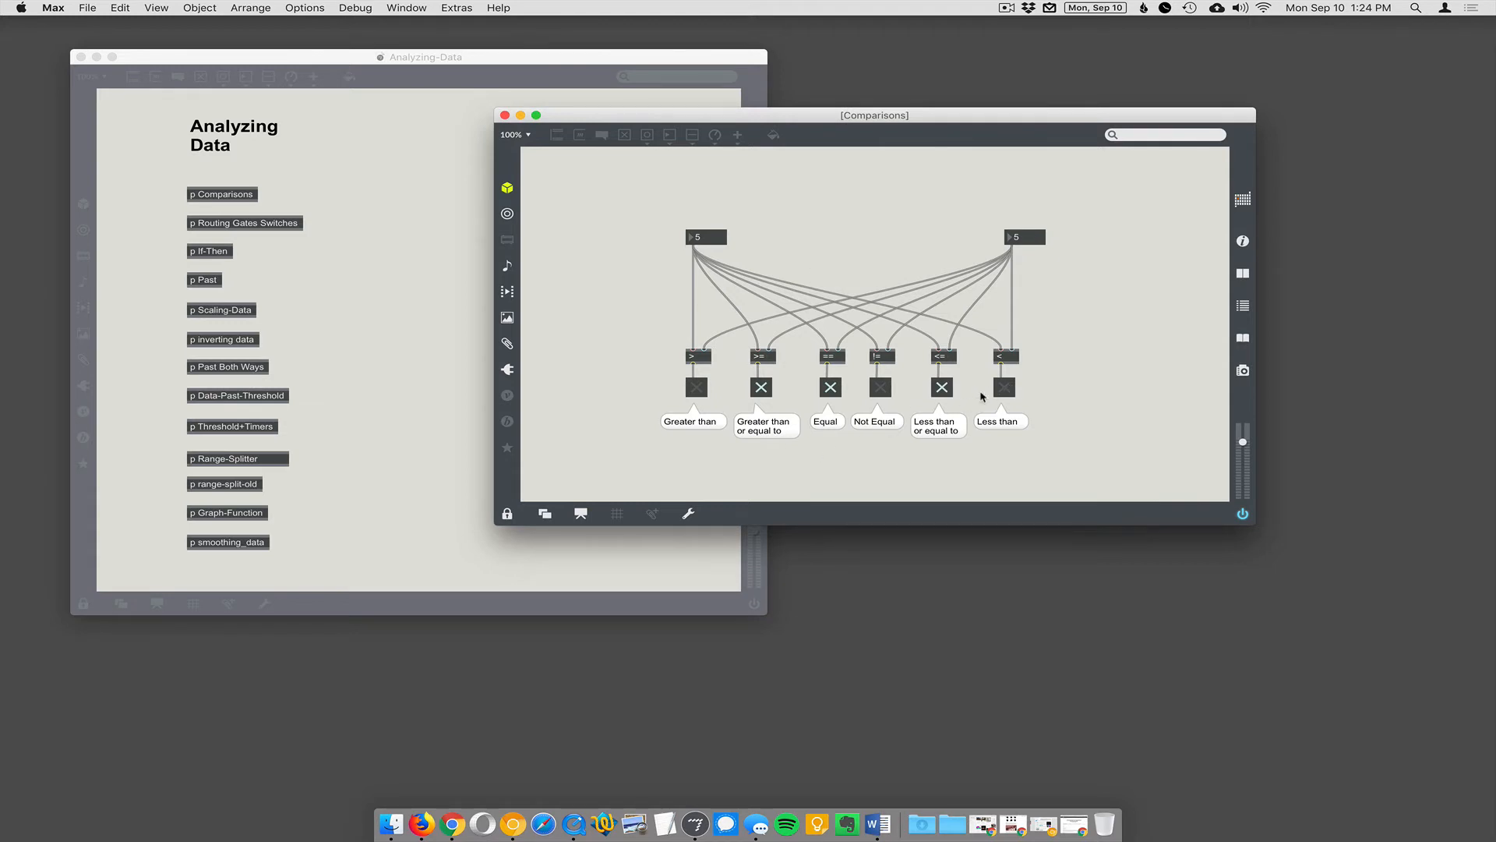
mouse_move(917, 398)
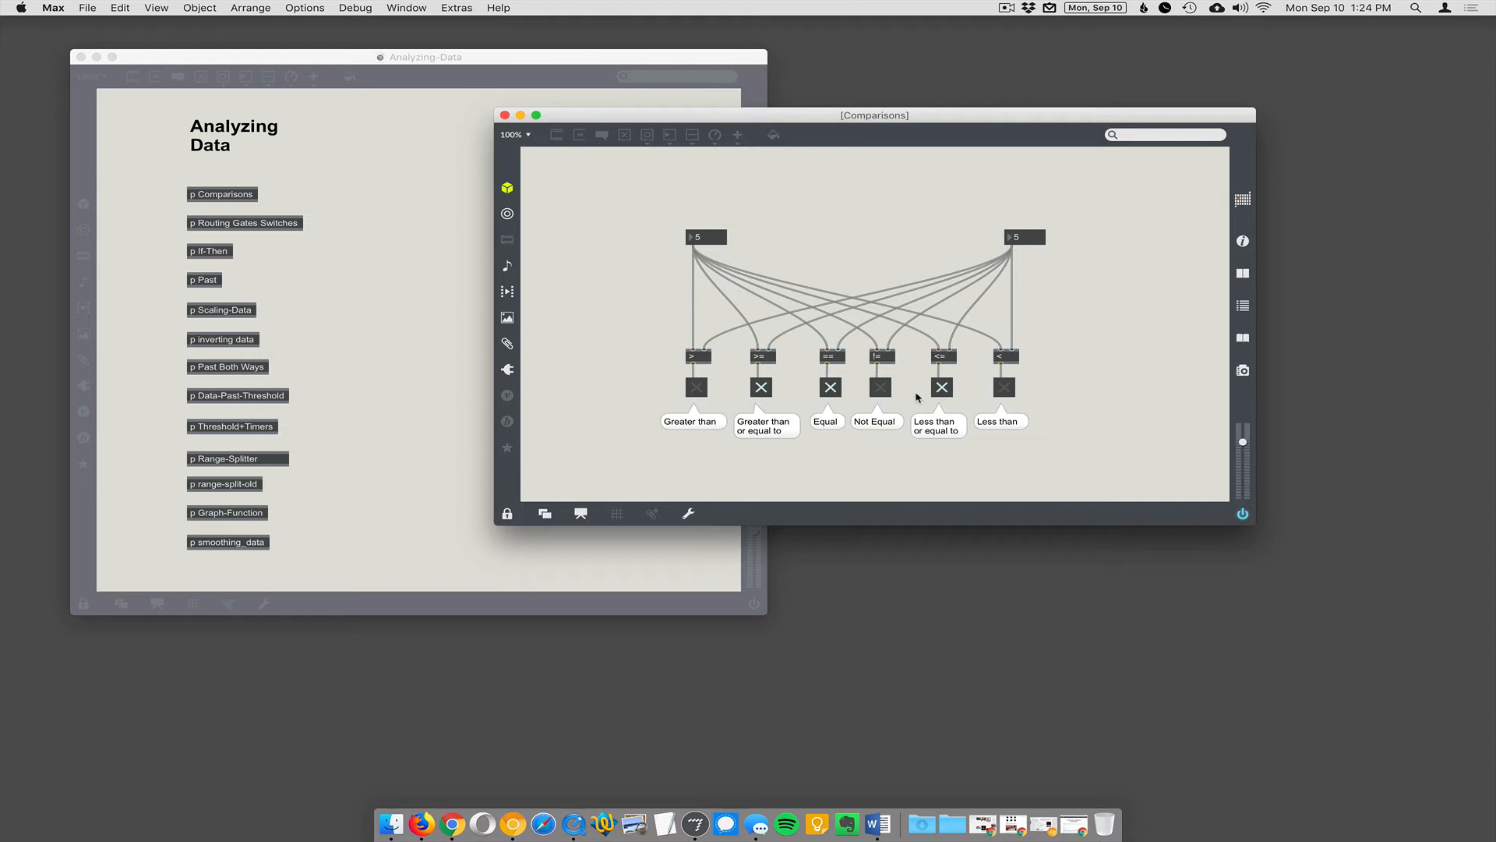
mouse_move(700, 401)
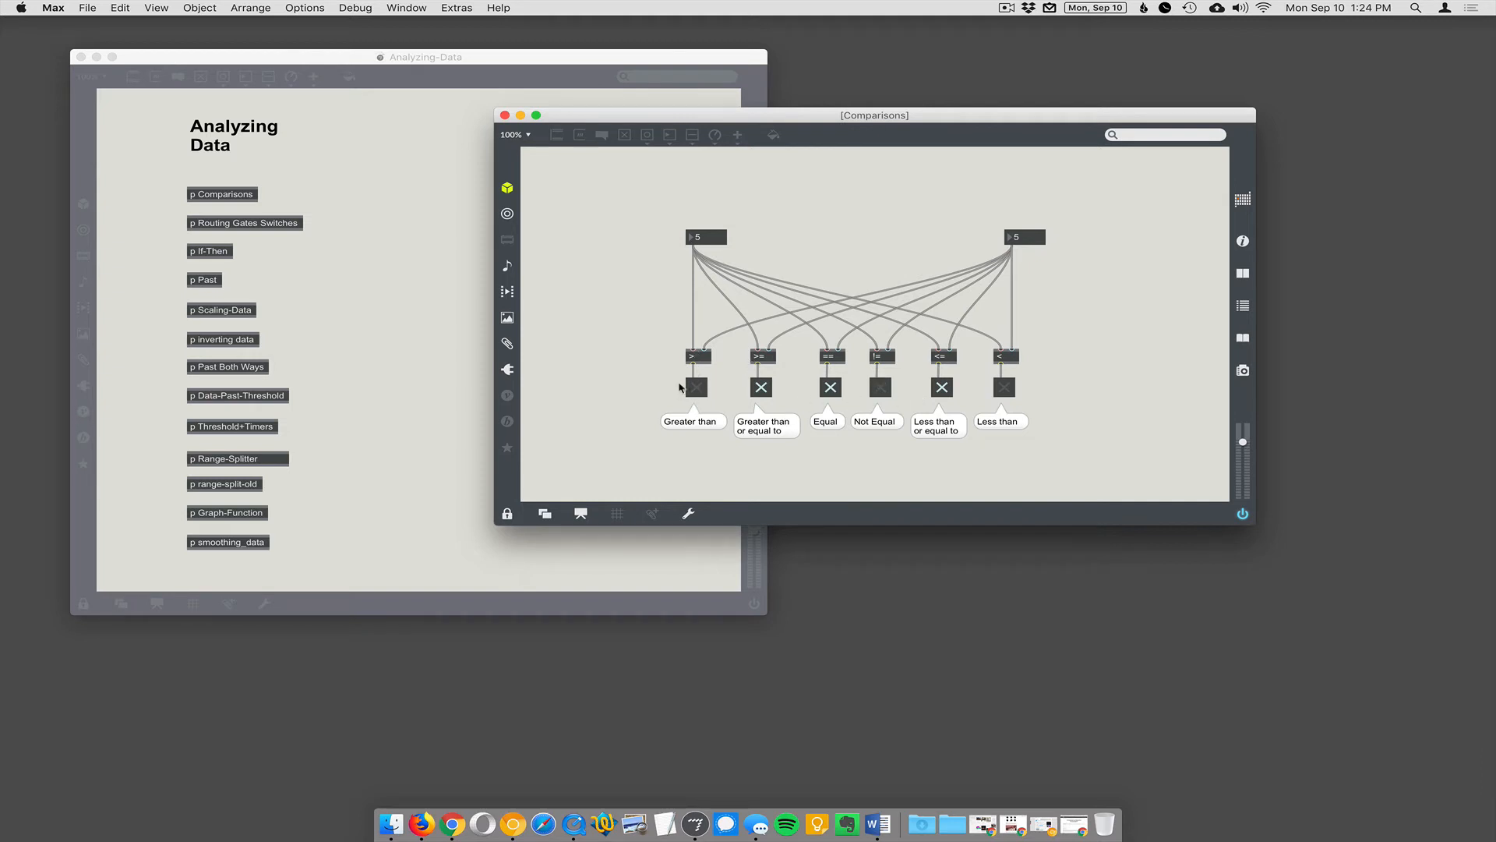
mouse_move(997, 422)
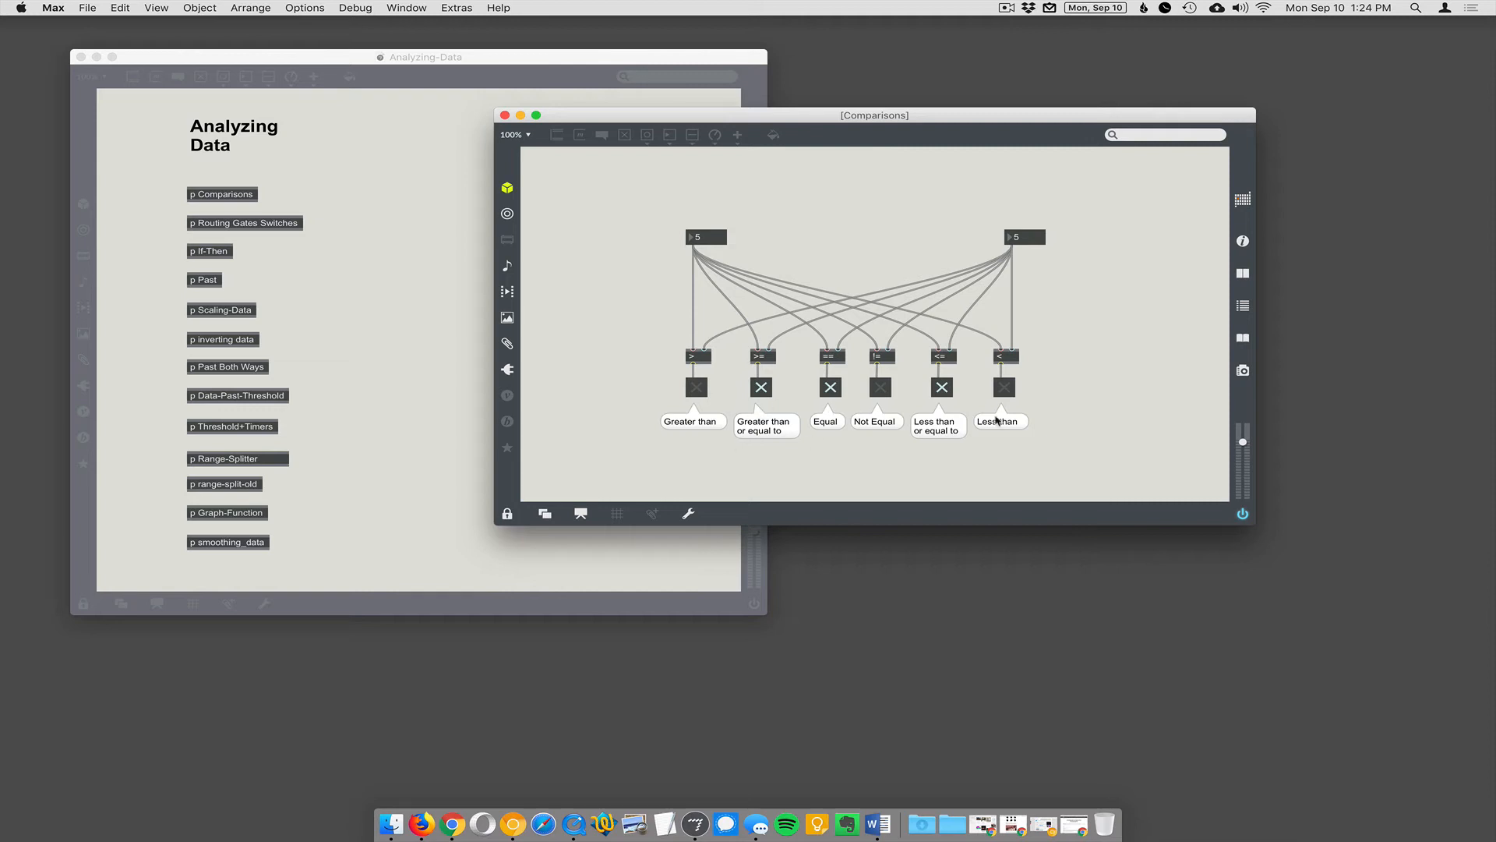
mouse_move(699, 361)
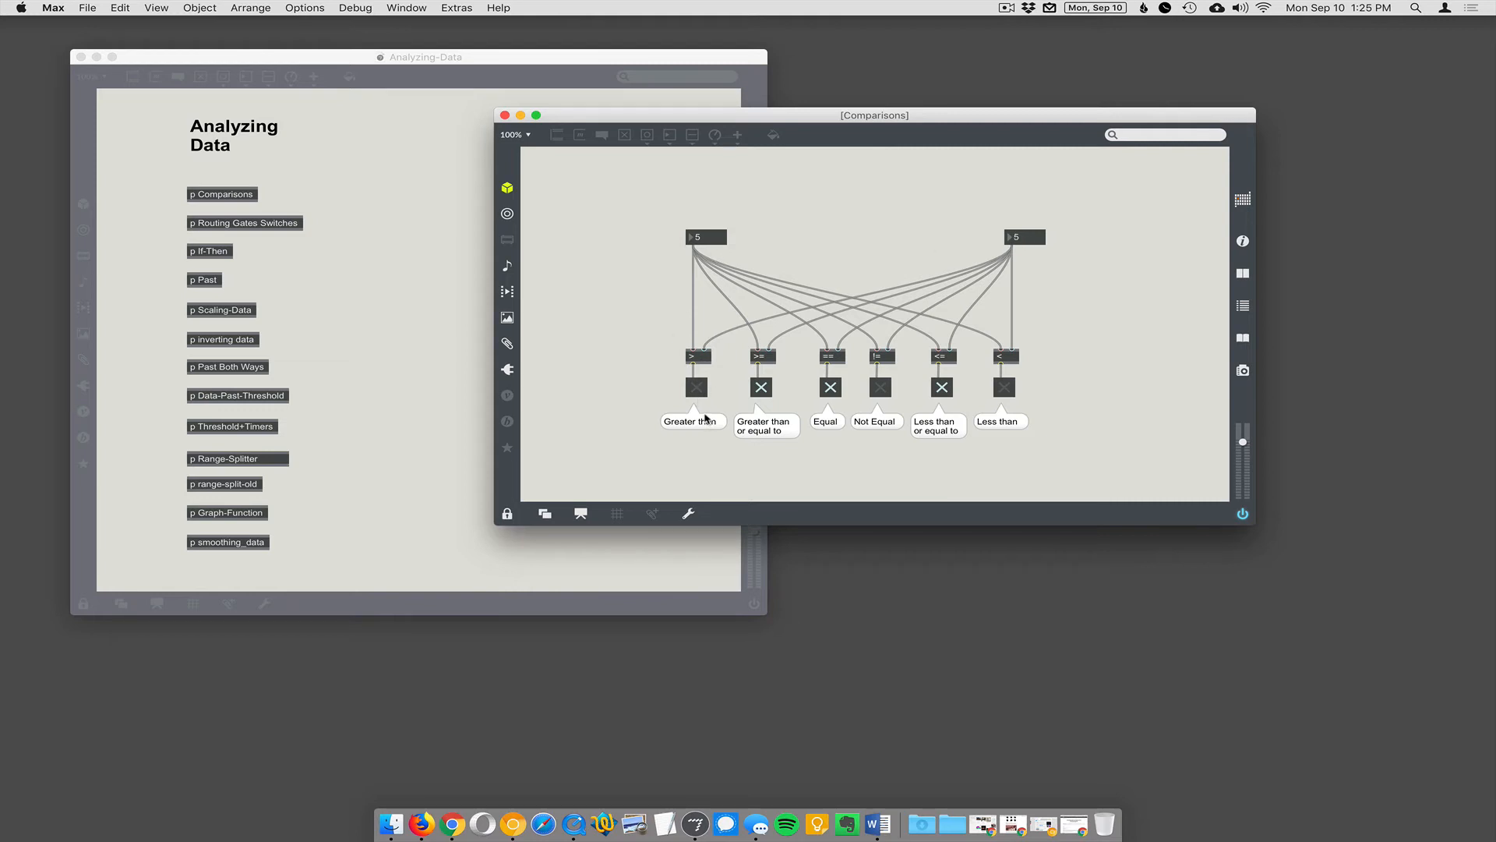
mouse_move(735, 413)
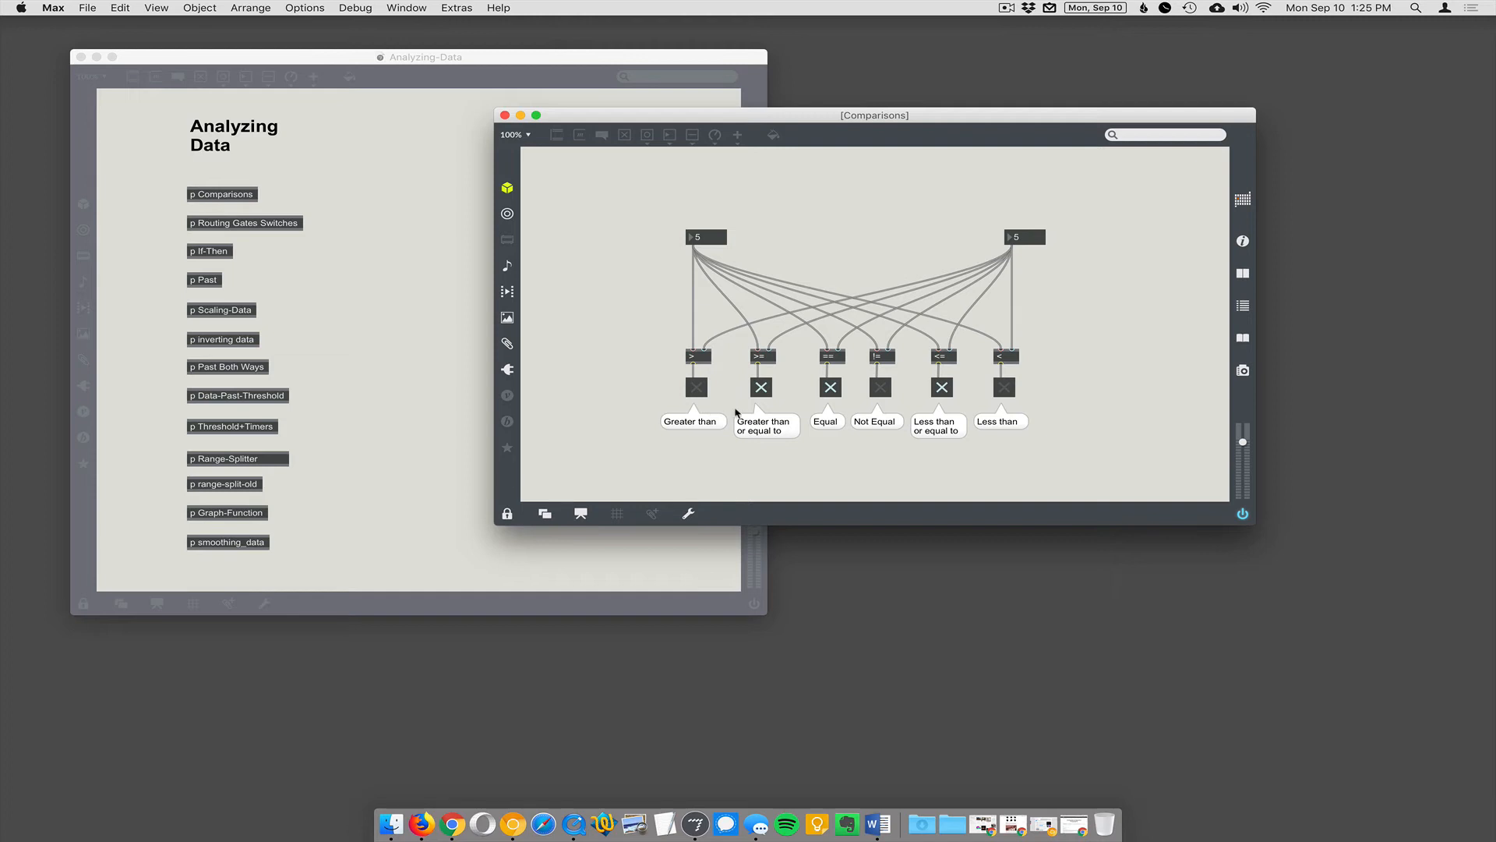
mouse_move(787, 389)
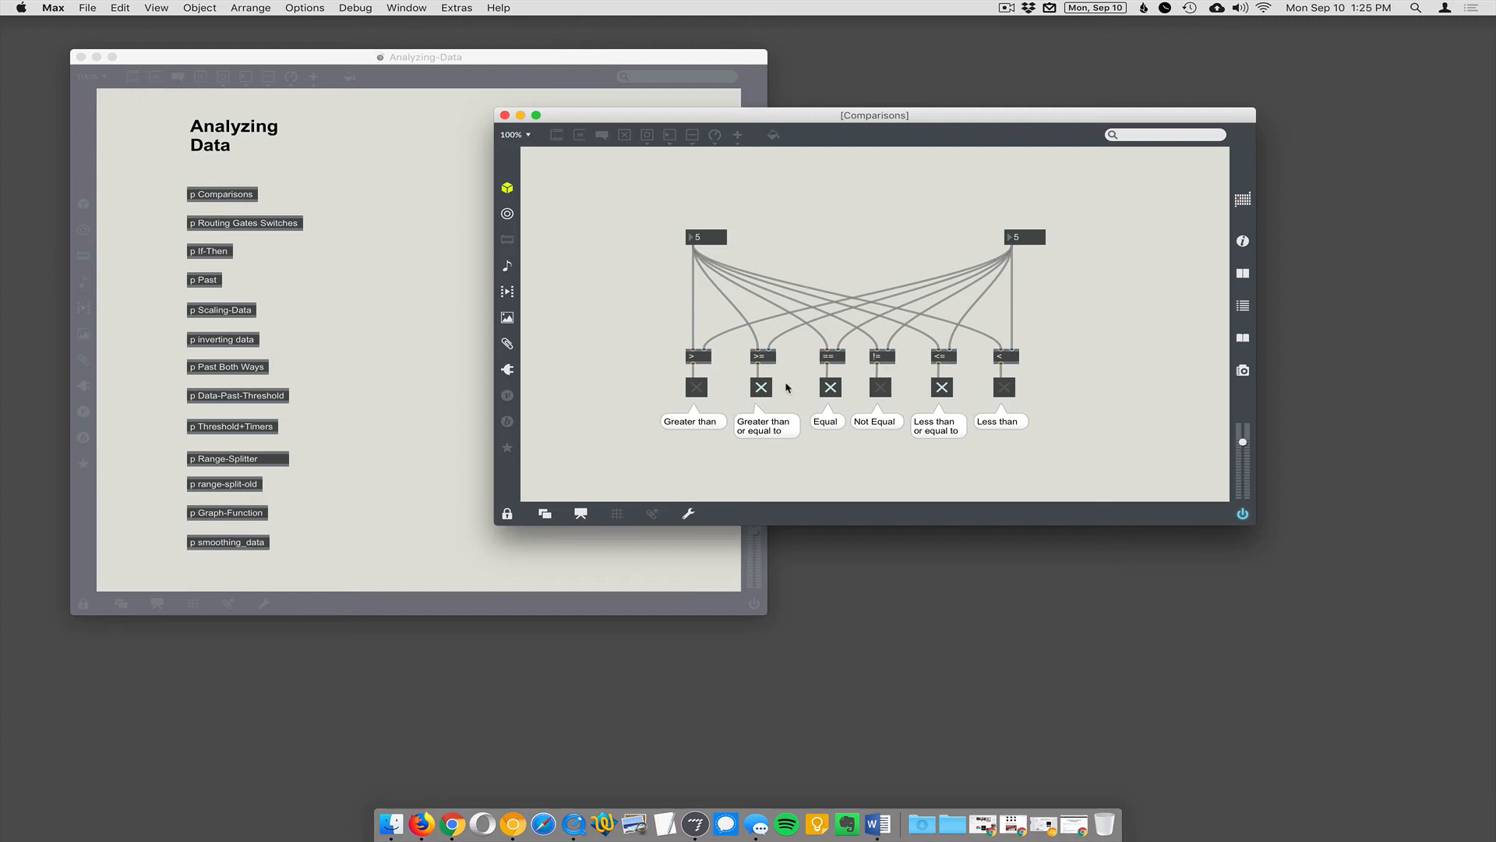
mouse_move(771, 327)
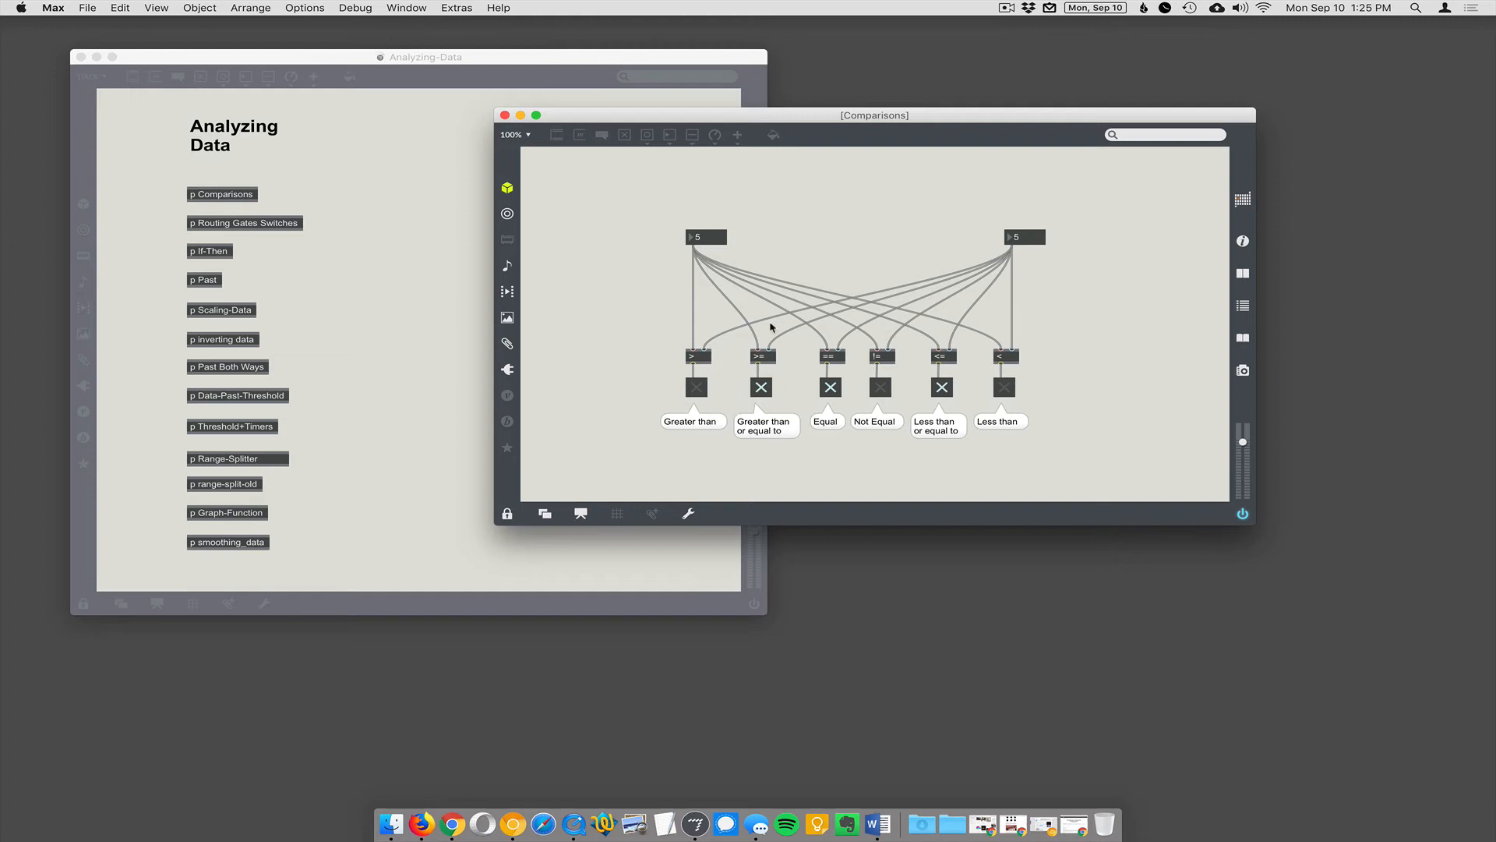
mouse_move(764, 392)
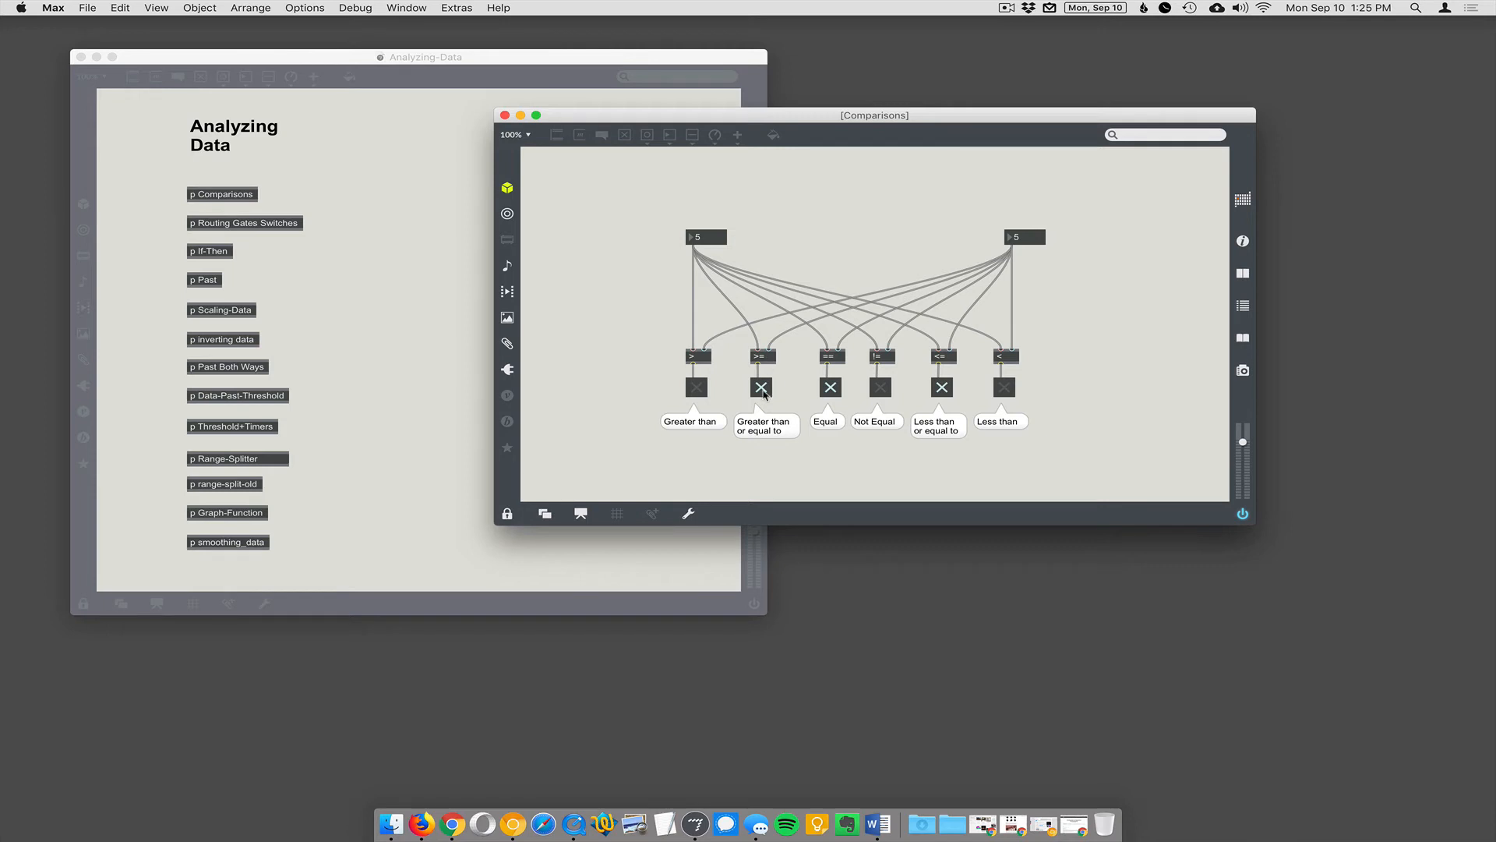
mouse_move(1007, 254)
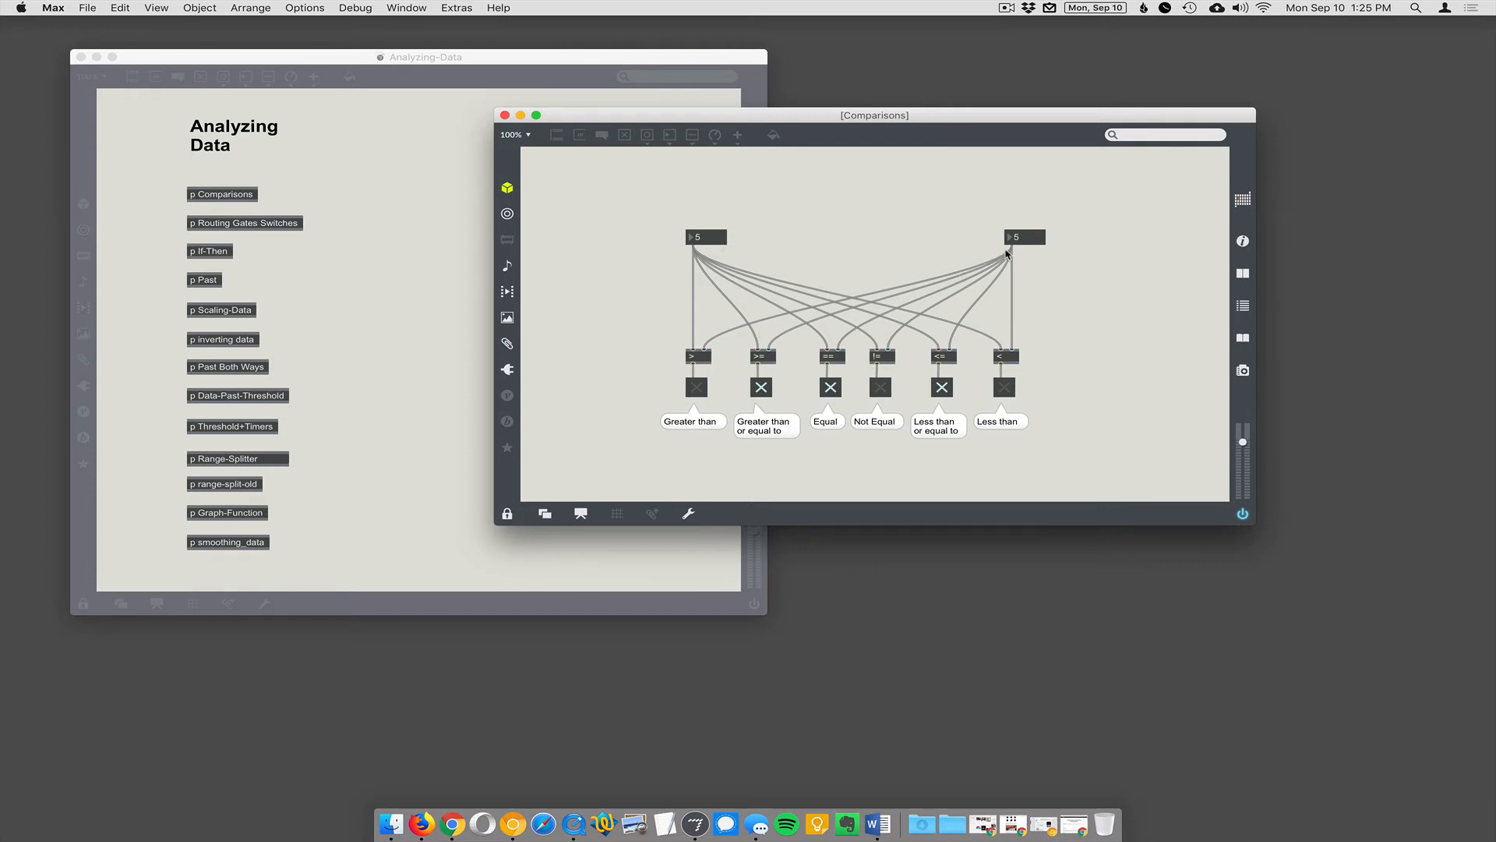
mouse_move(764, 363)
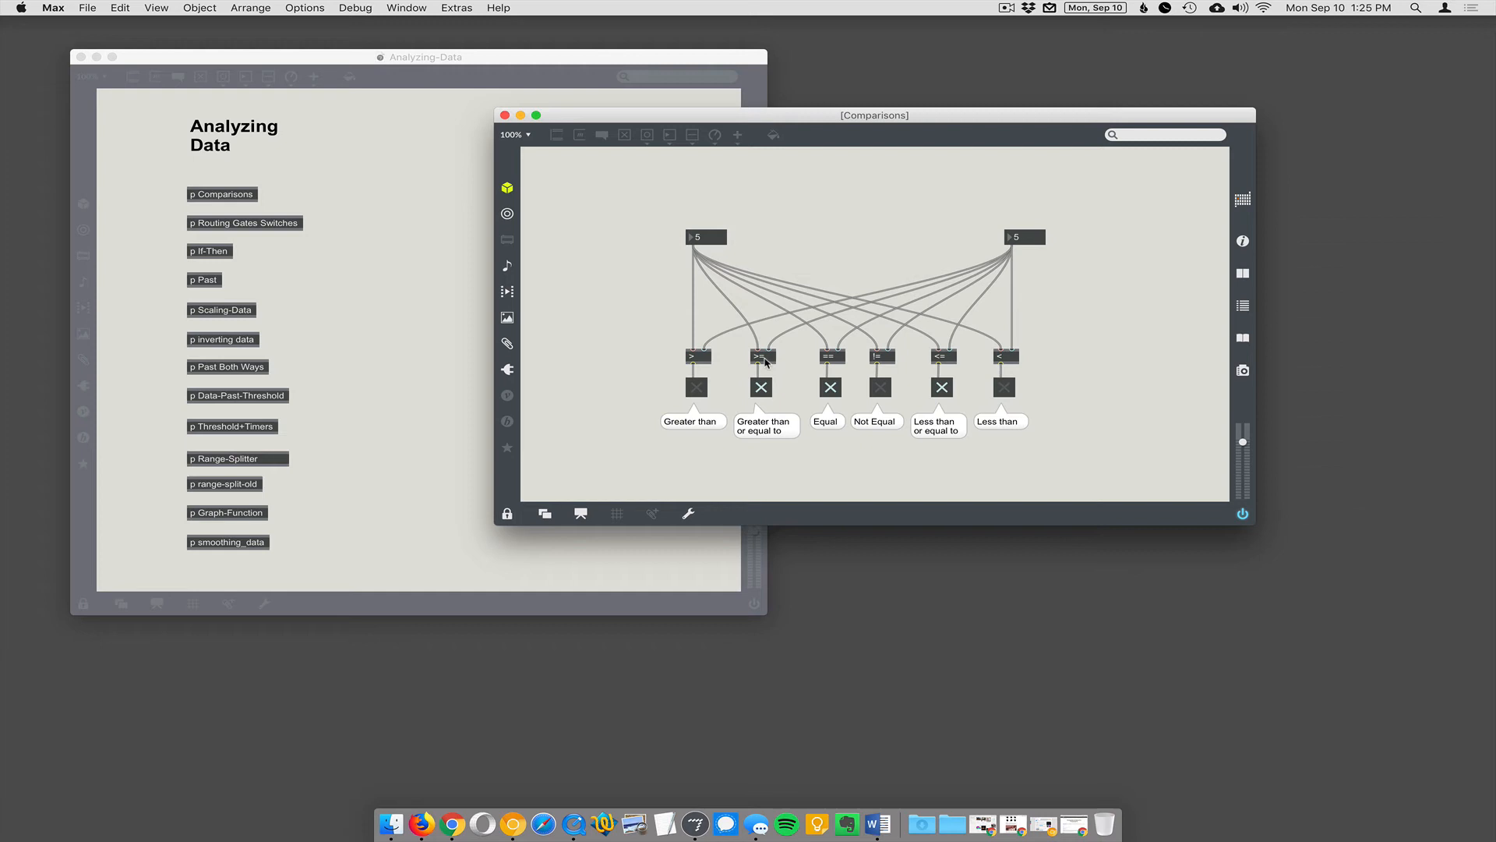
mouse_move(837, 421)
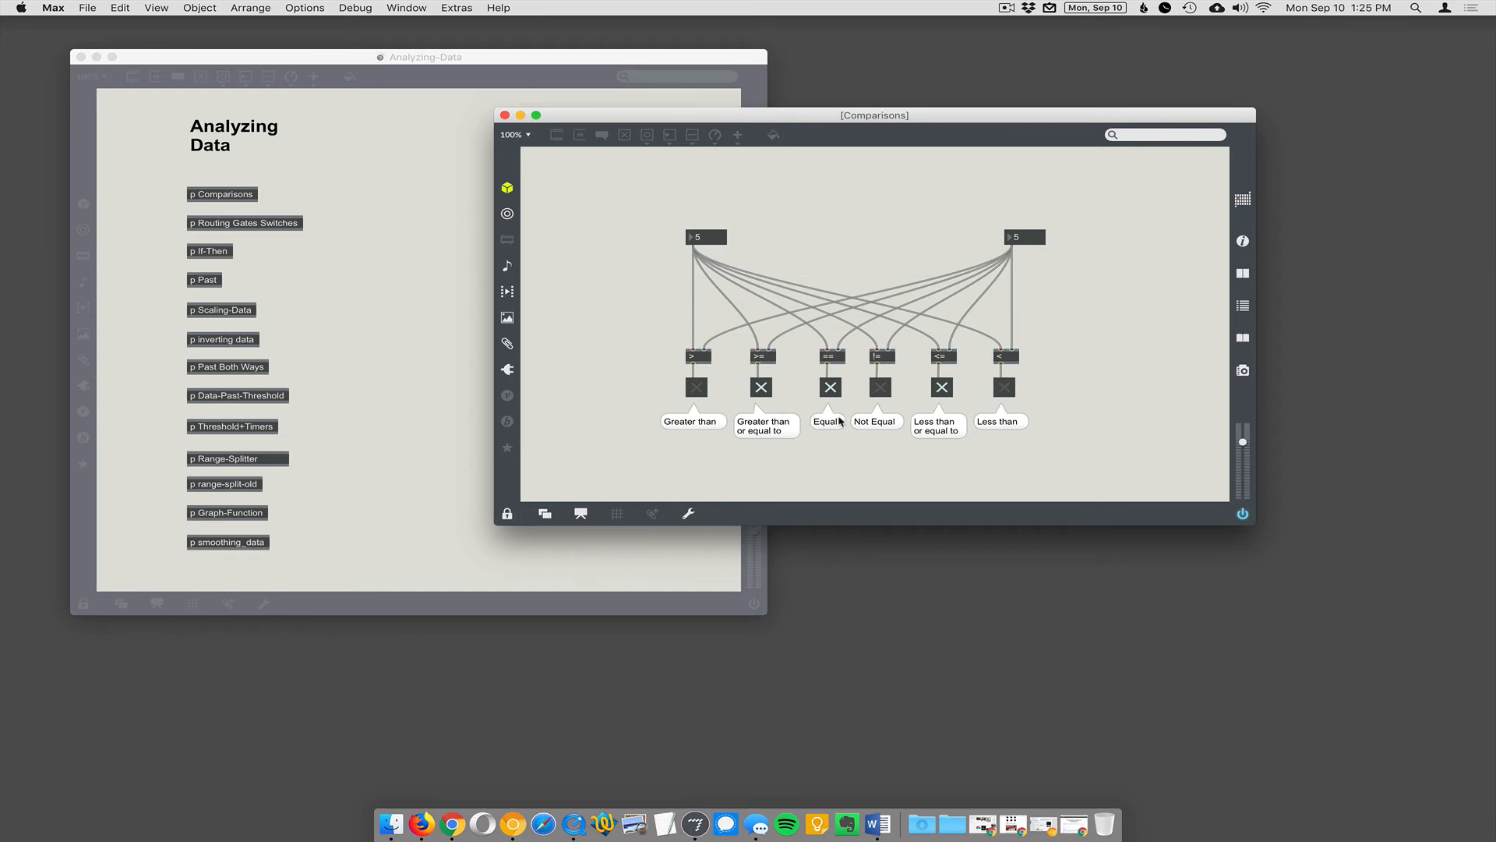
mouse_move(919, 237)
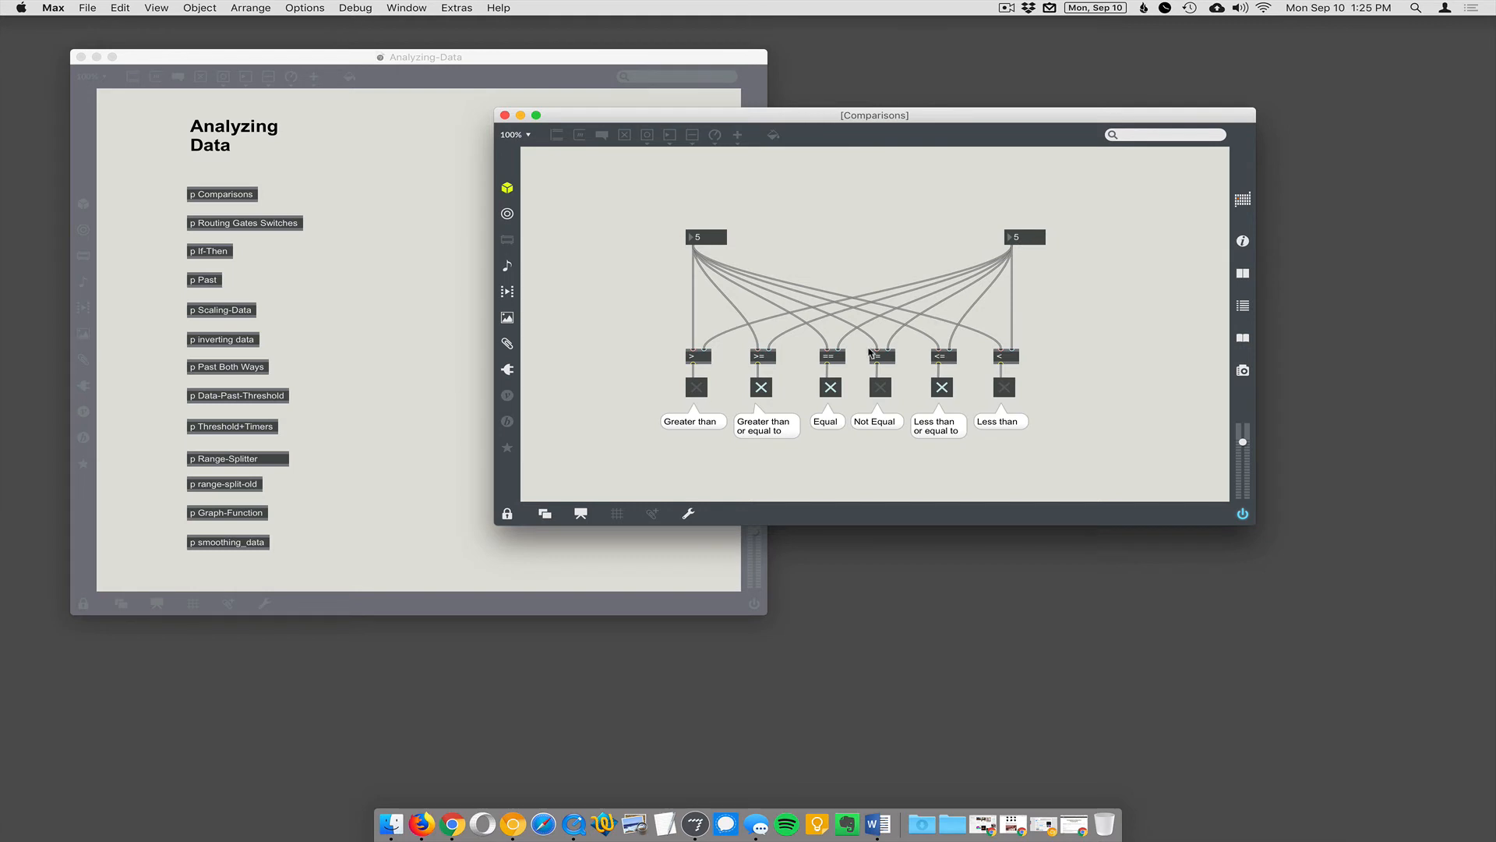
mouse_move(887, 397)
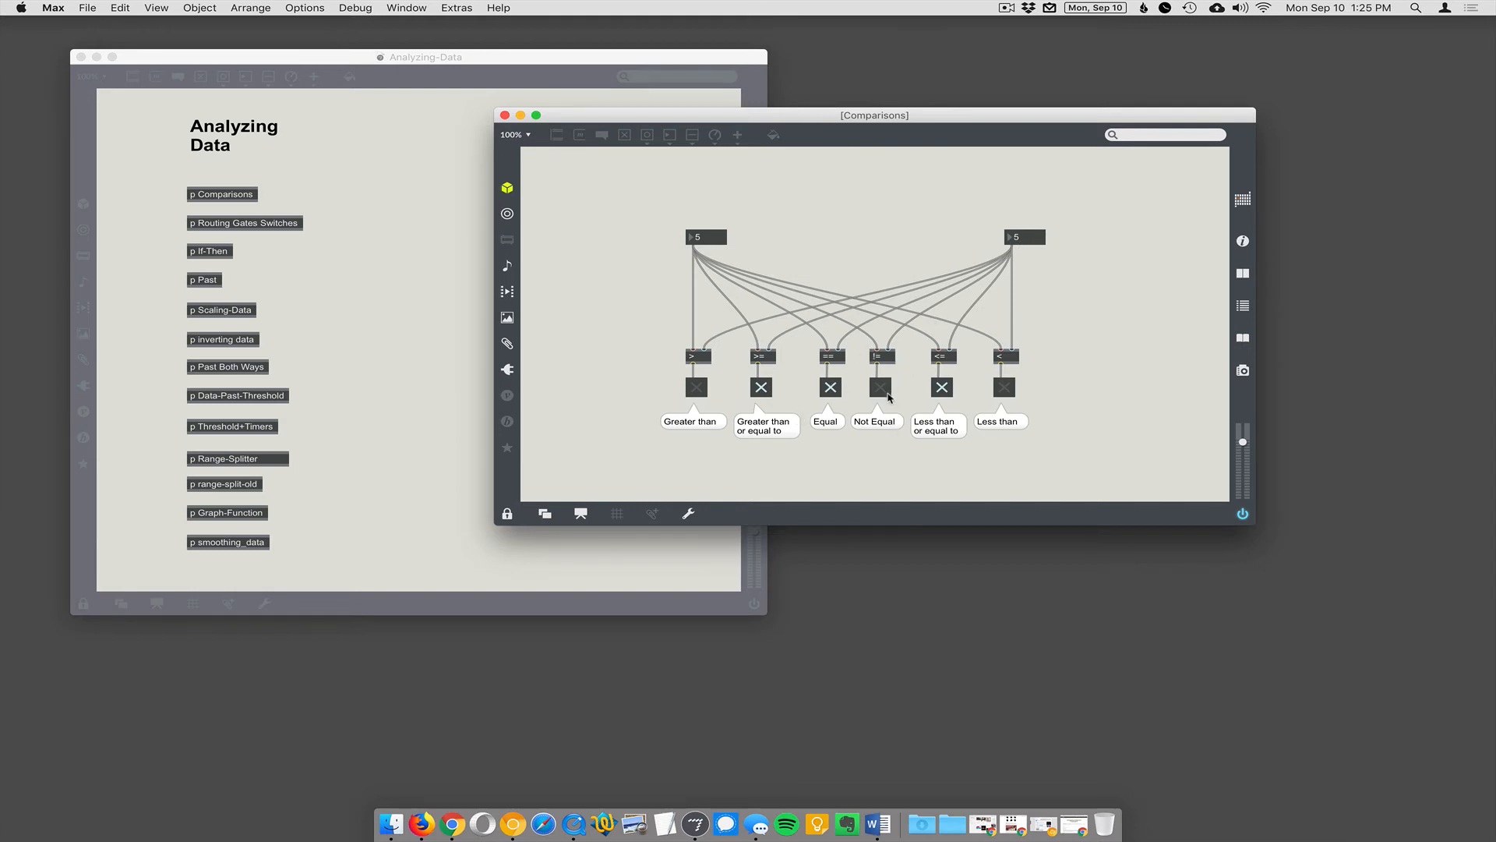
mouse_move(995, 377)
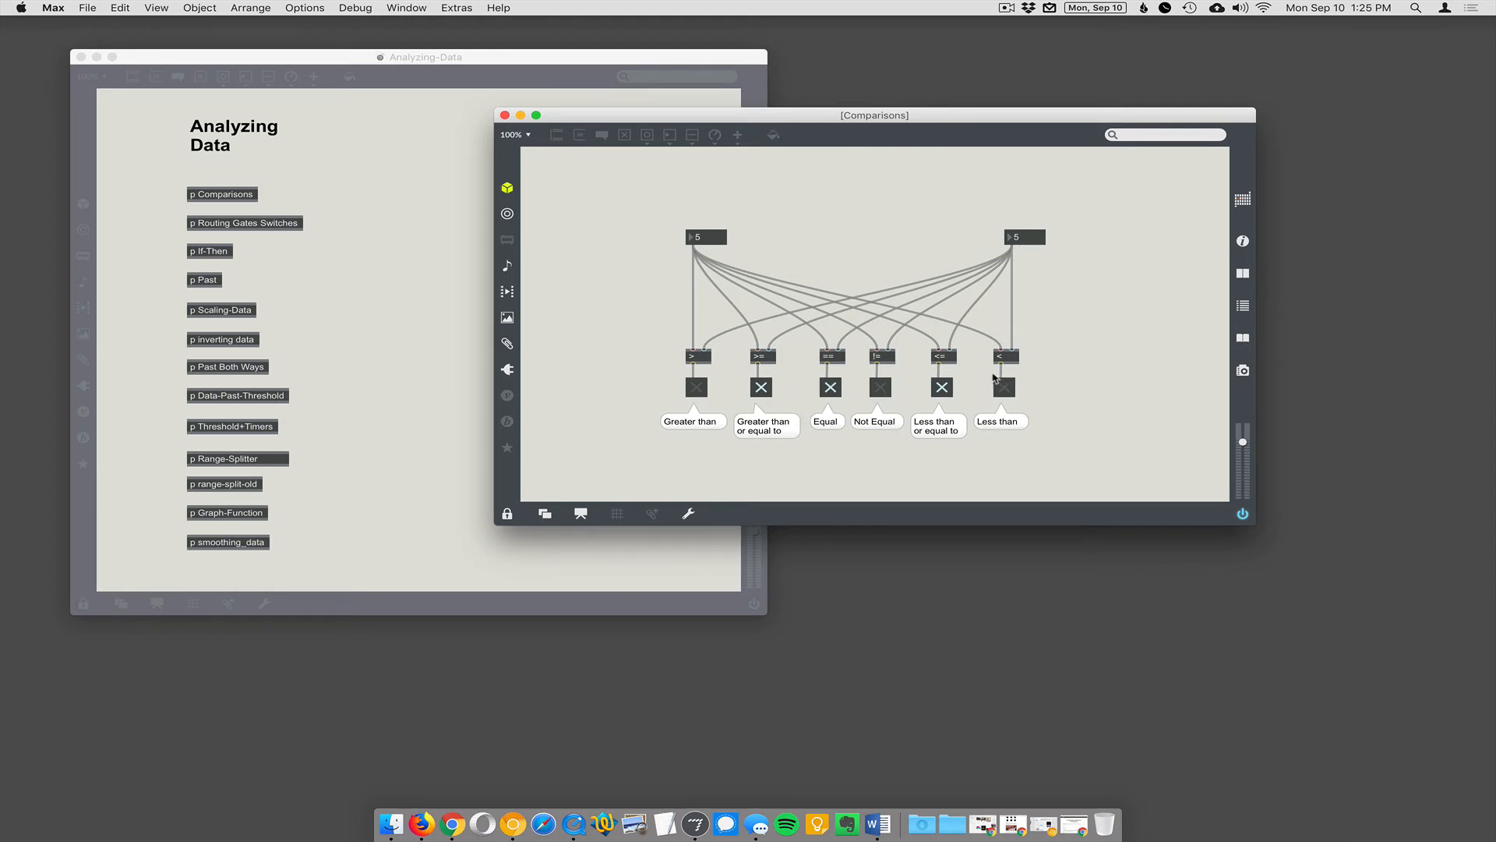
mouse_move(949, 397)
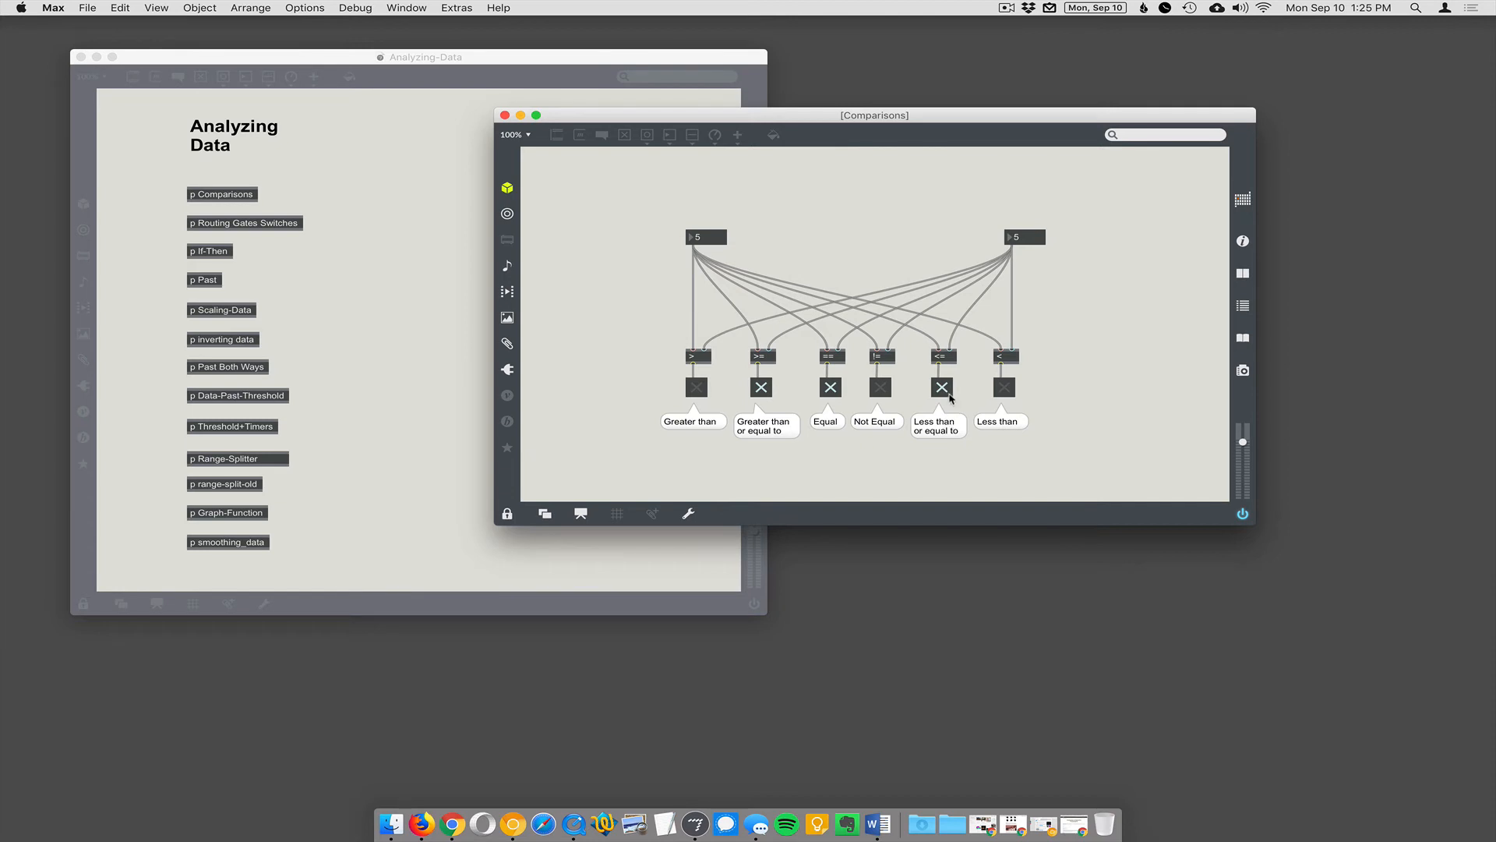
mouse_move(1011, 395)
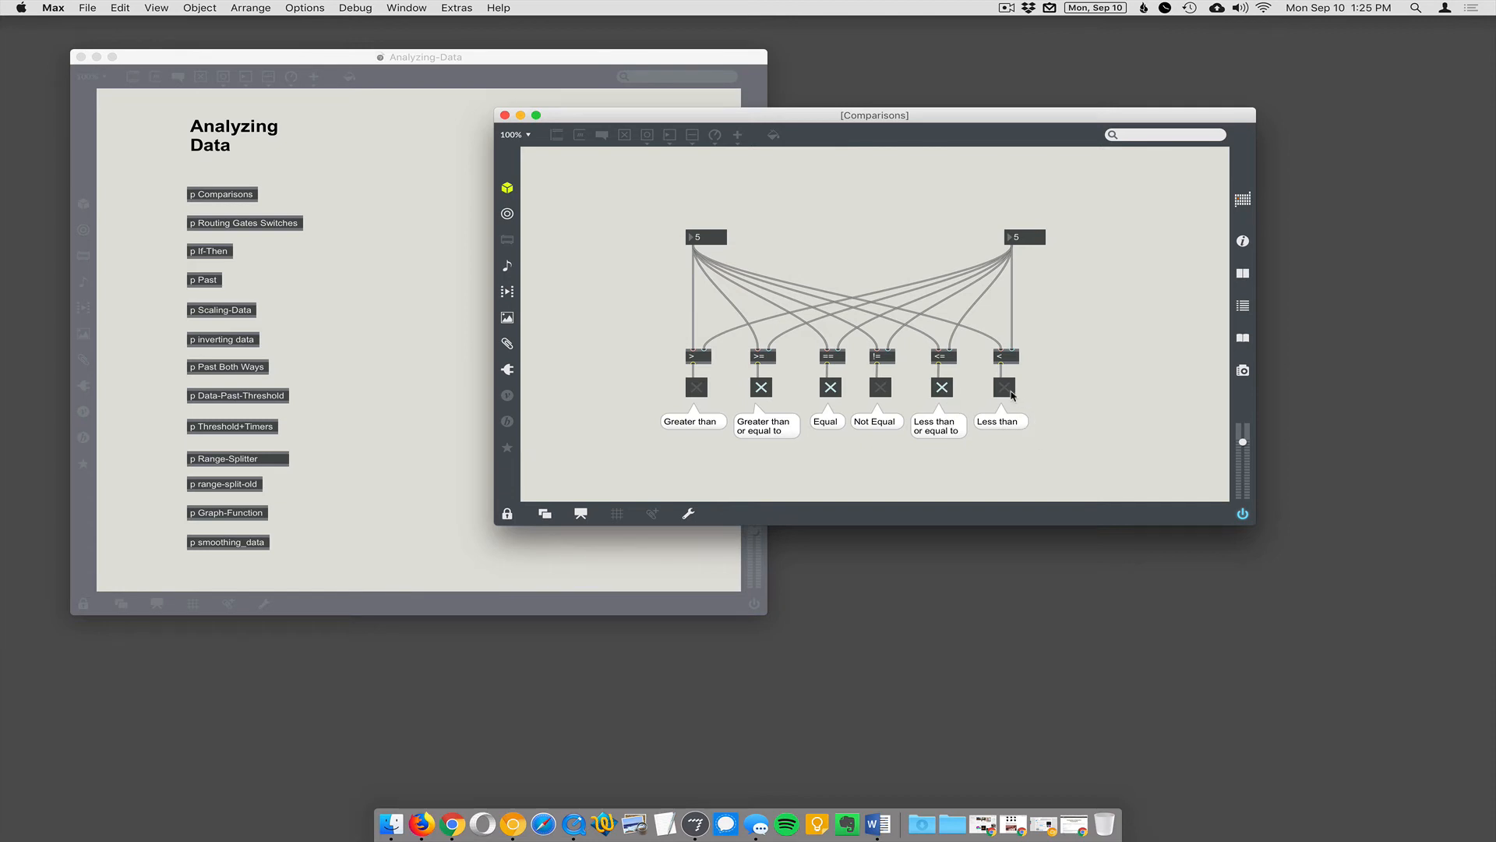
mouse_move(1042, 258)
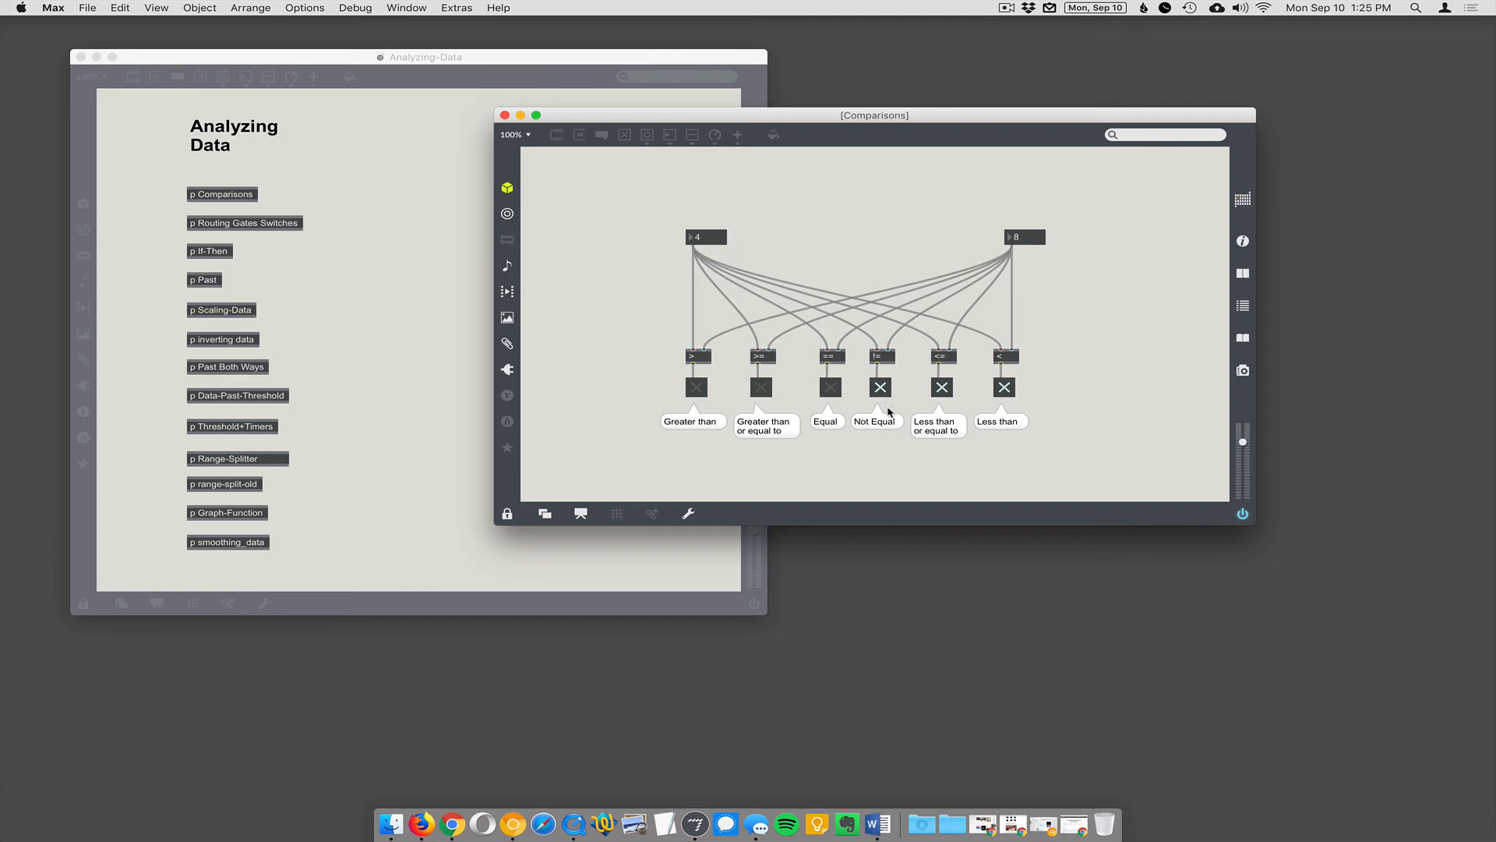
mouse_move(887, 415)
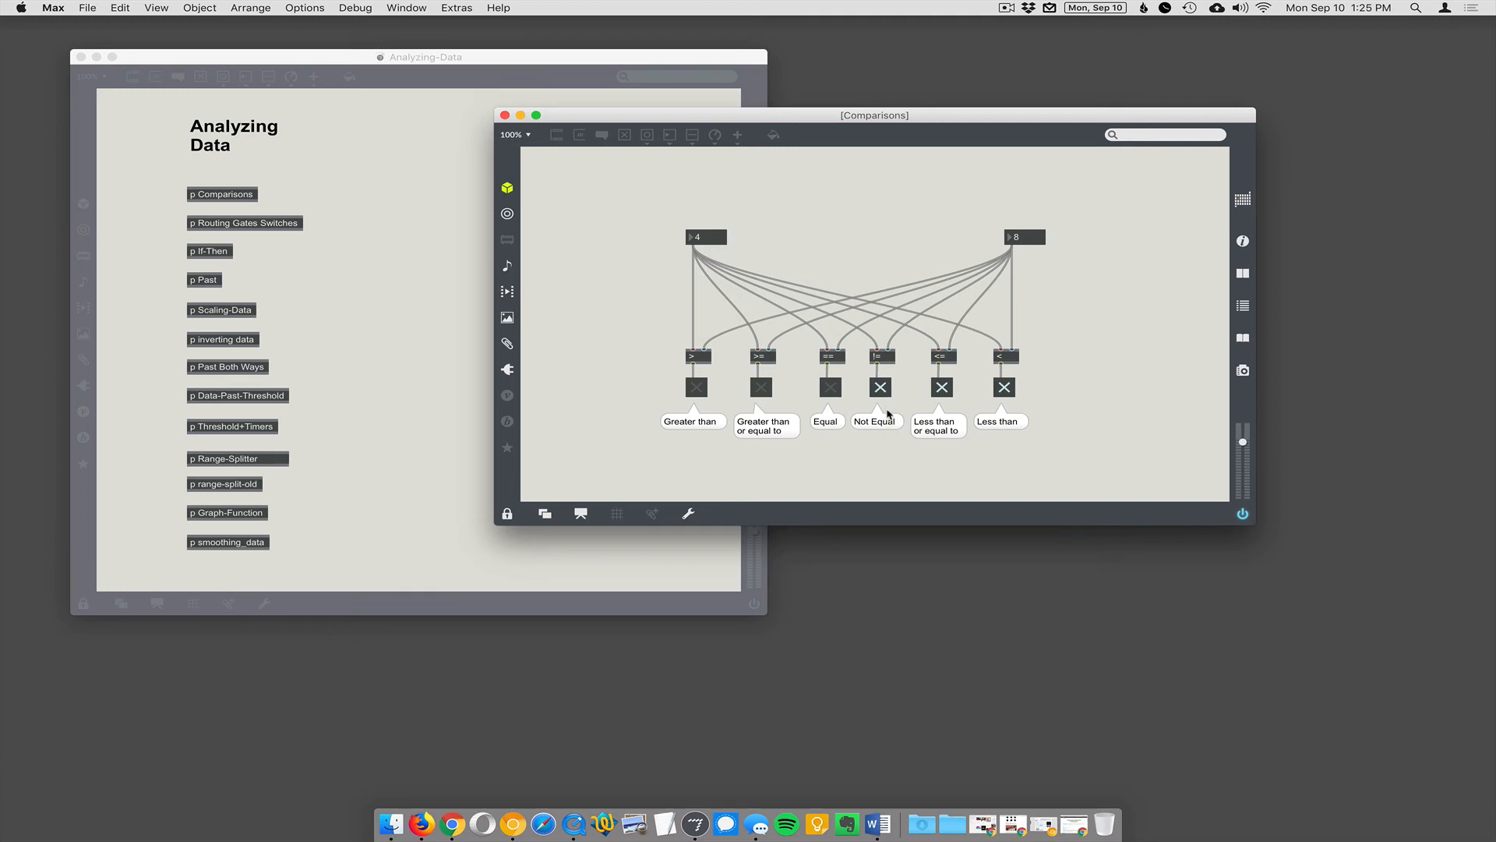
mouse_move(947, 443)
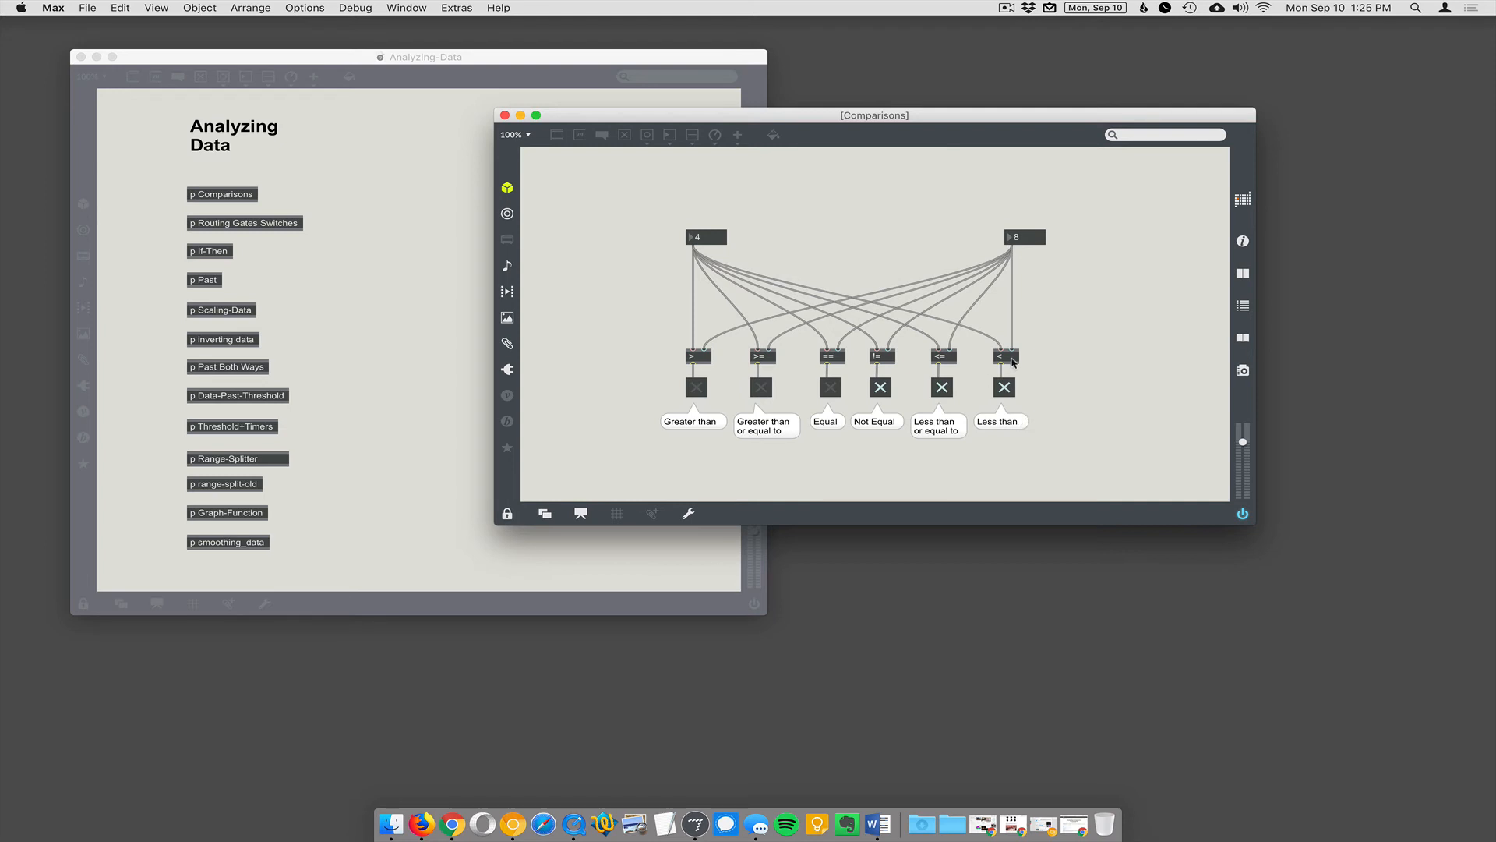
mouse_move(704, 424)
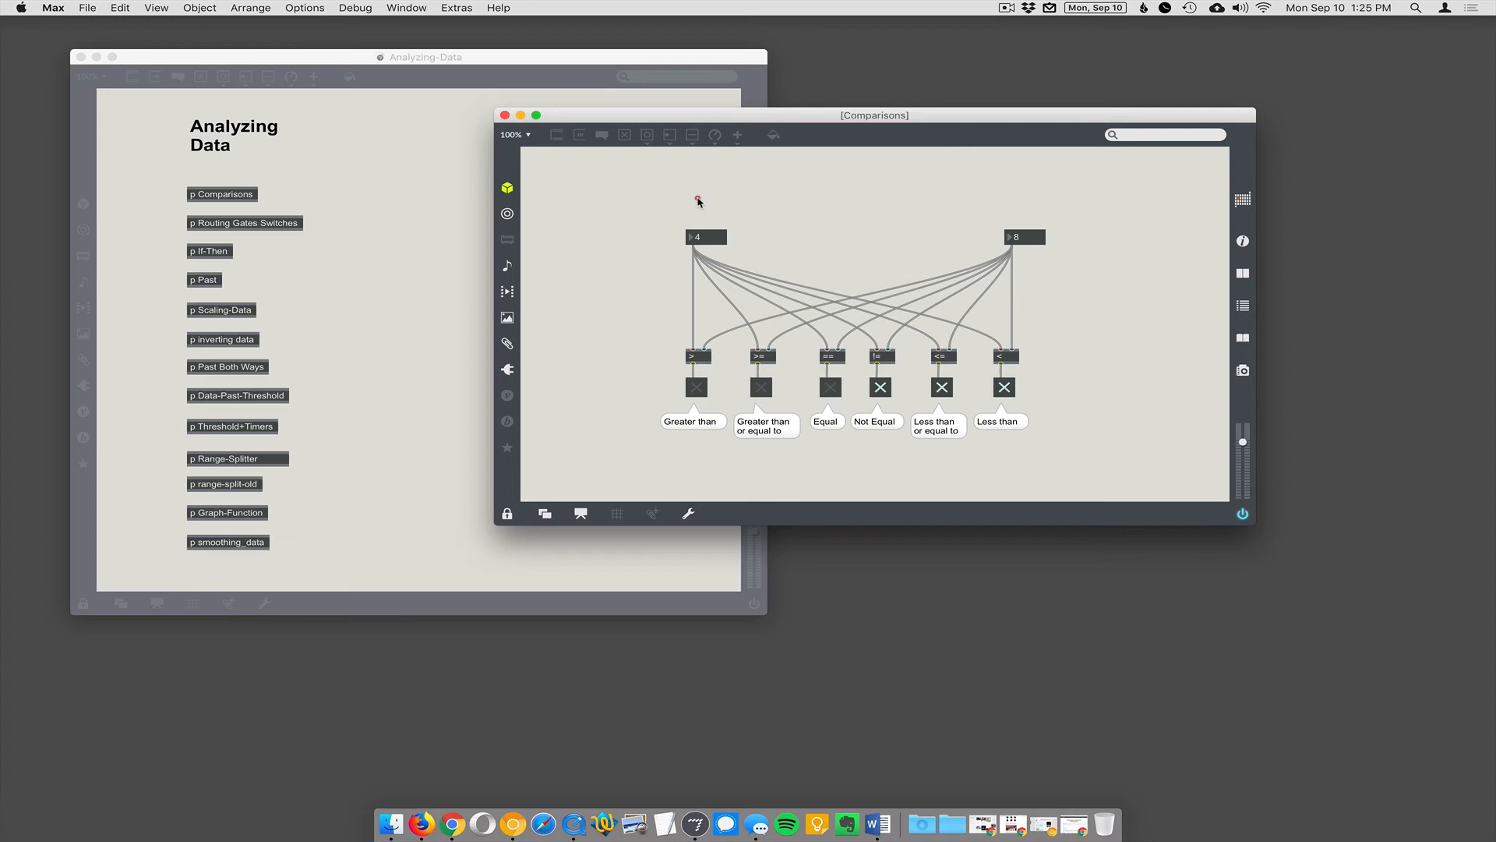
- Close the Comparisons subpatch window and reopen it from p Comparisons
click(505, 115)
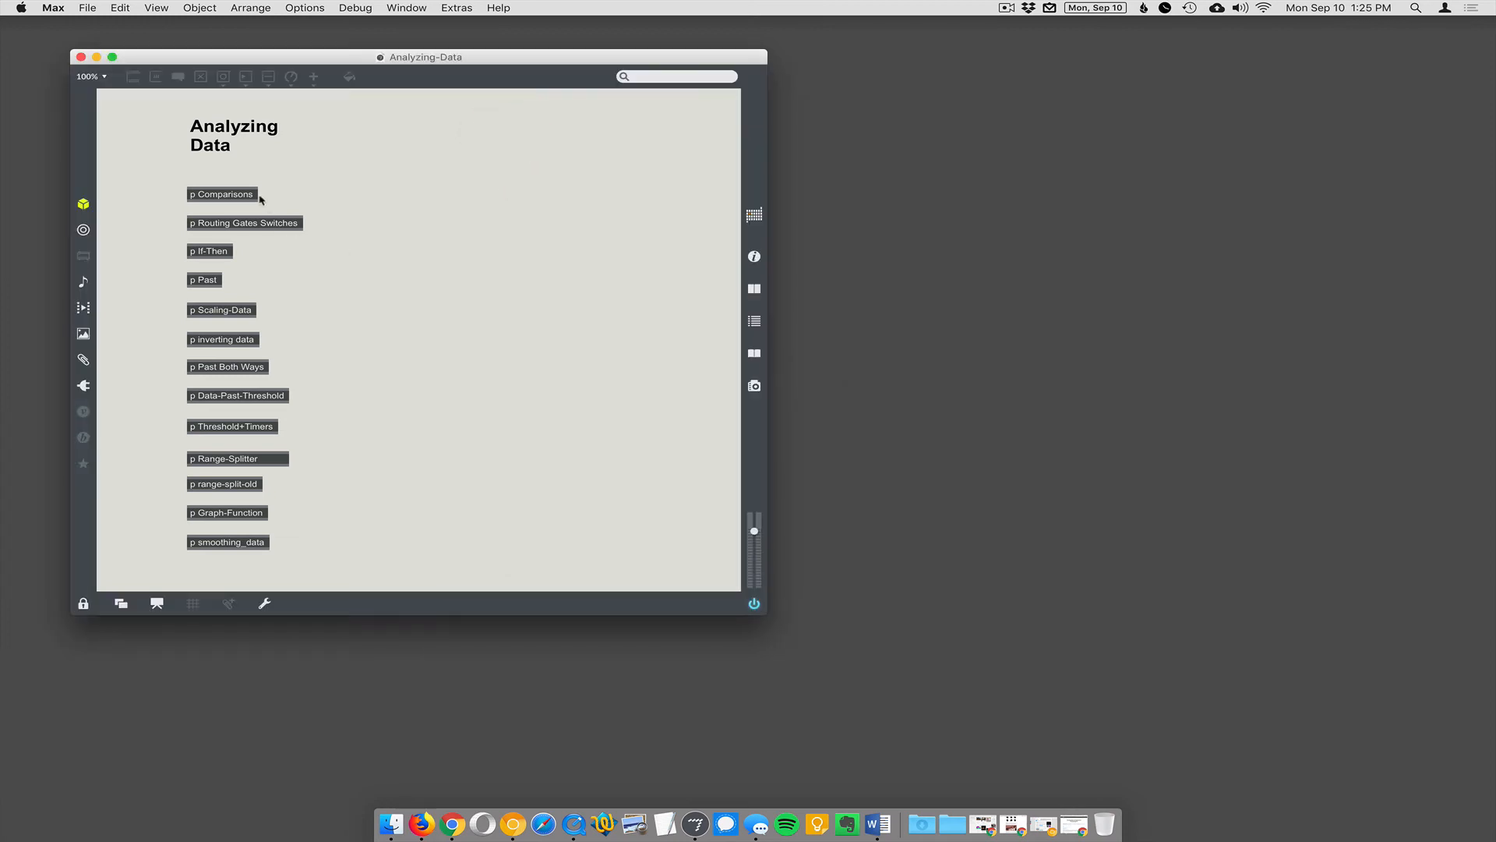
double_click(222, 194)
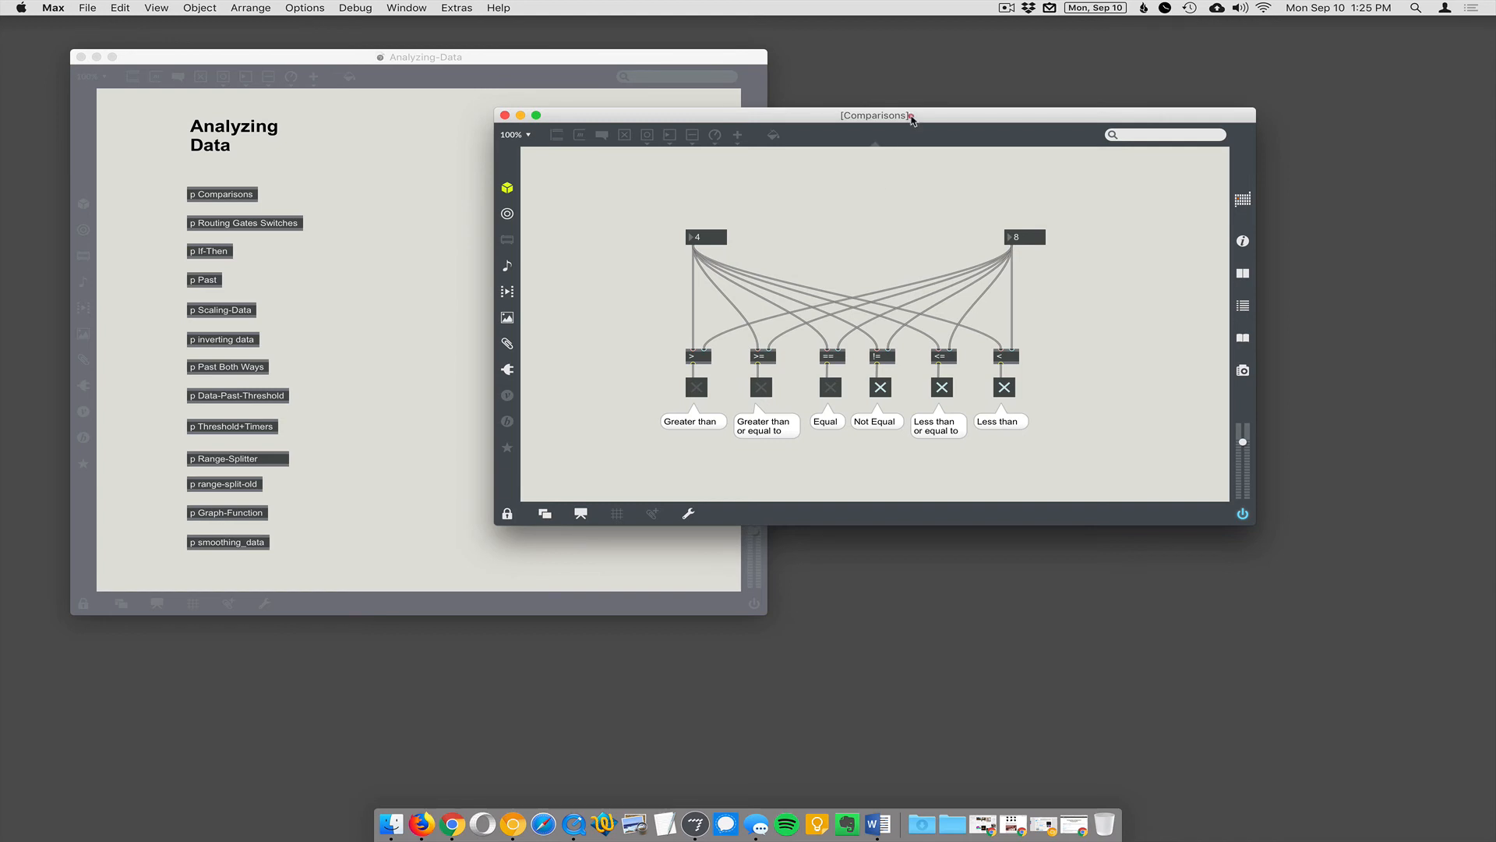
- Unlock the Comparisons subpatch for editing with Cmd+E
key(cmd+e)
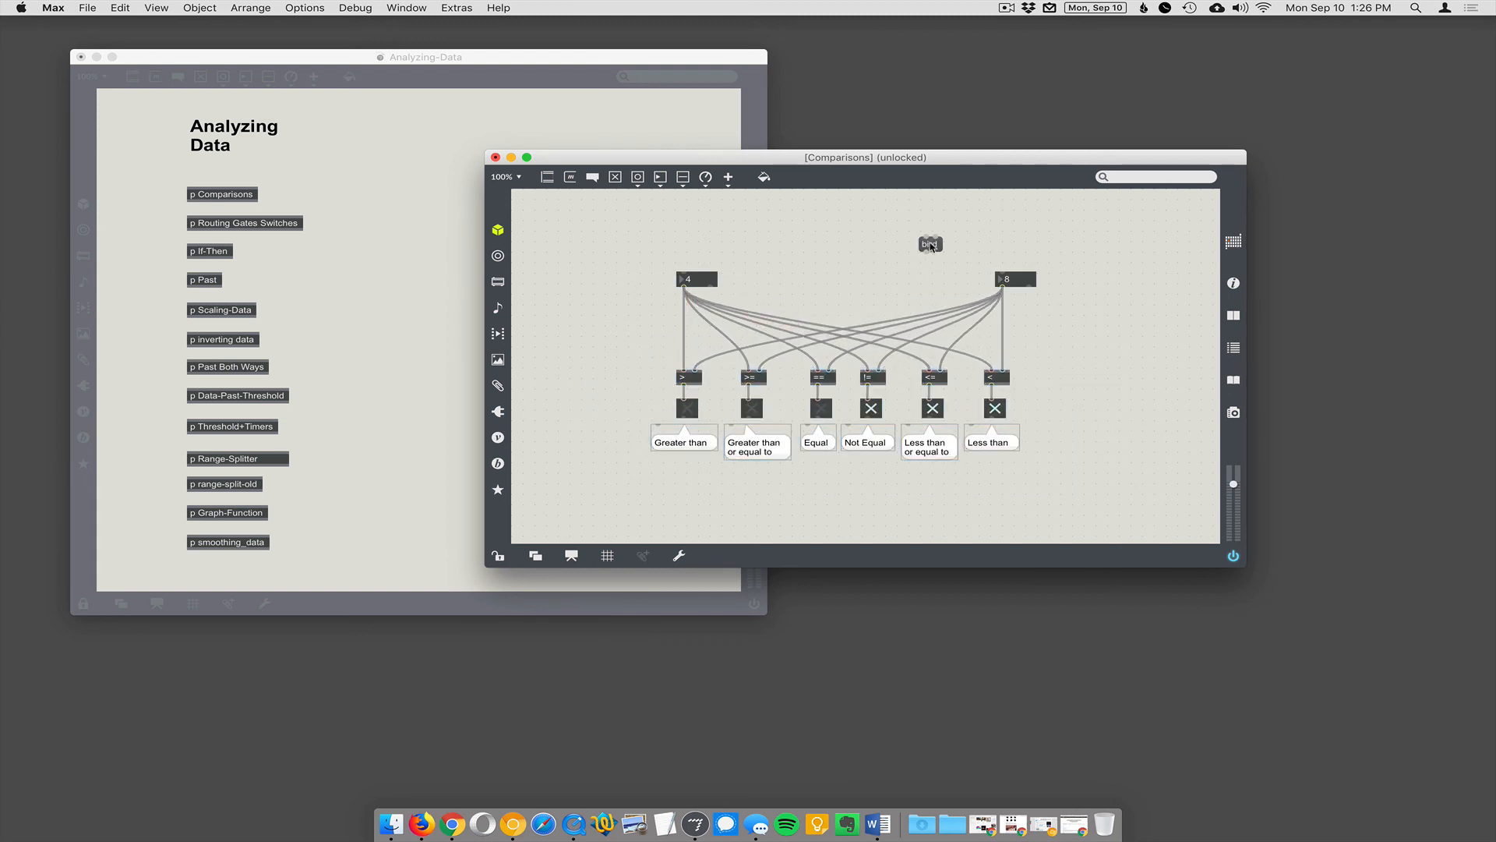
- Copy the bird message box and Paste Replace the right and left number boxes with it
key(cmd+c)
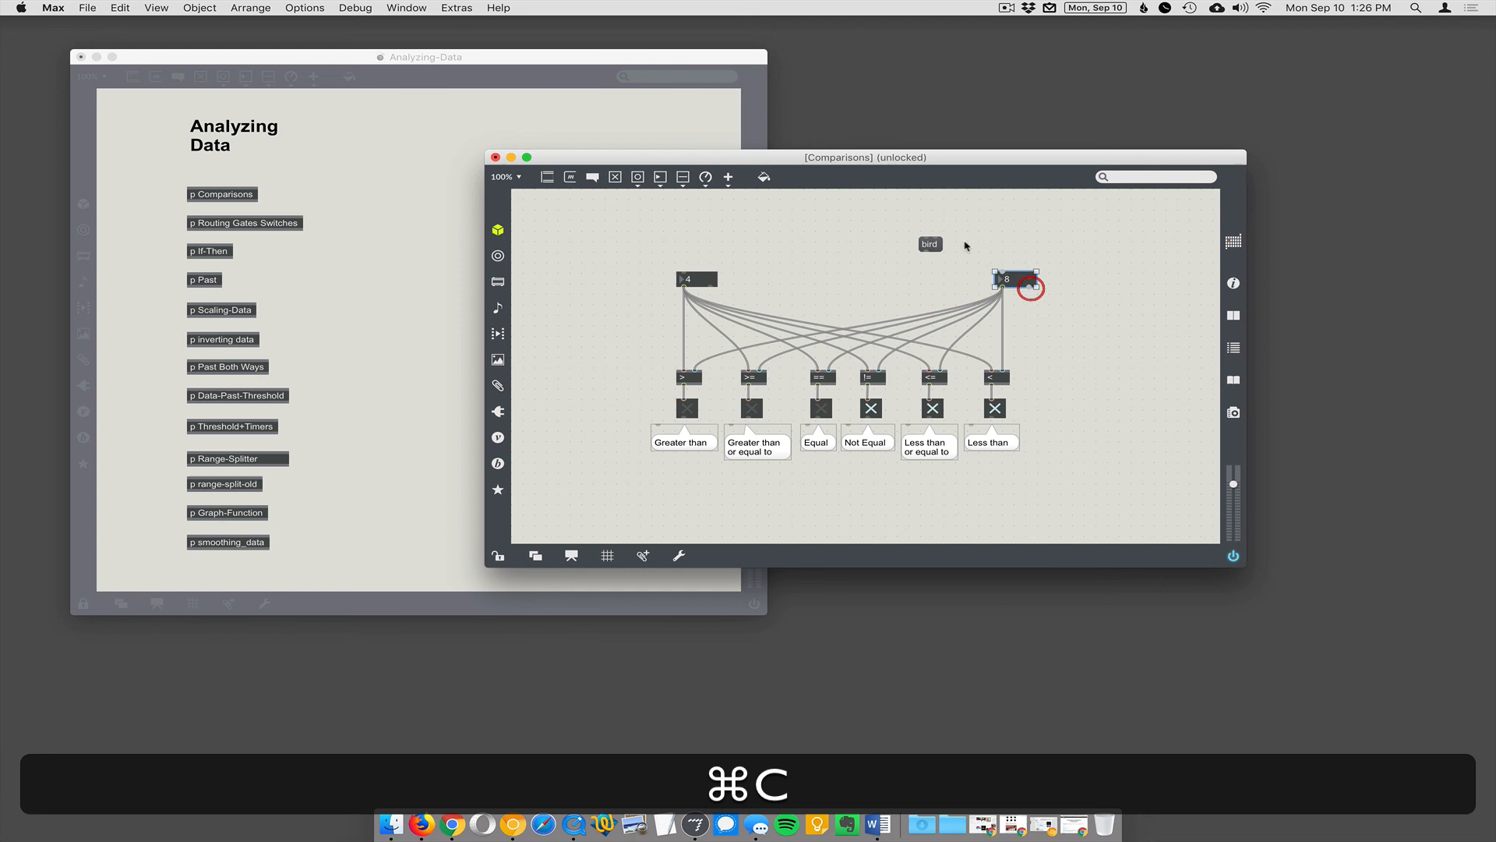
click(155, 8)
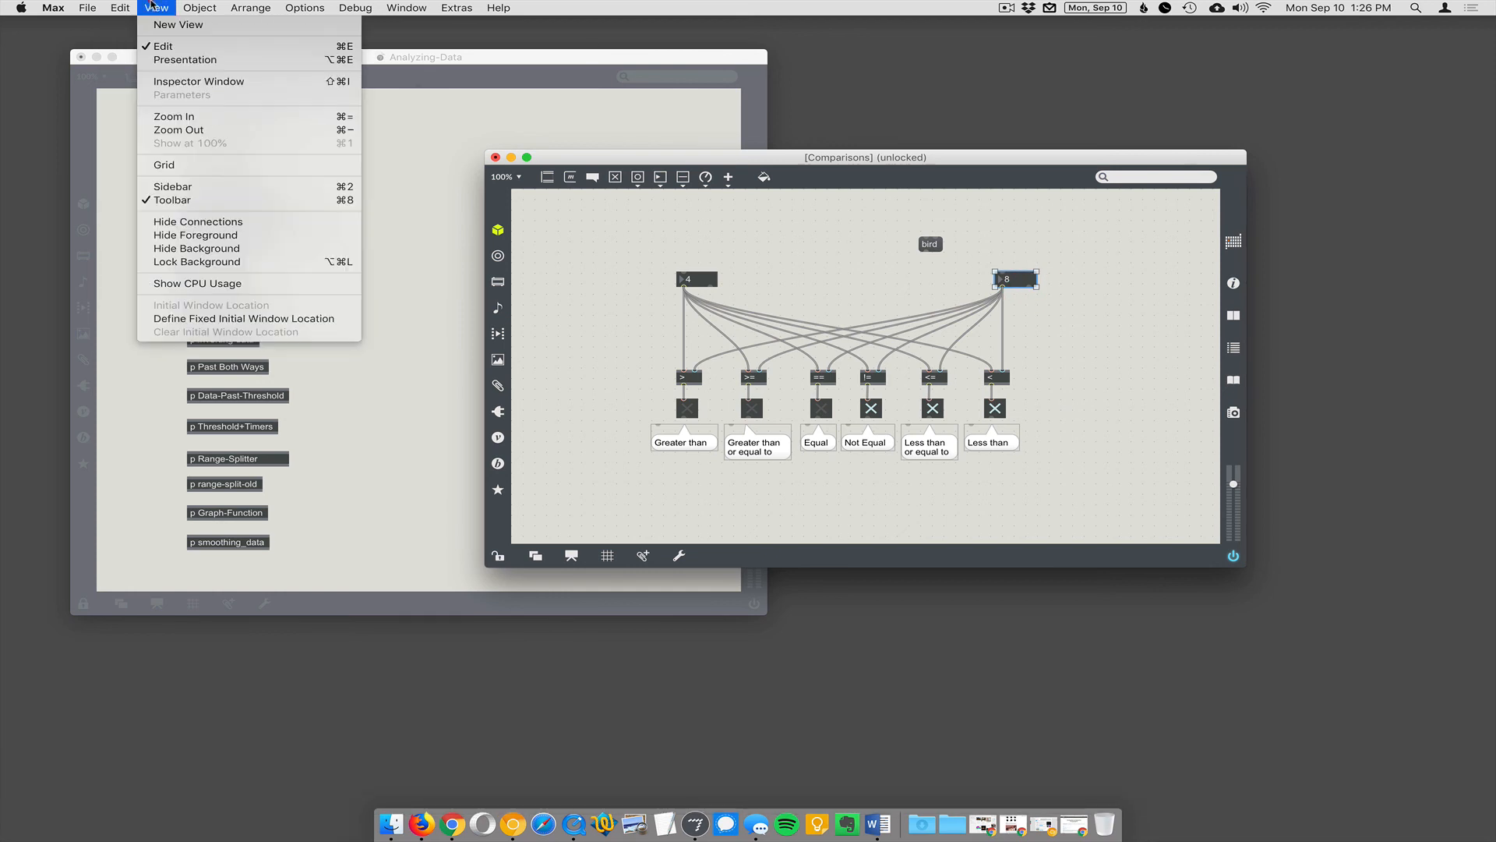
click(119, 8)
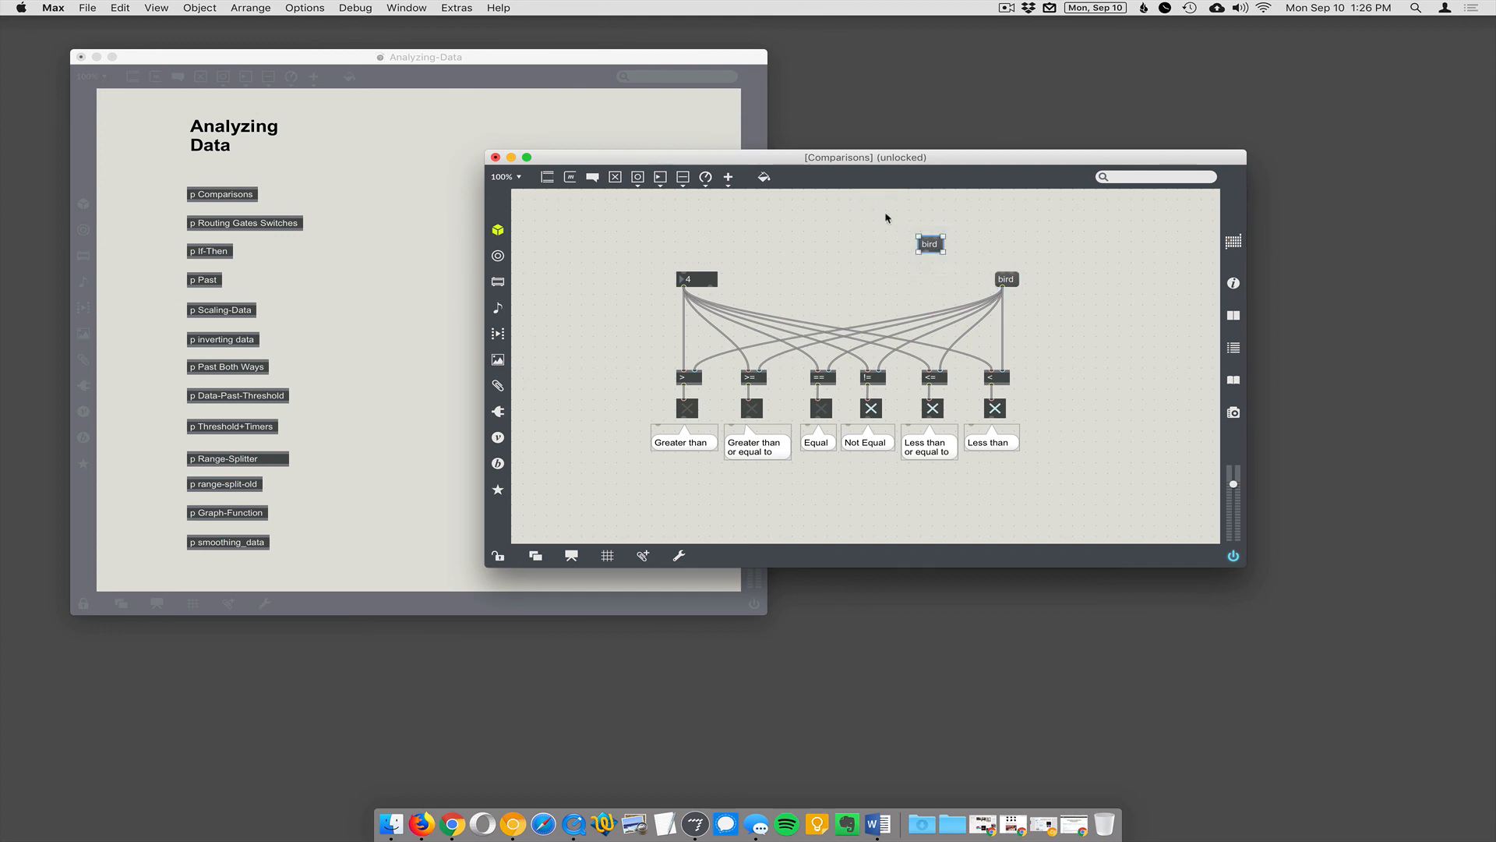
click(156, 8)
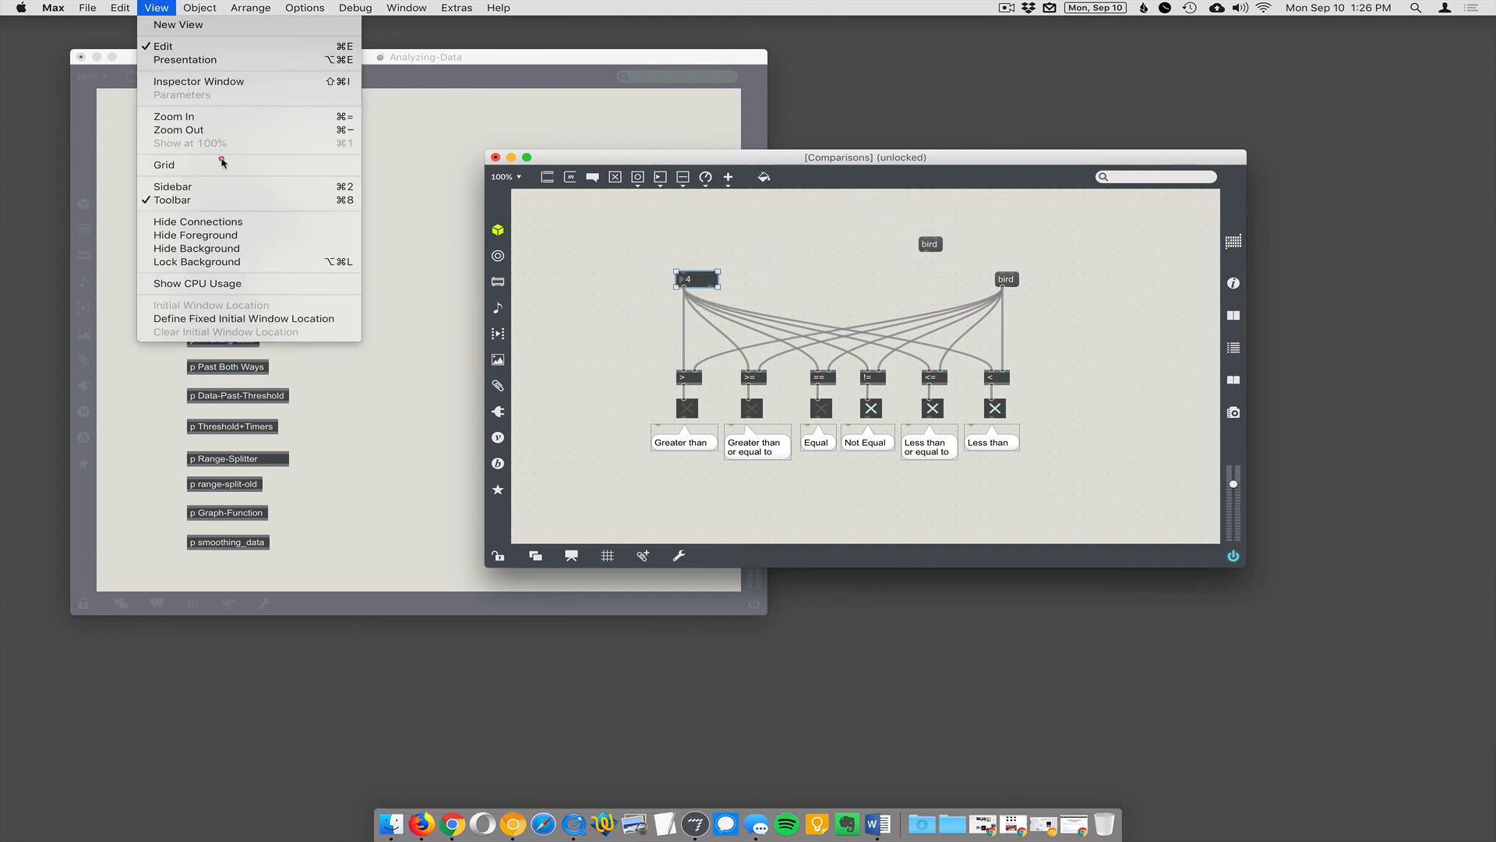
click(119, 8)
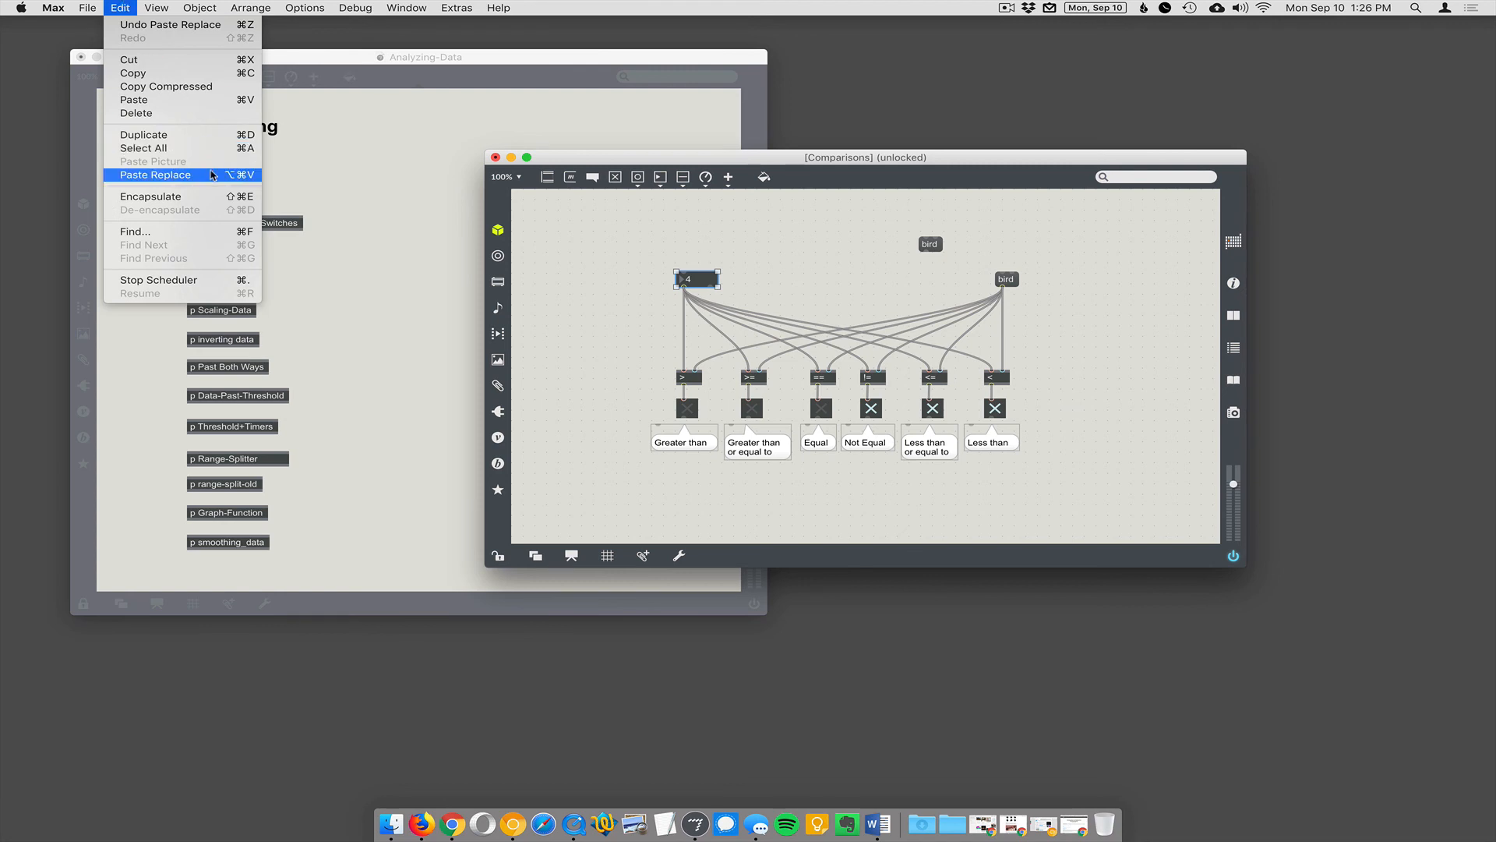
click(155, 174)
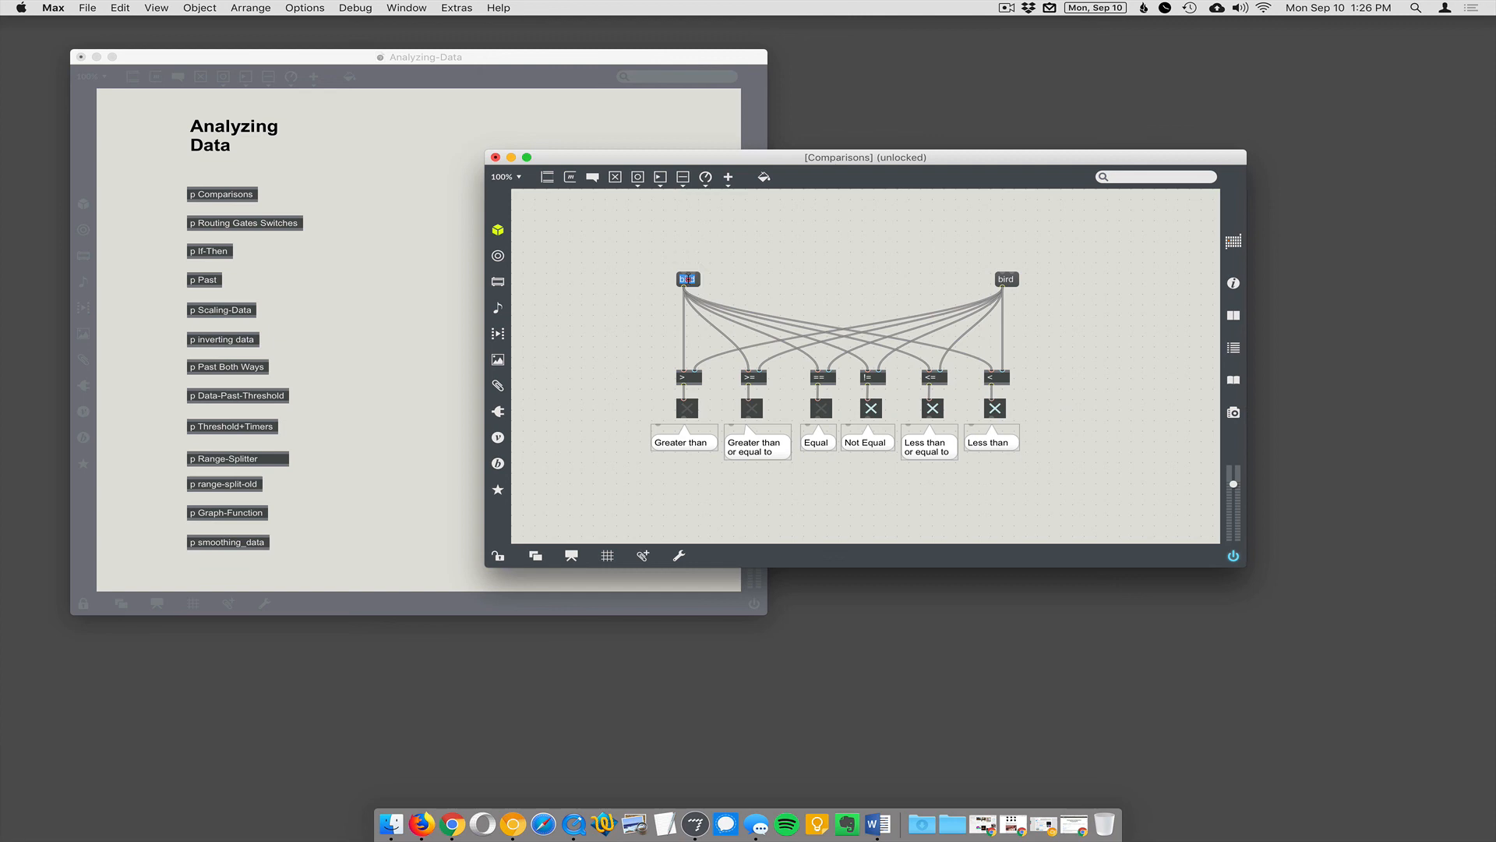
- Lock the subpatch, send bird to the comparison objects, and show the console errors
click(498, 556)
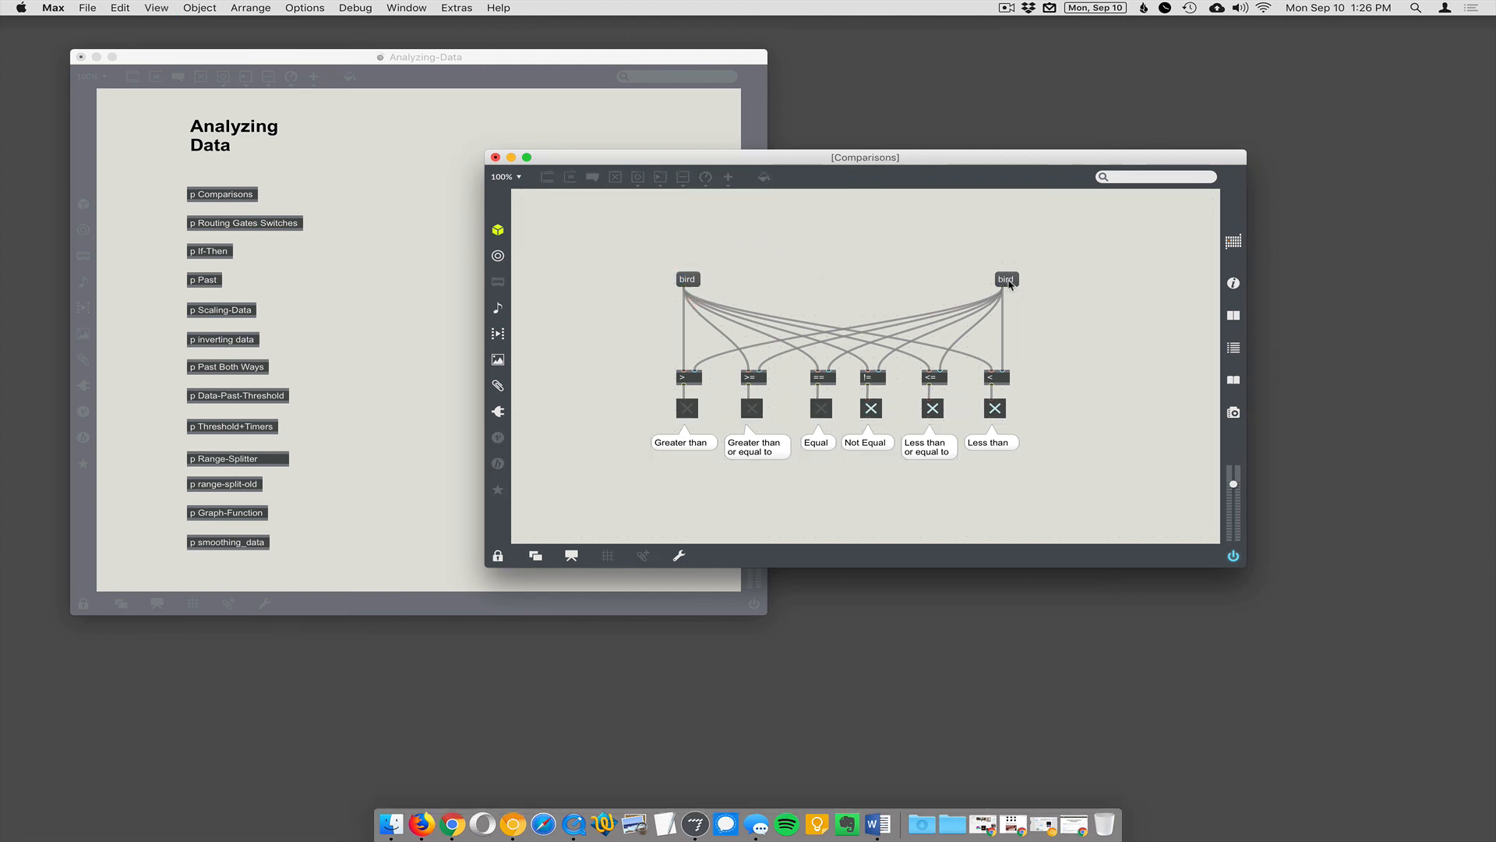
mouse_move(731, 293)
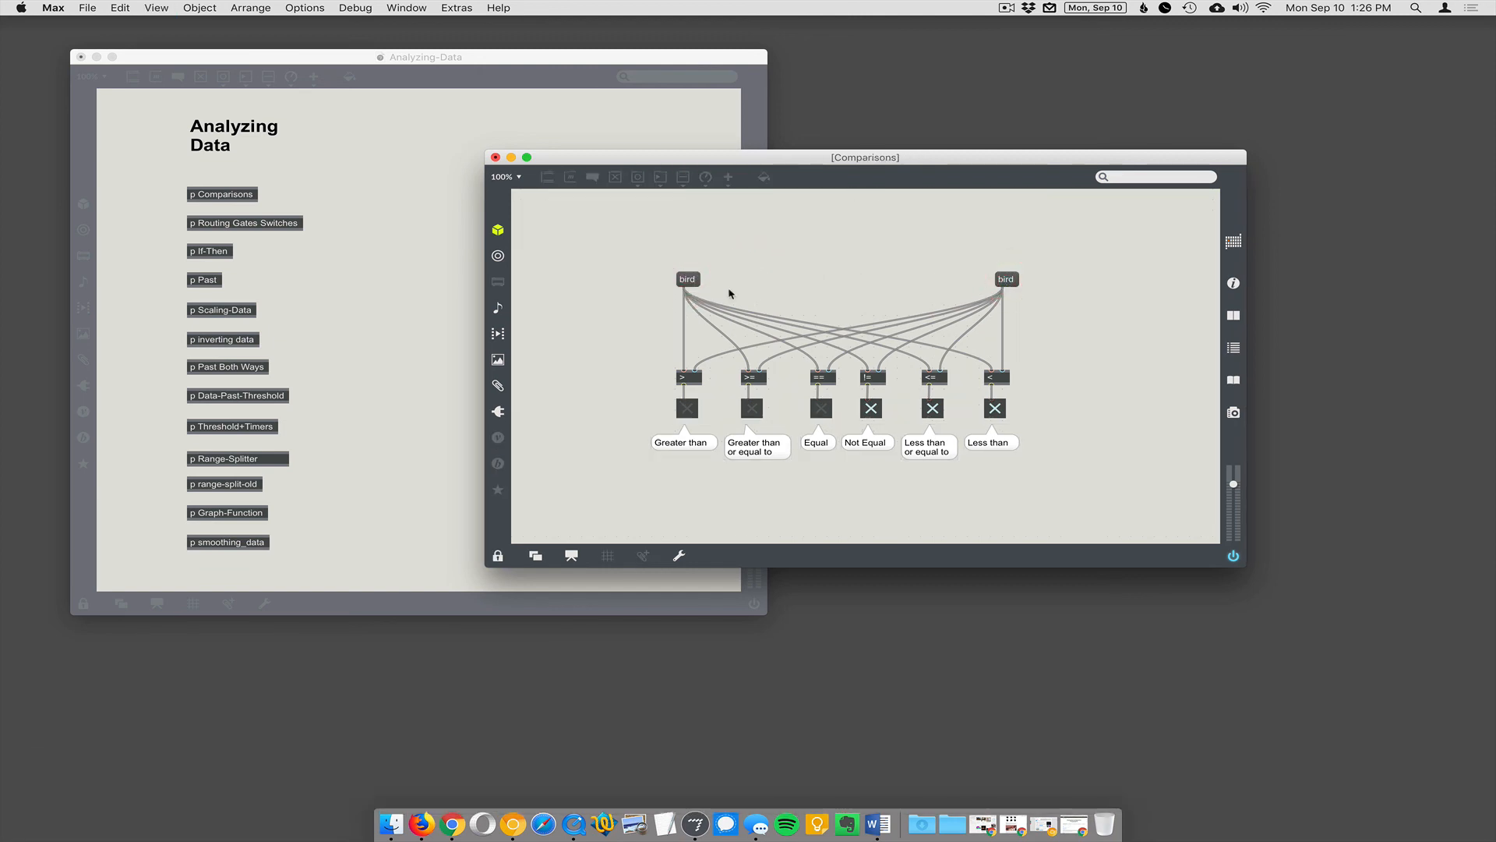
click(1233, 346)
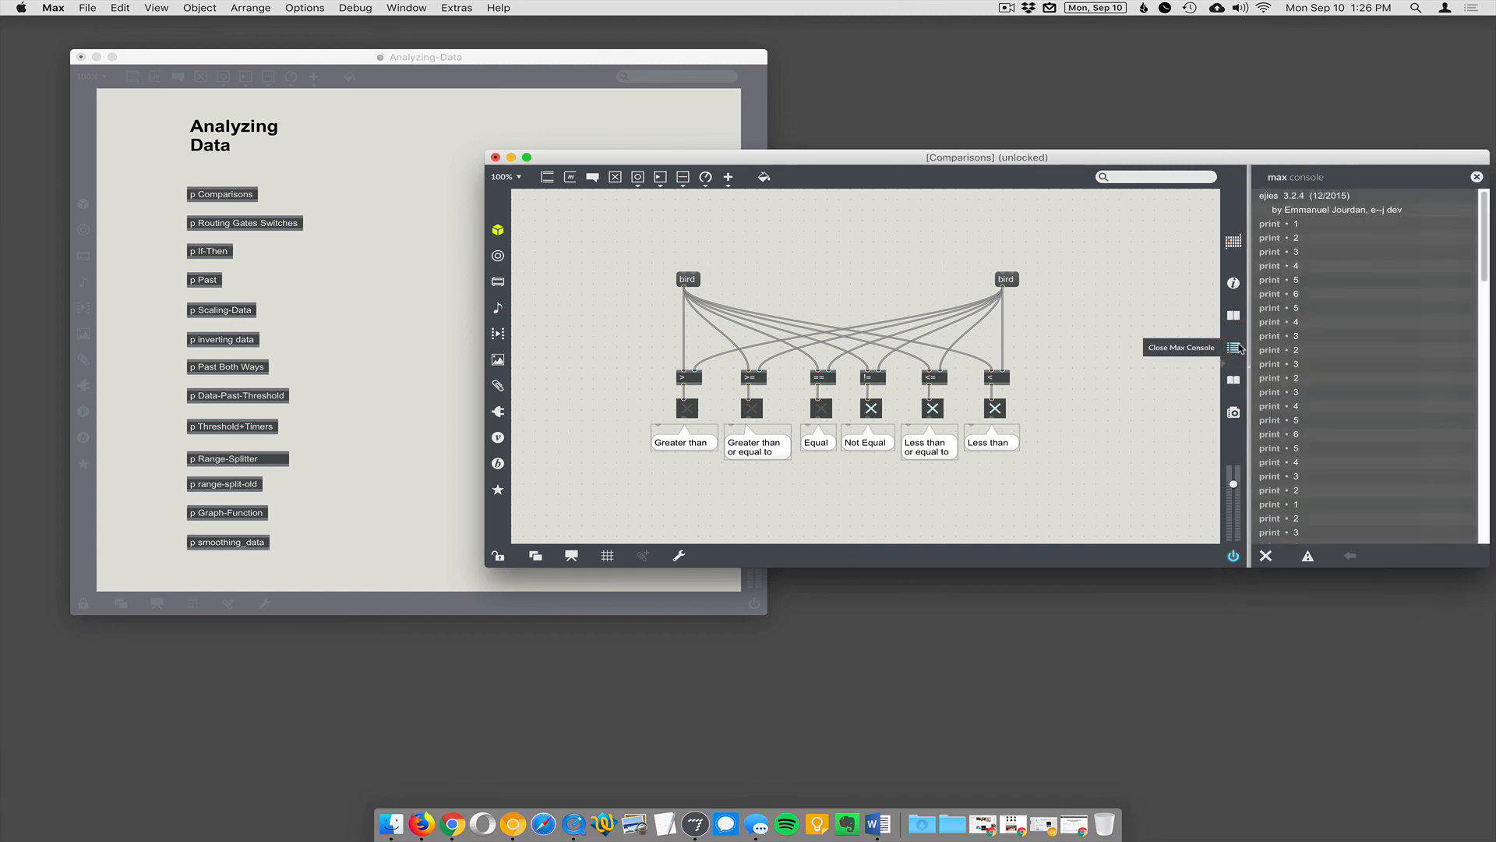
key(cmd+e)
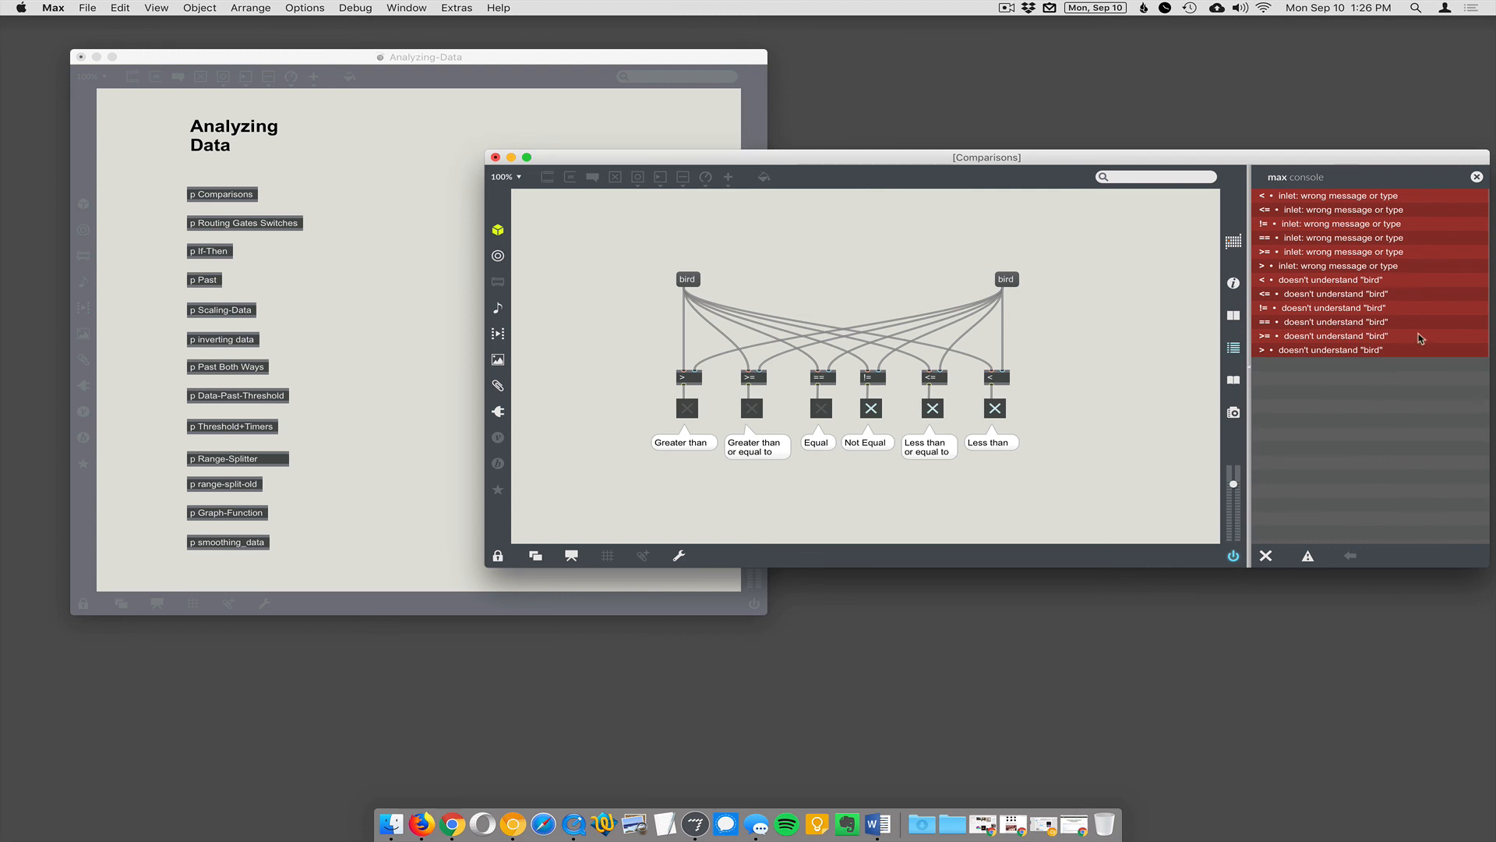
mouse_move(913, 226)
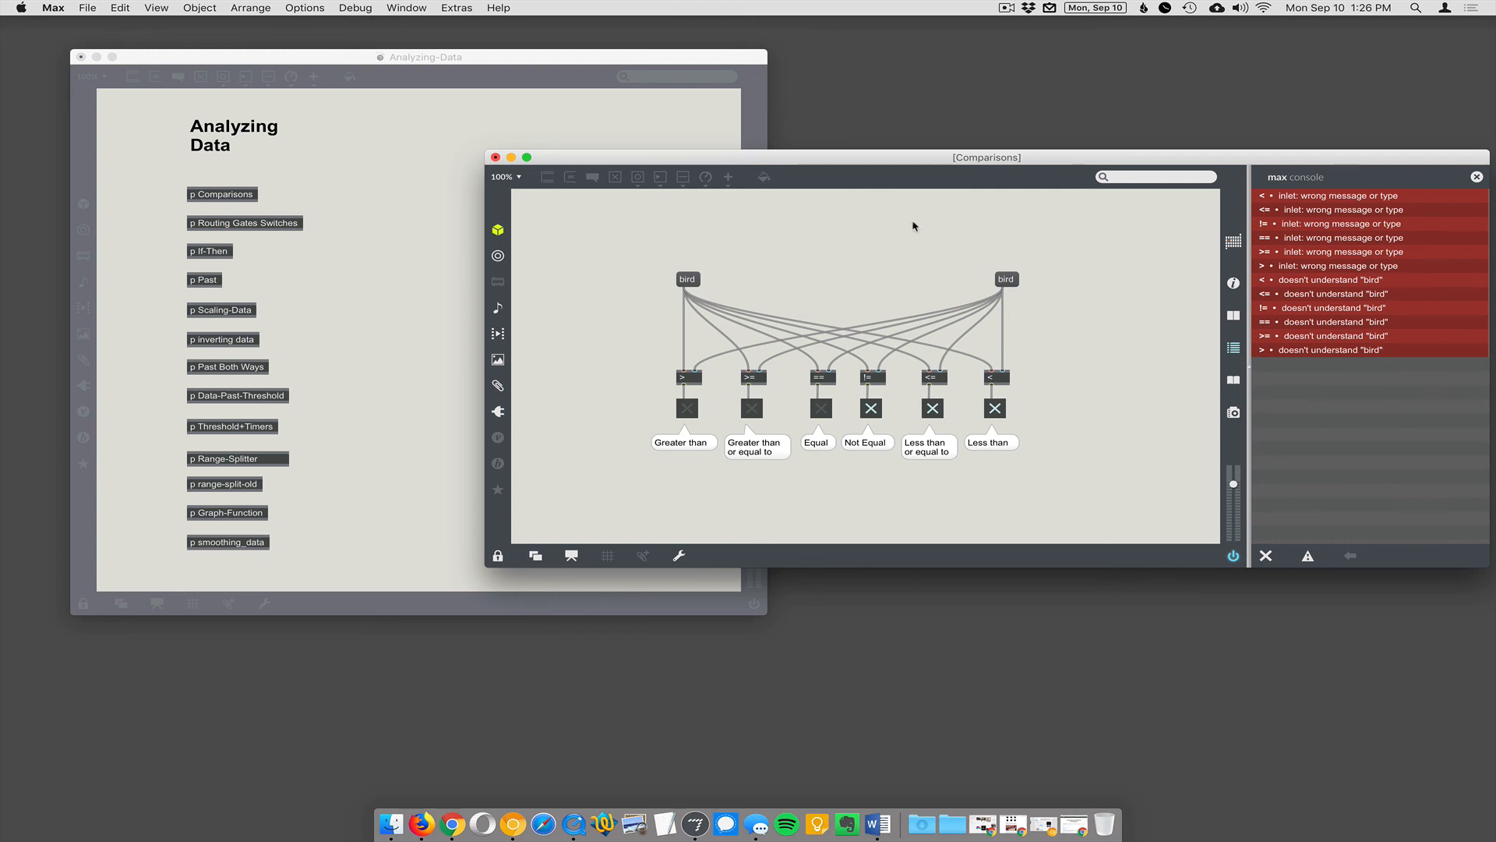
click(1005, 8)
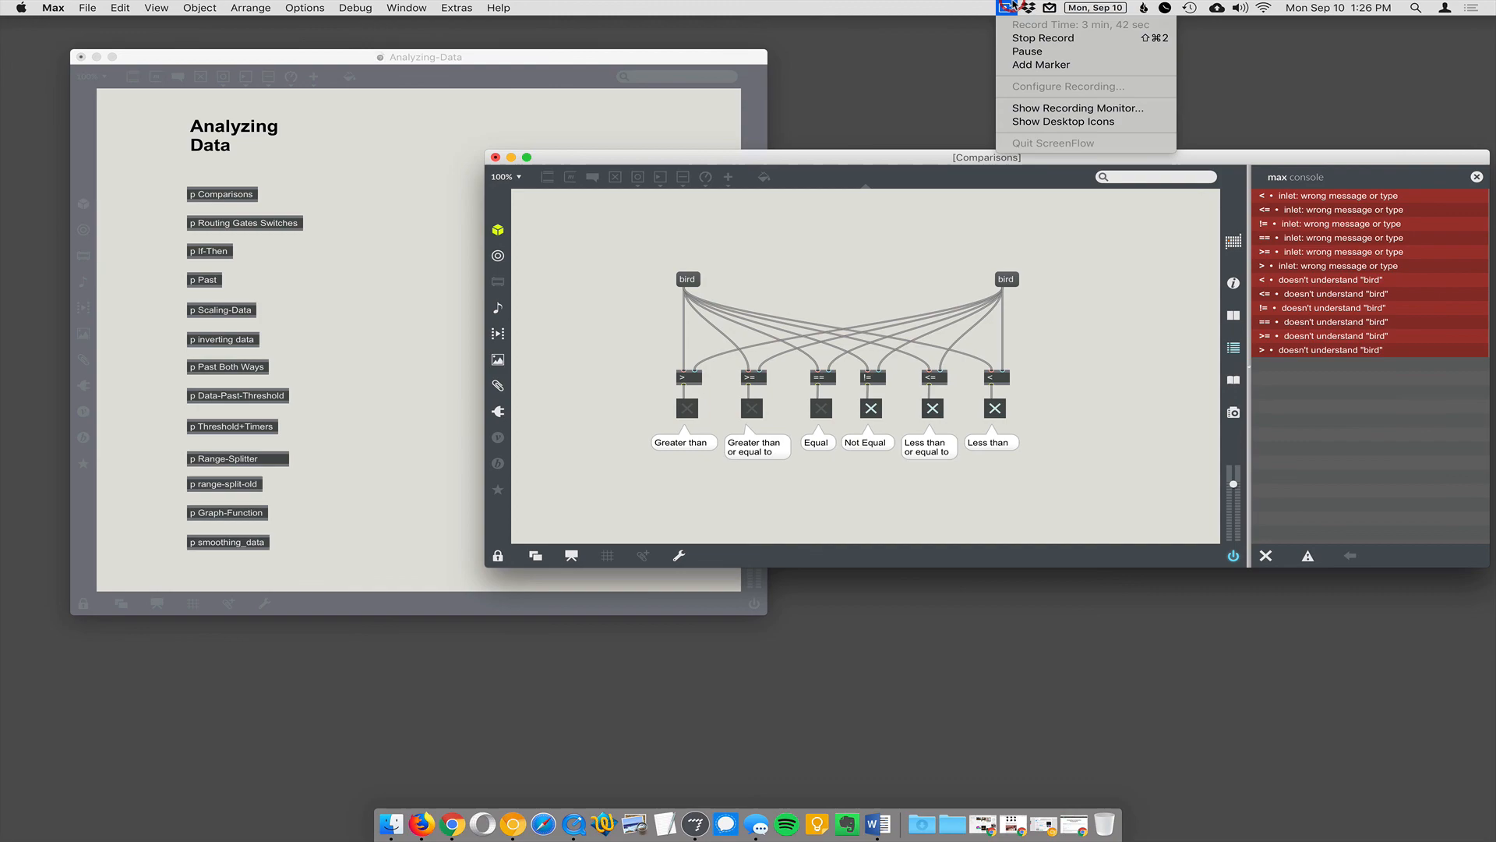